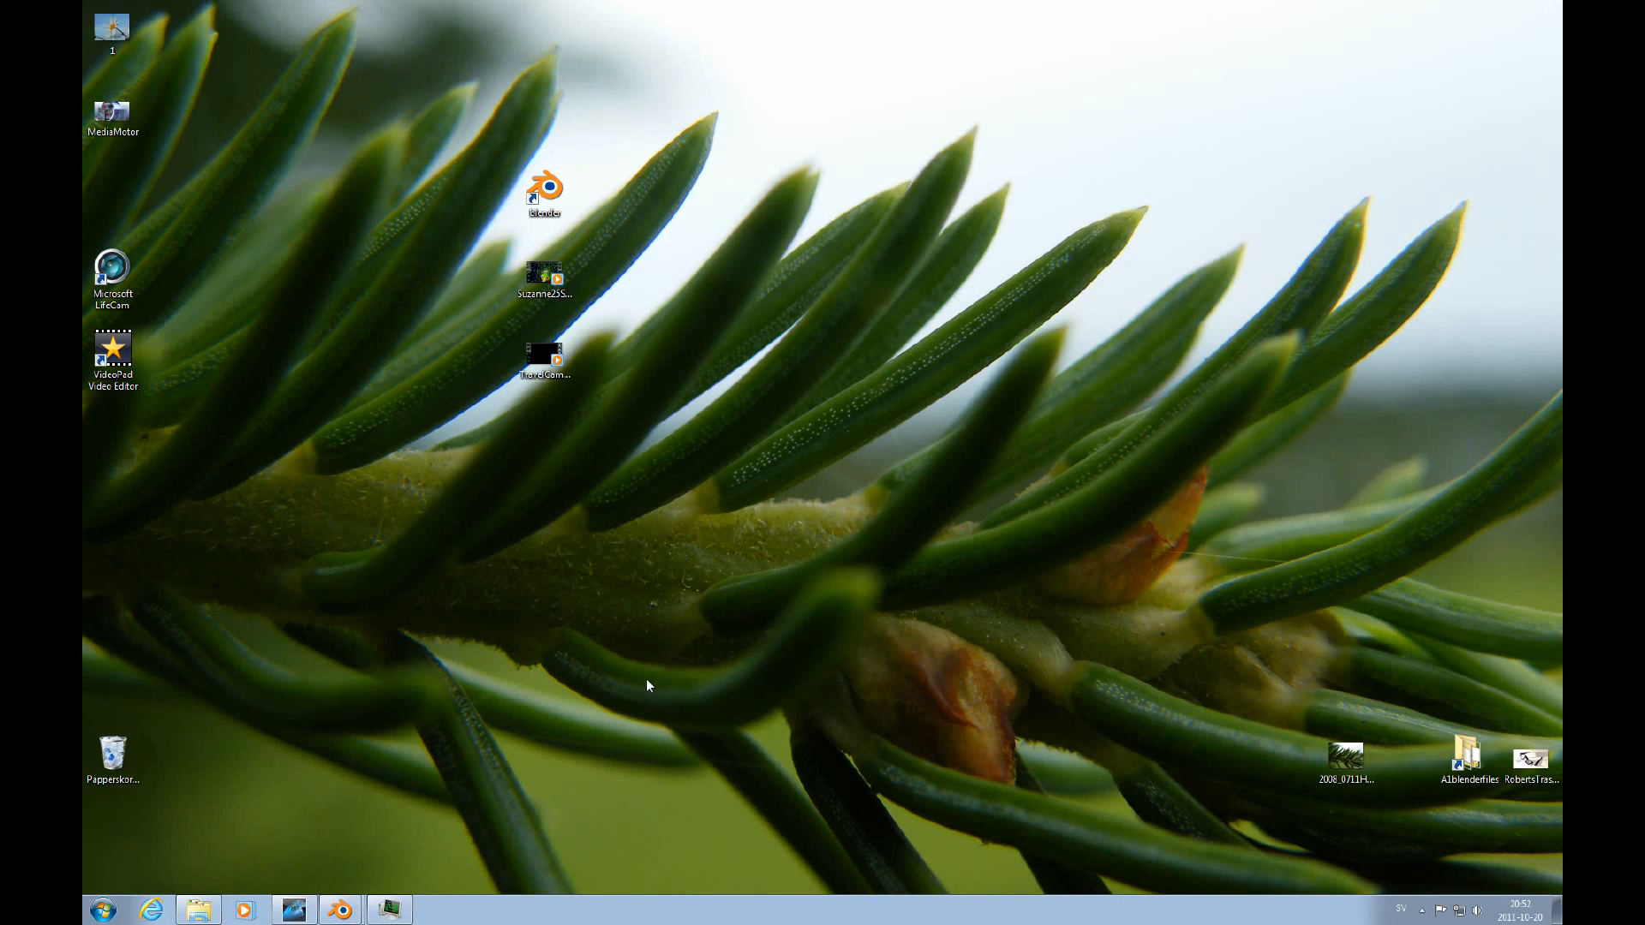
mouse_move(651, 640)
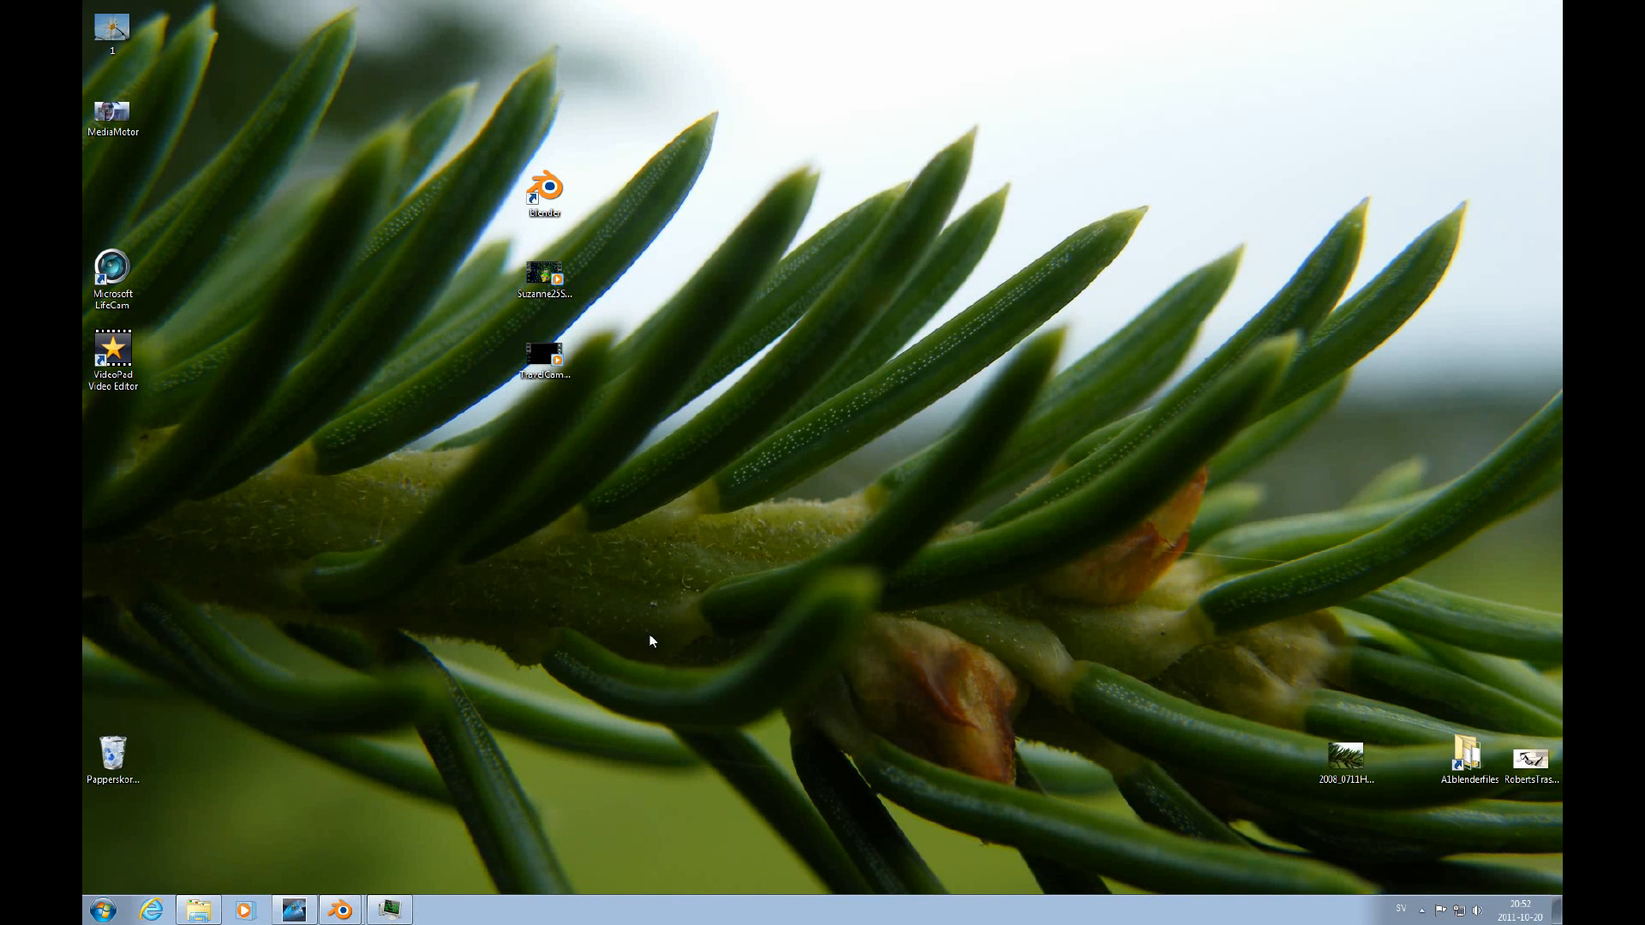
Step: Launch the solar-system fly-through video from its desktop icon in a small player window
left_click(545, 355)
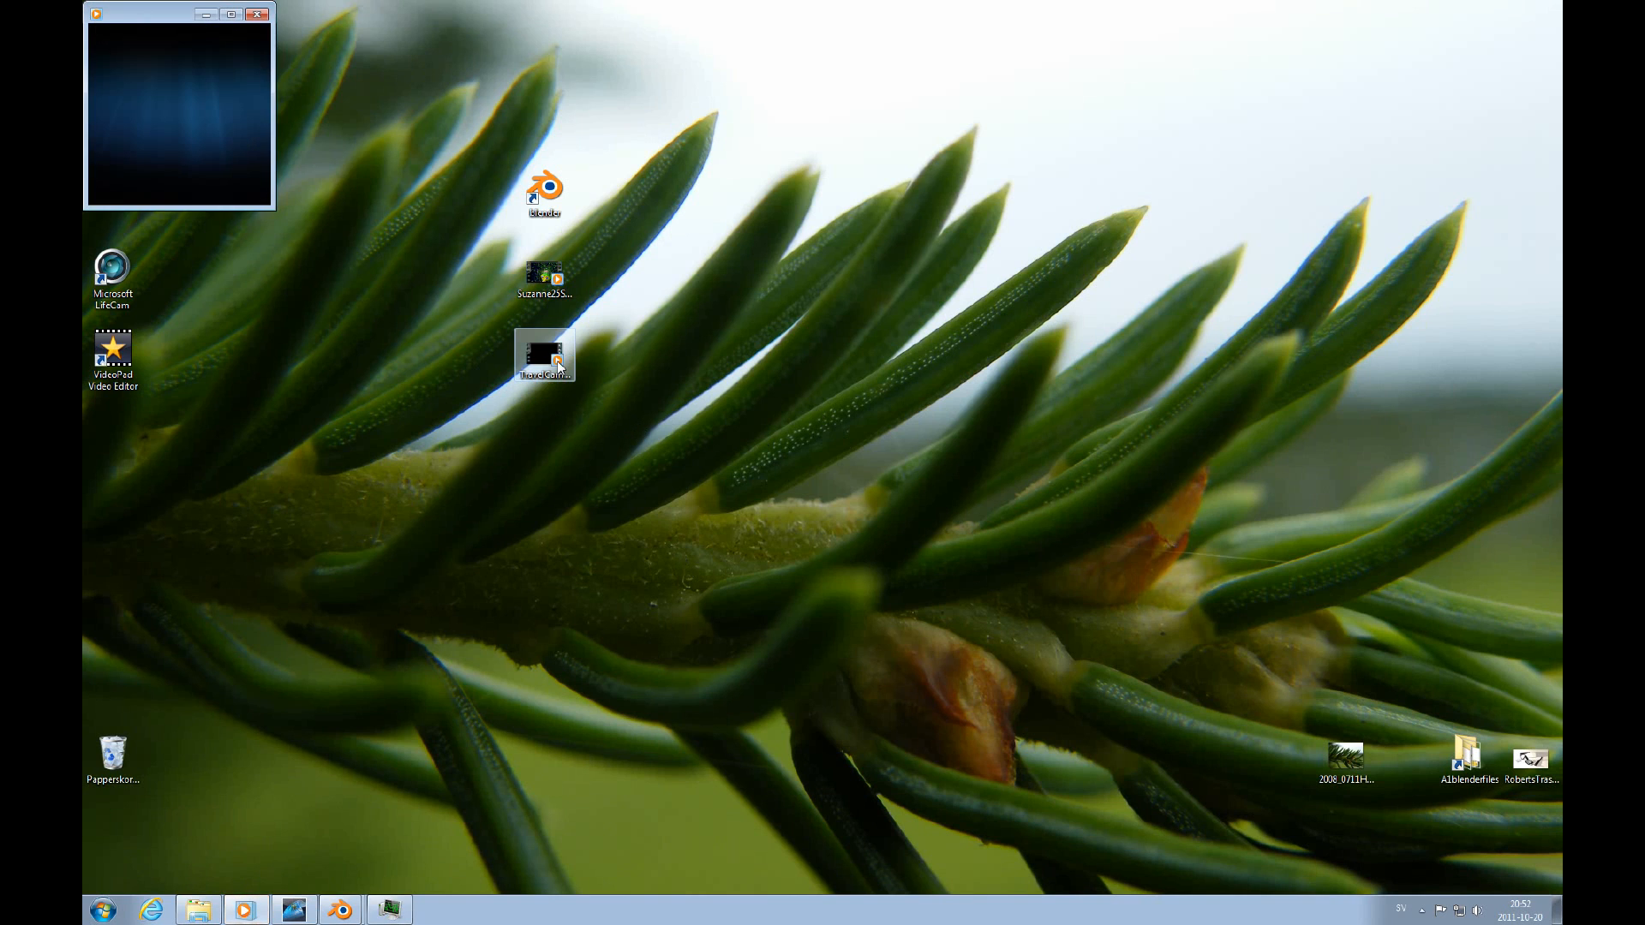
Step: Maximize Windows Media Player so the starfield fly-through fills the screen
left_click(229, 14)
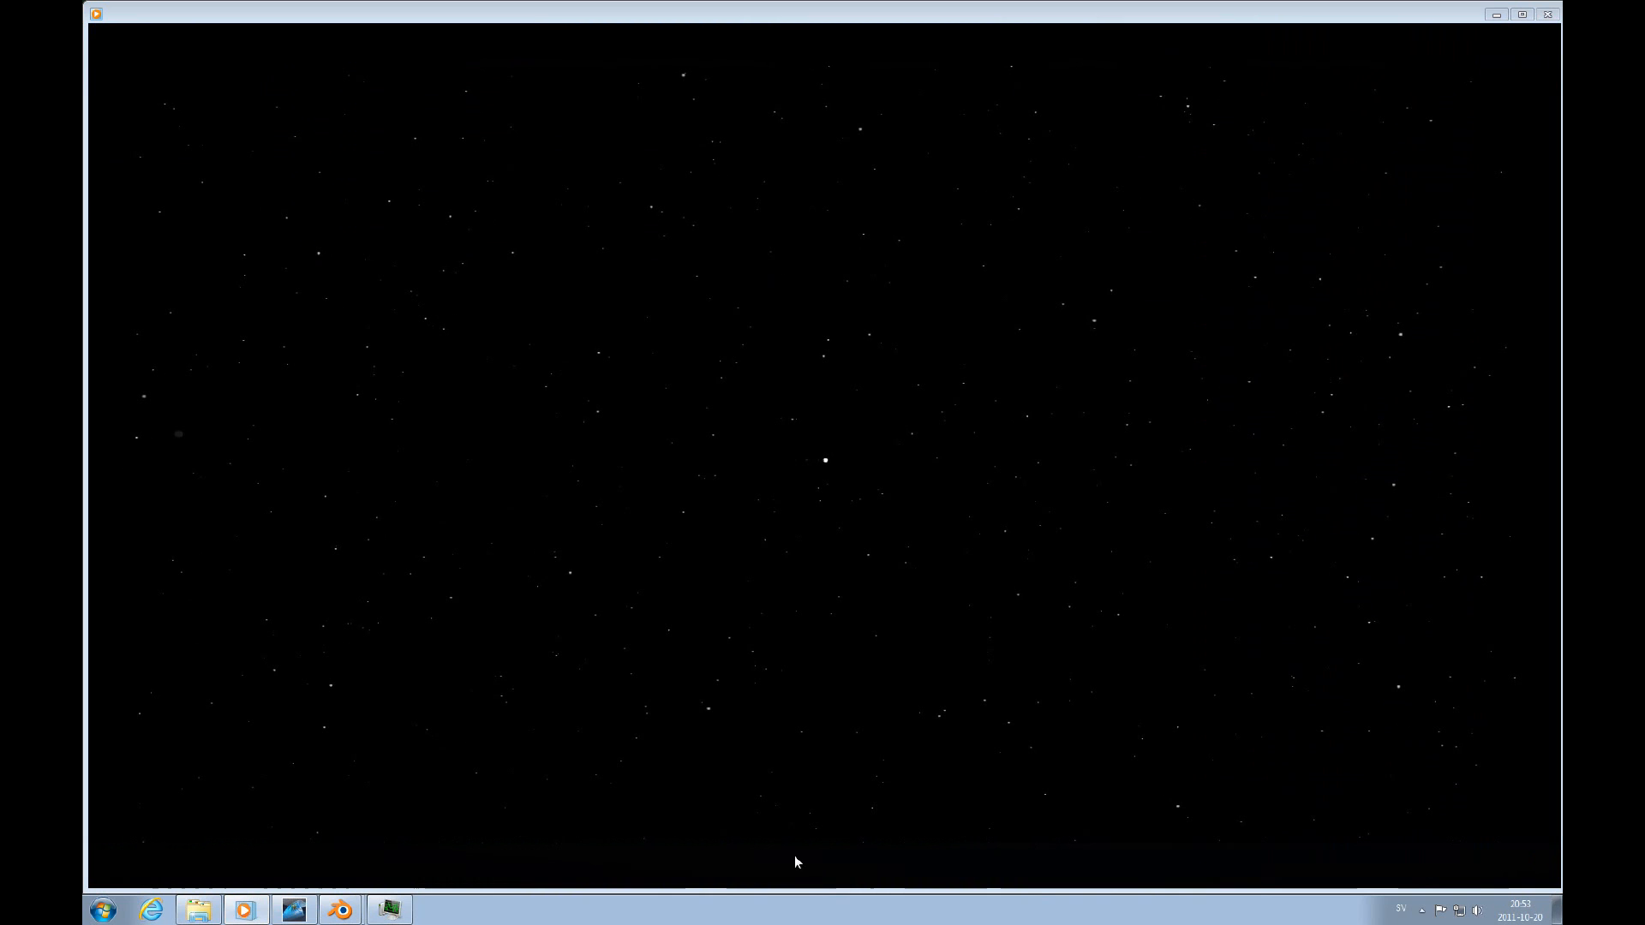
mouse_move(104, 855)
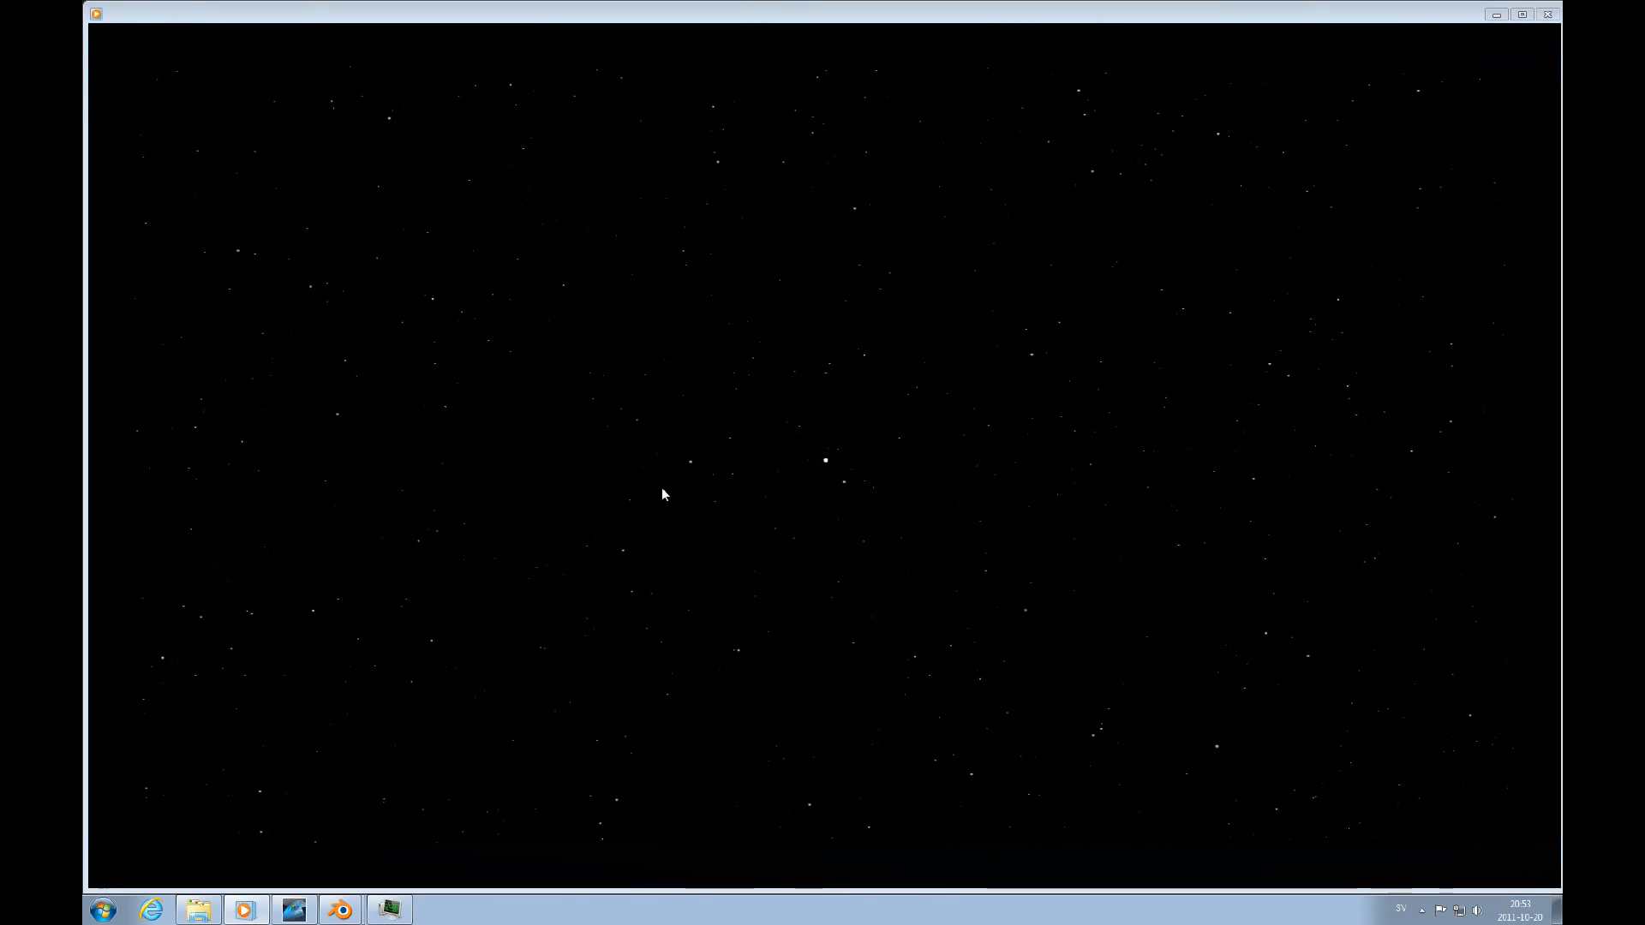
mouse_move(706, 540)
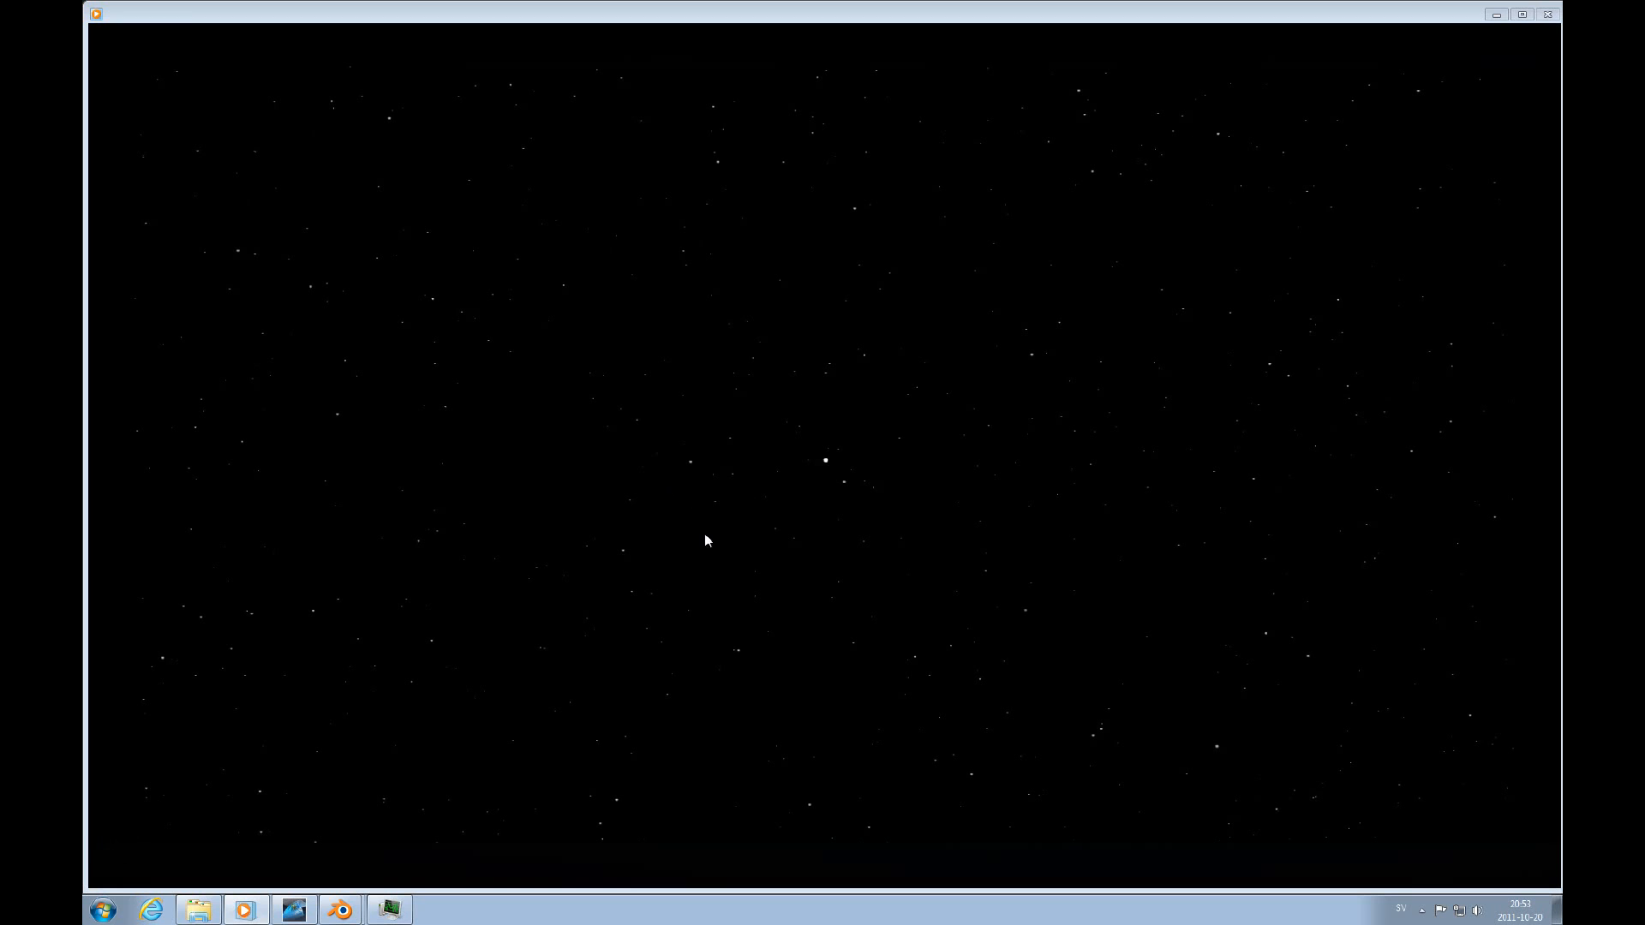
mouse_move(838, 611)
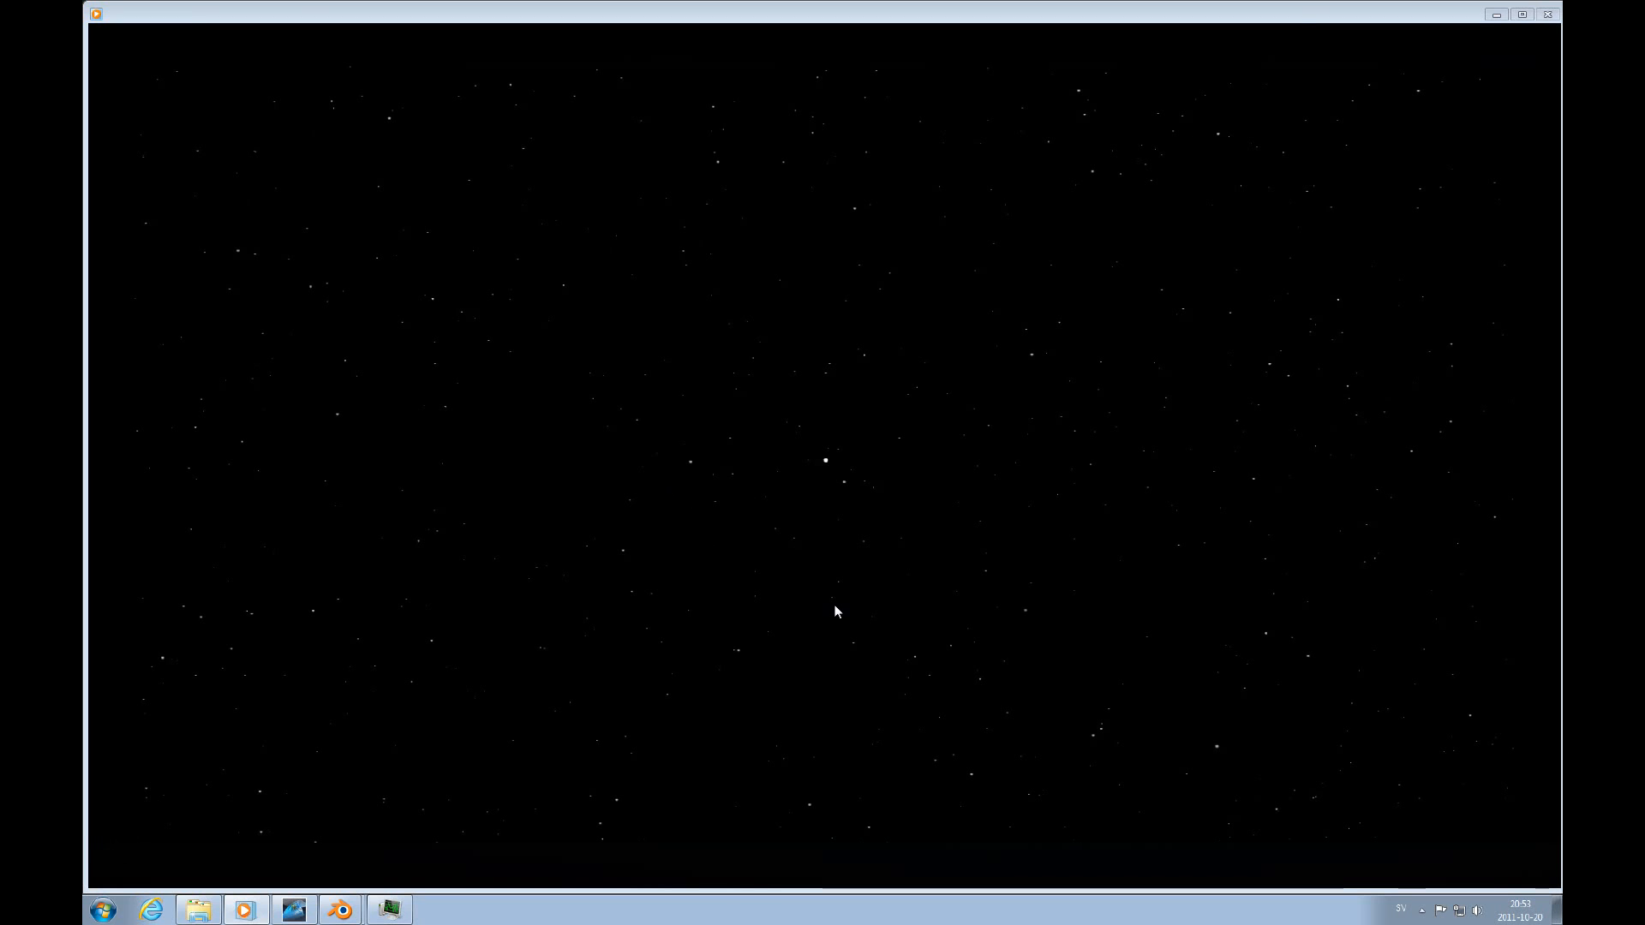
mouse_move(955, 536)
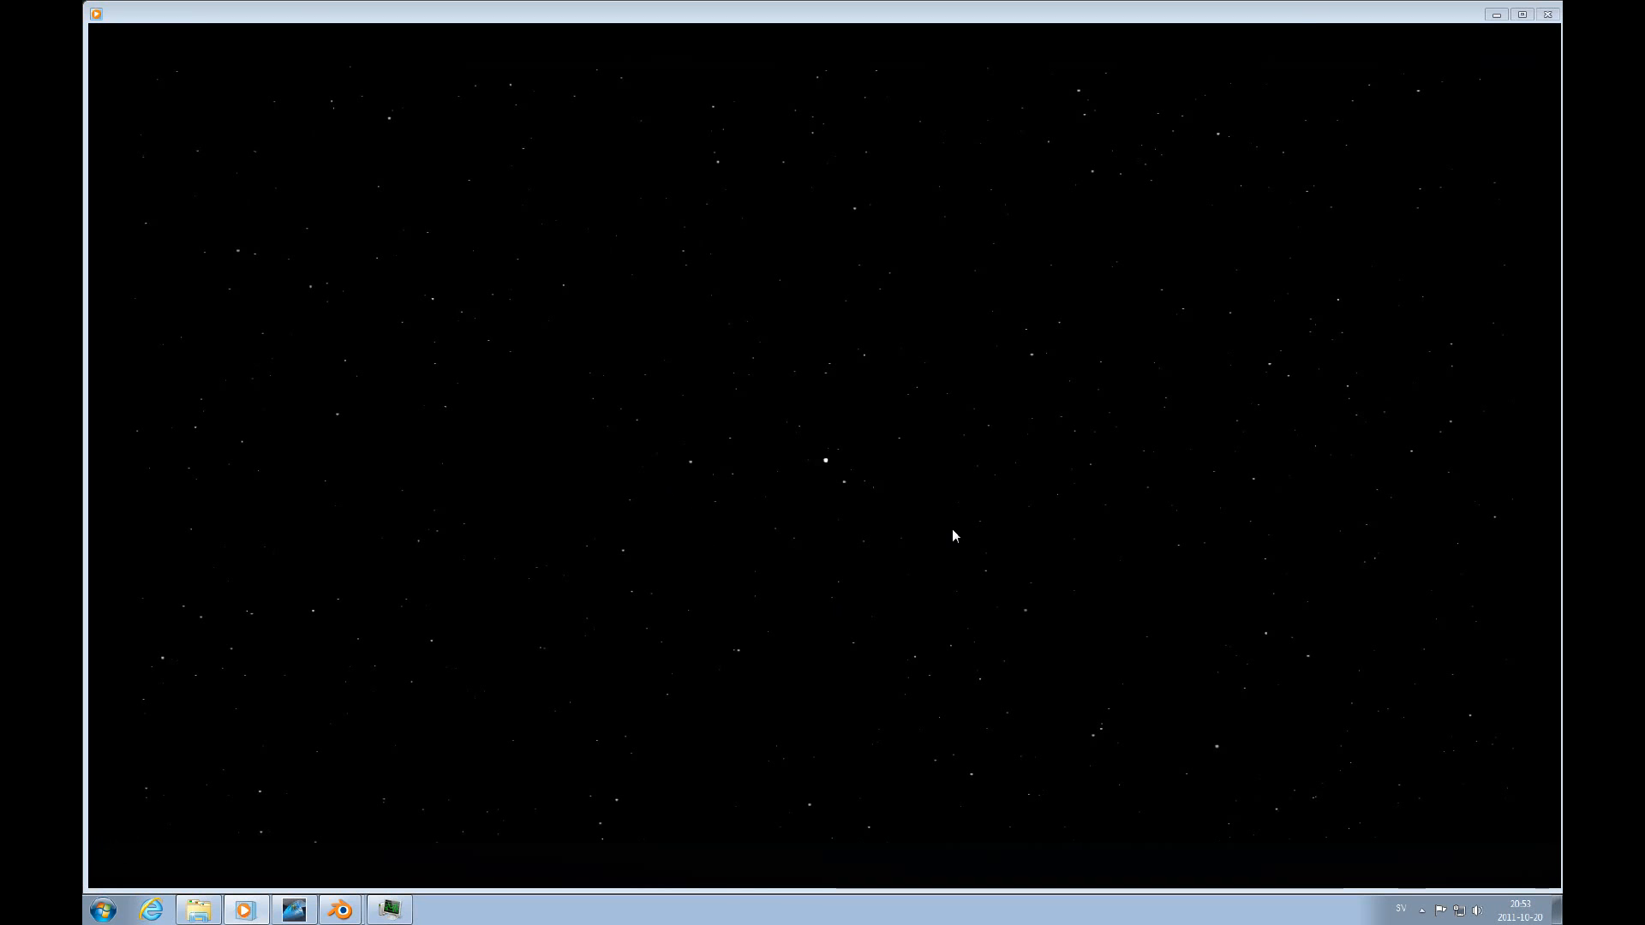
mouse_move(896, 677)
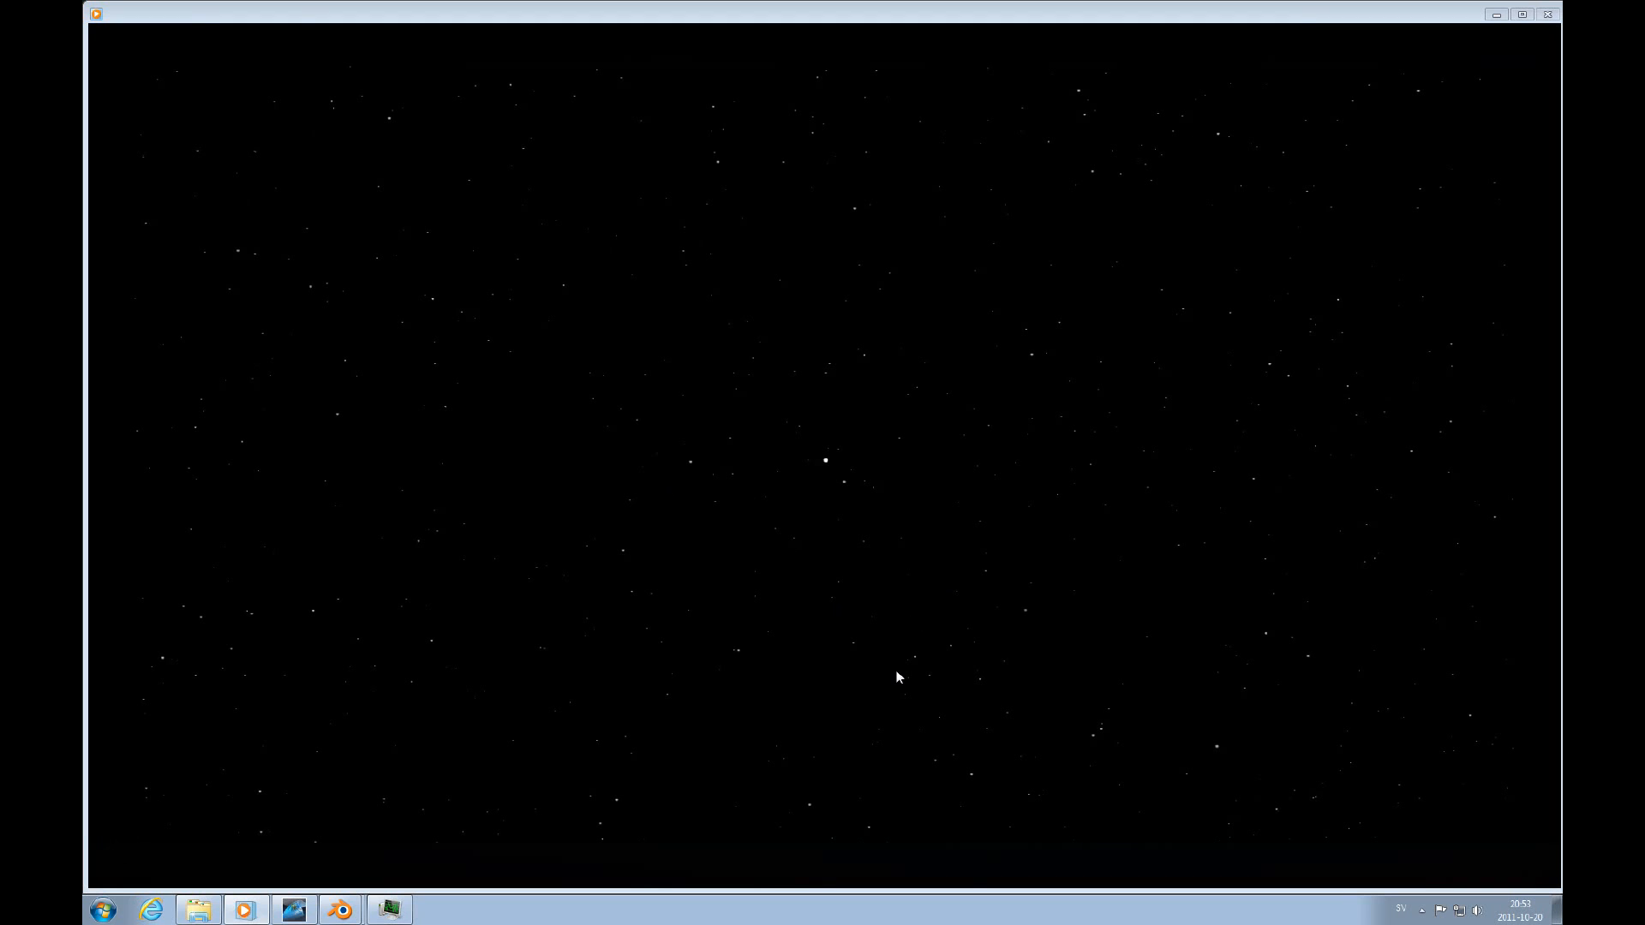
mouse_move(896, 684)
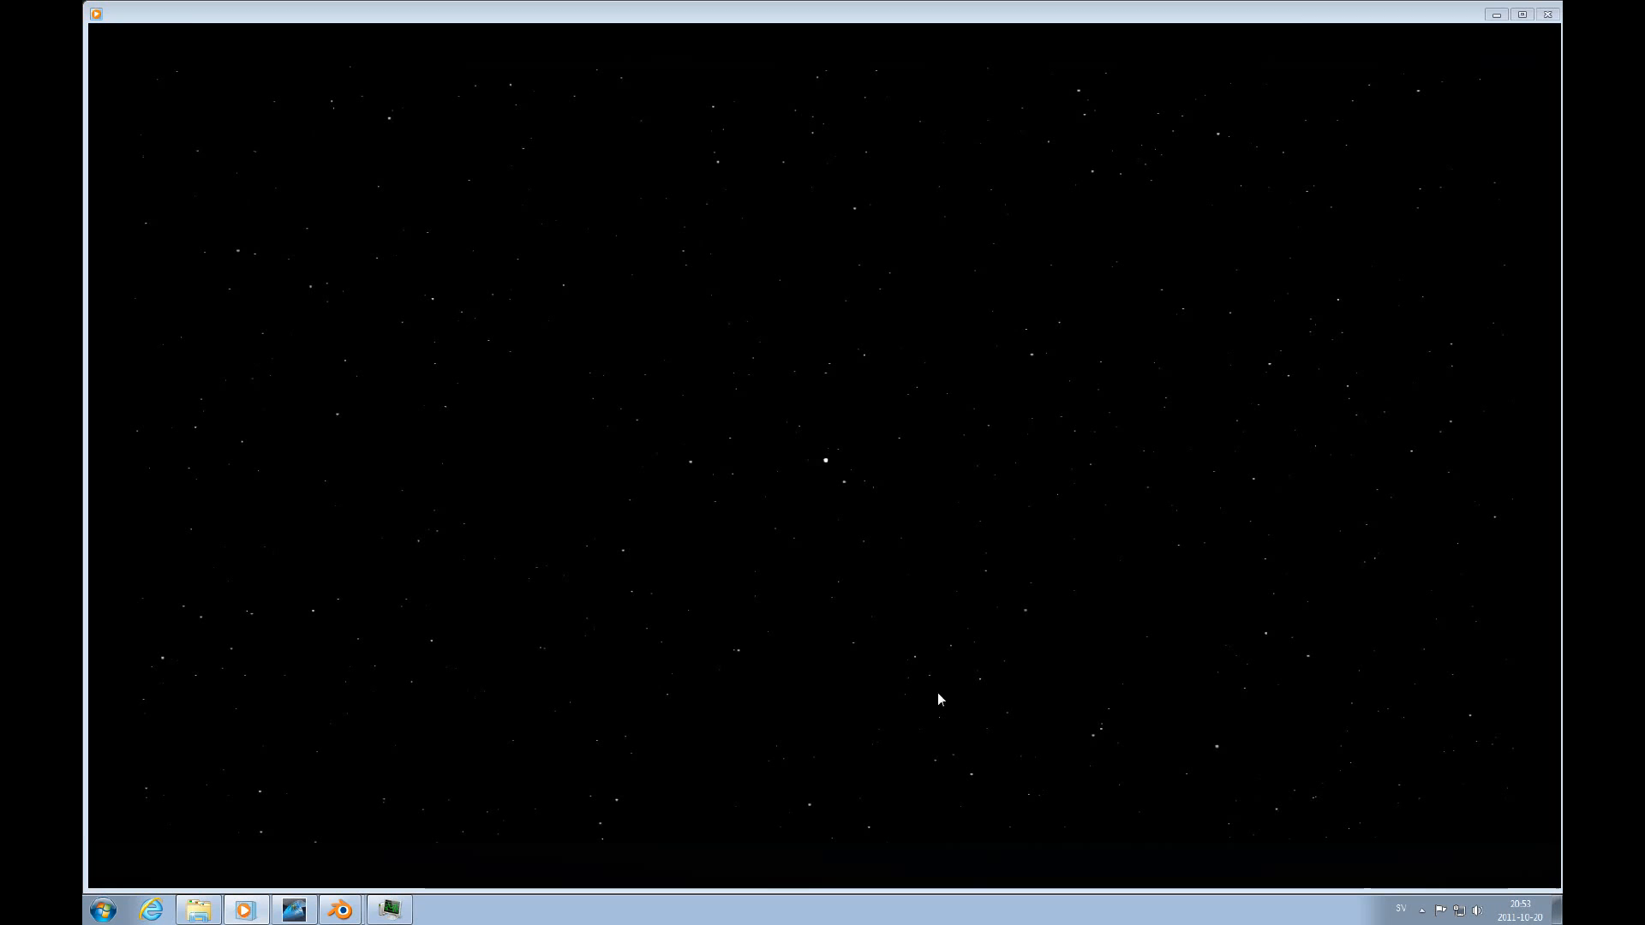
mouse_move(942, 721)
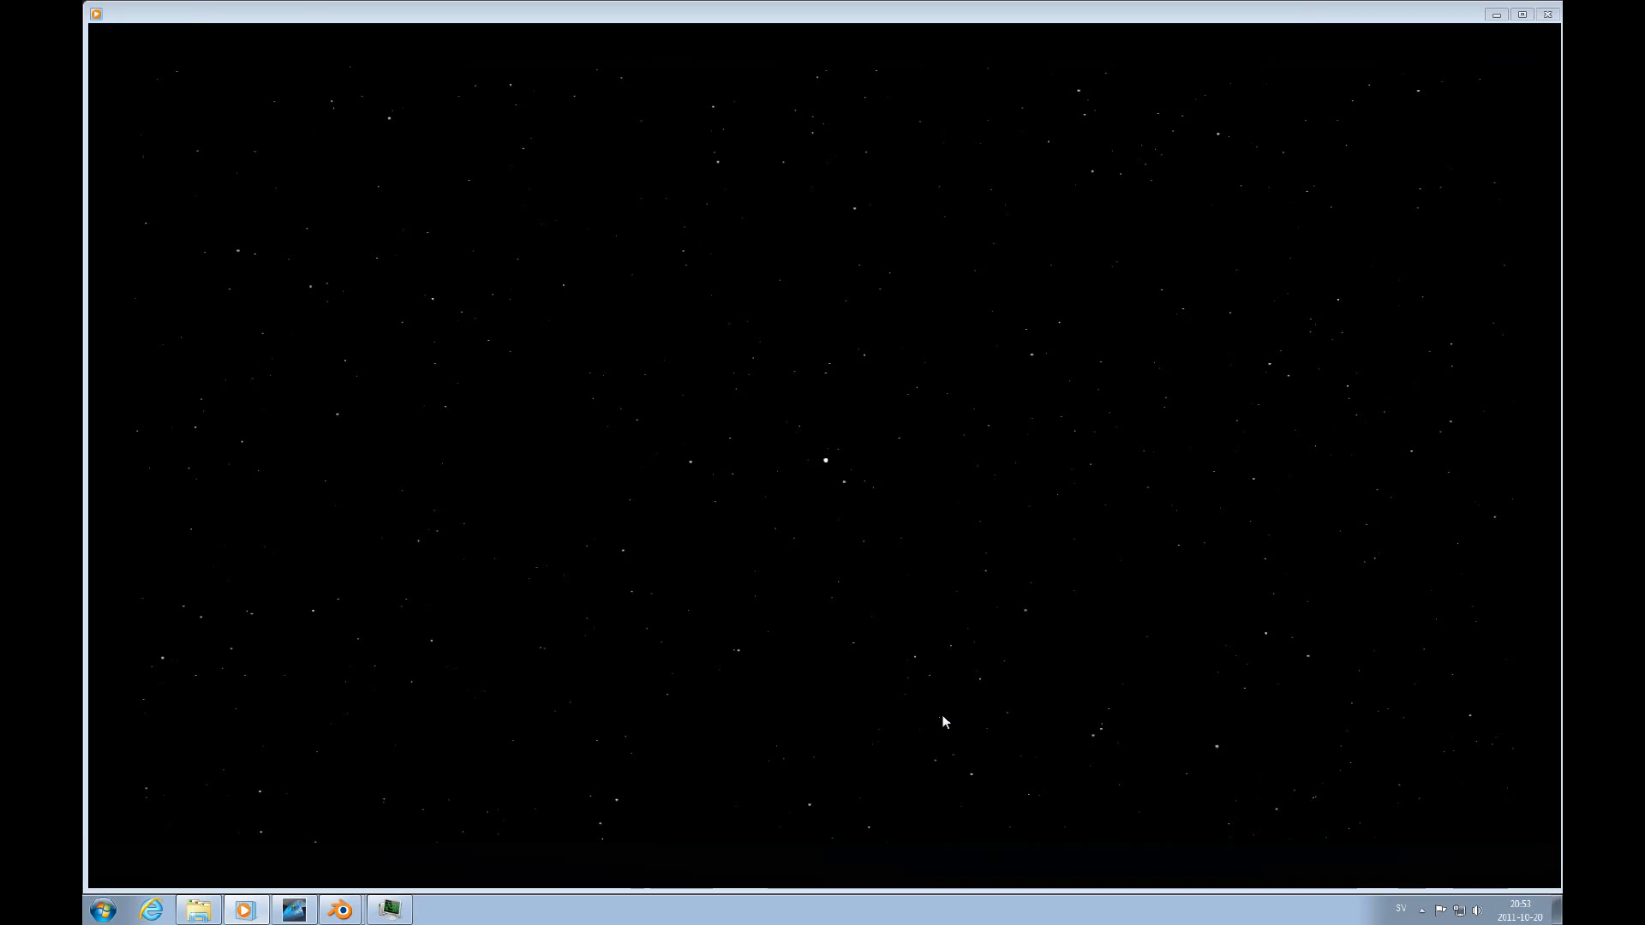
mouse_move(934, 708)
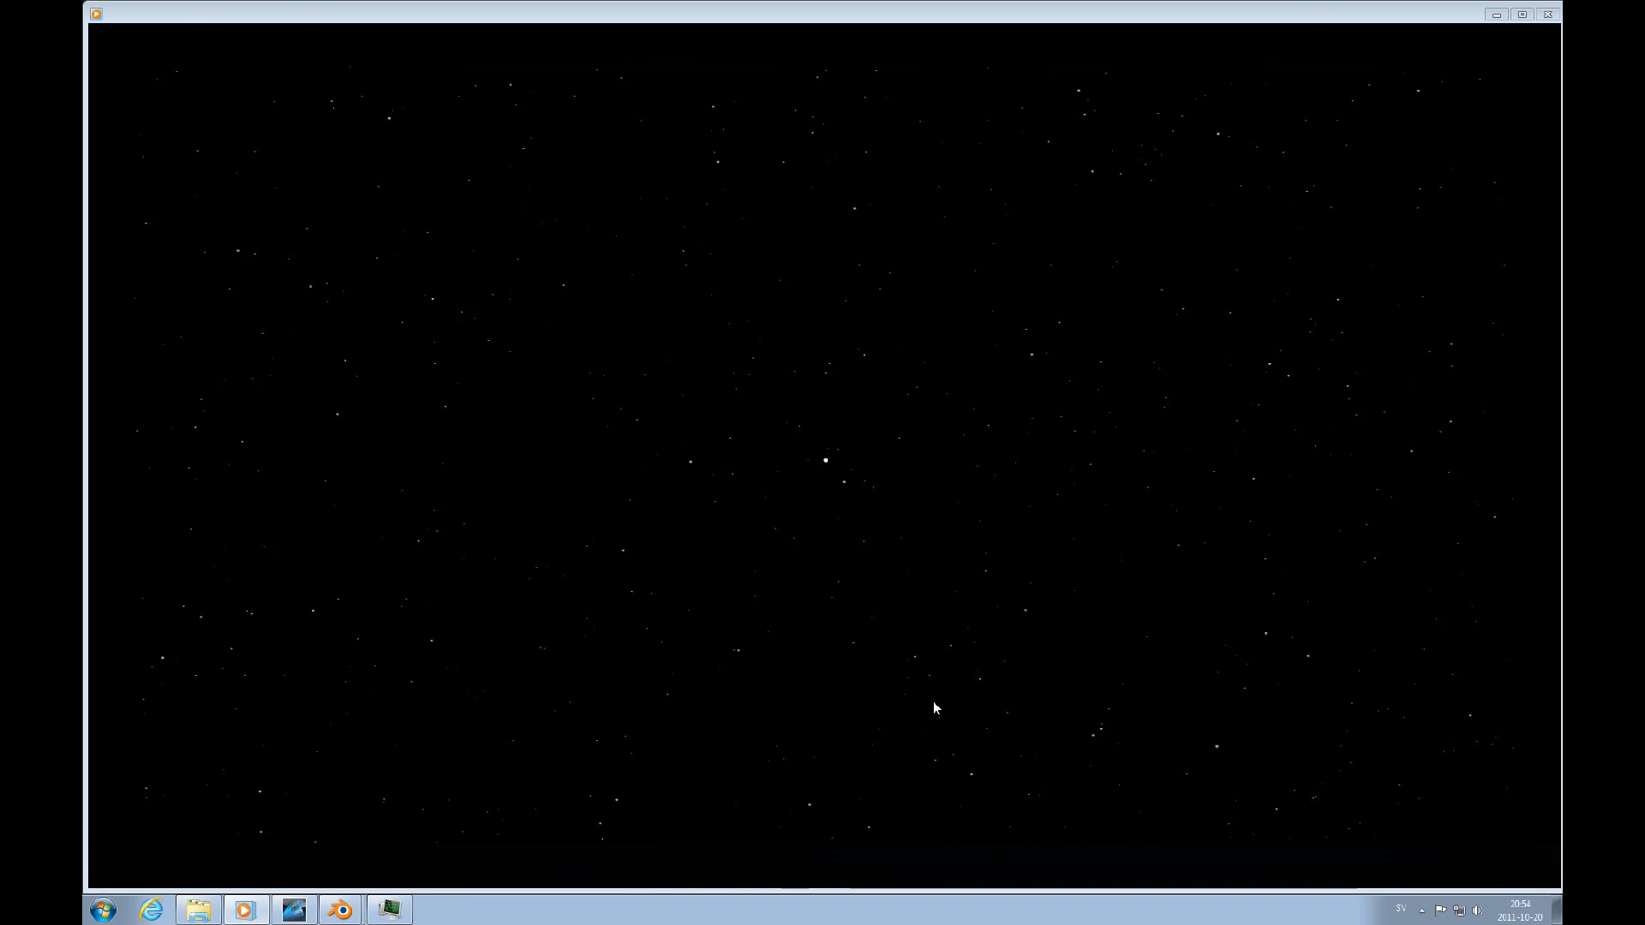
mouse_move(719, 271)
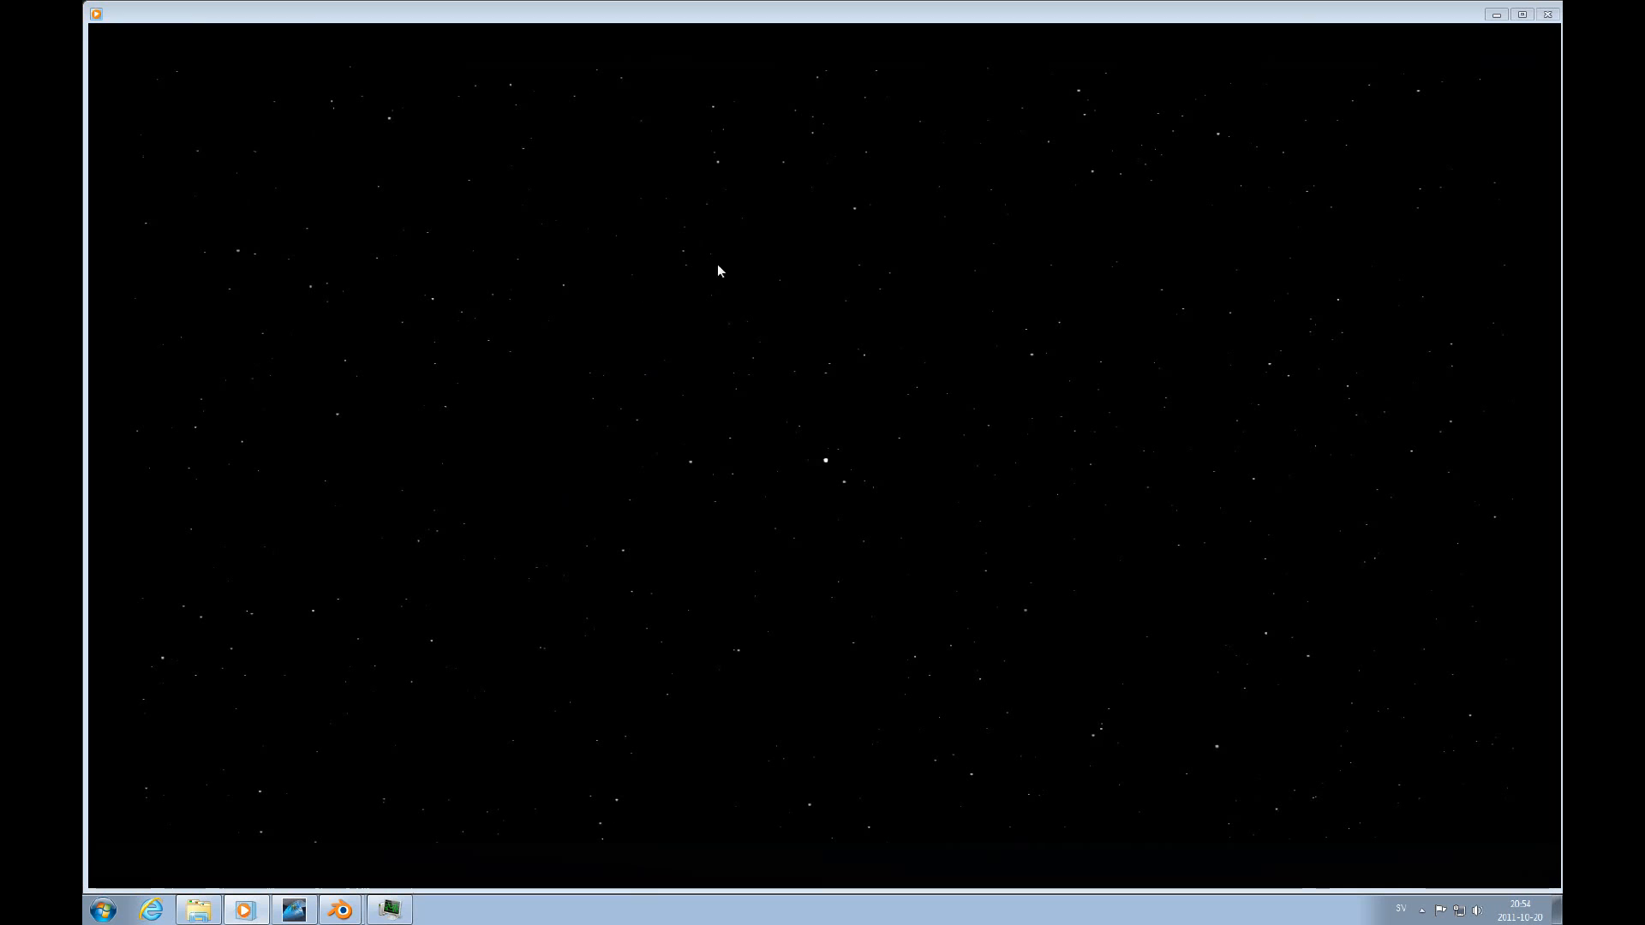
mouse_move(437, 349)
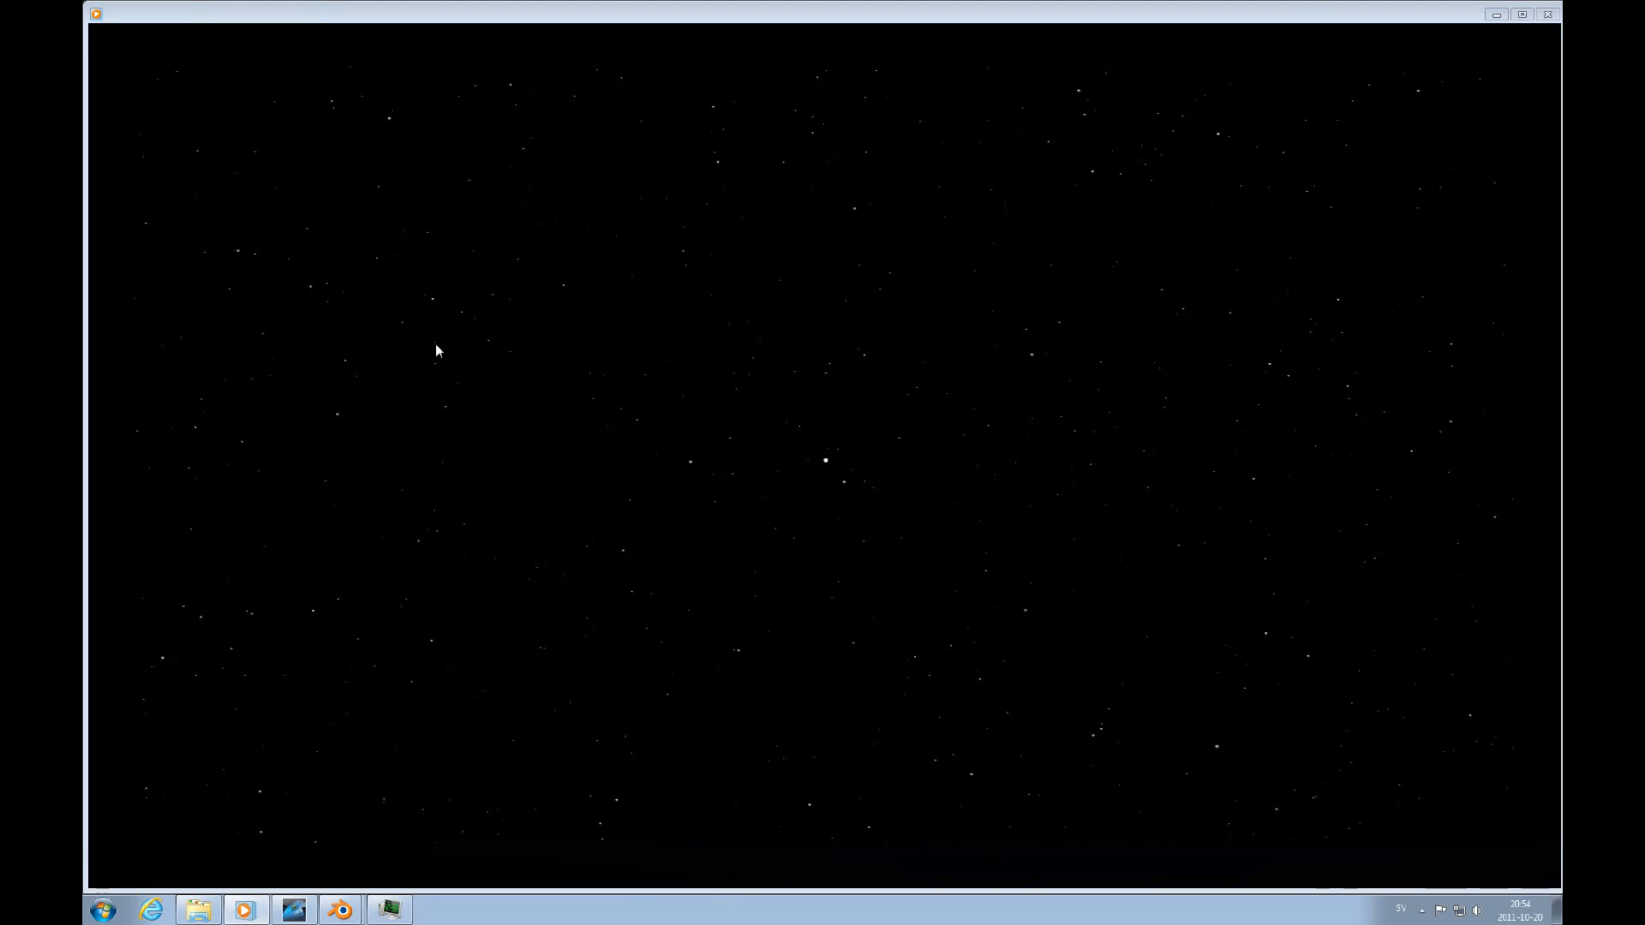
mouse_move(812, 639)
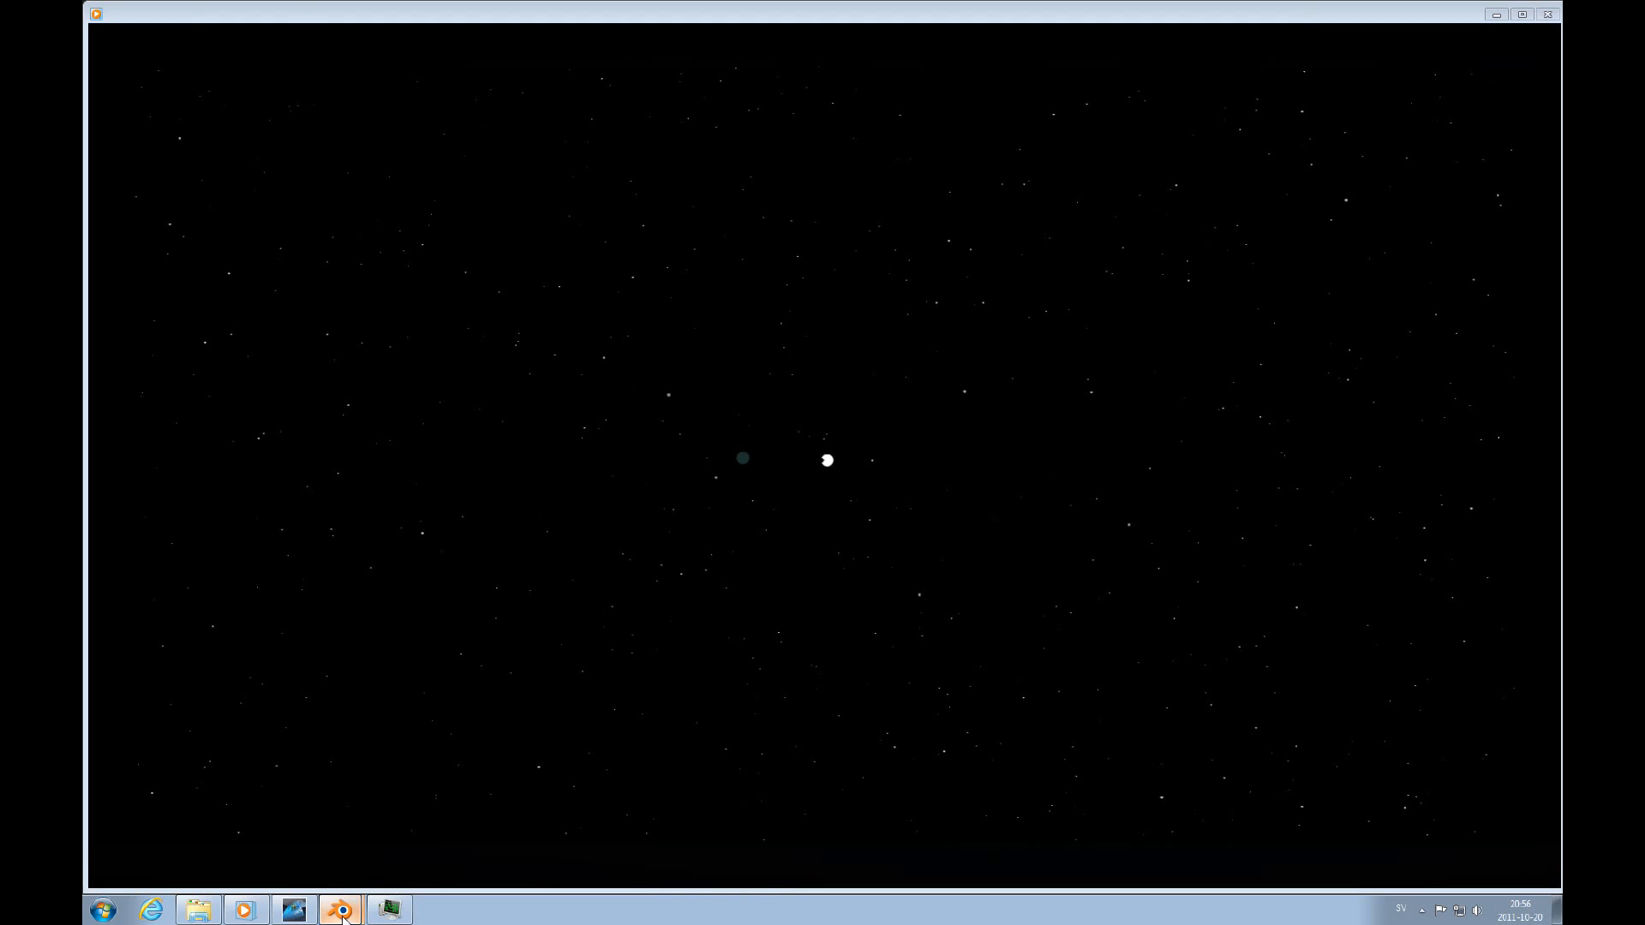
left_click(340, 910)
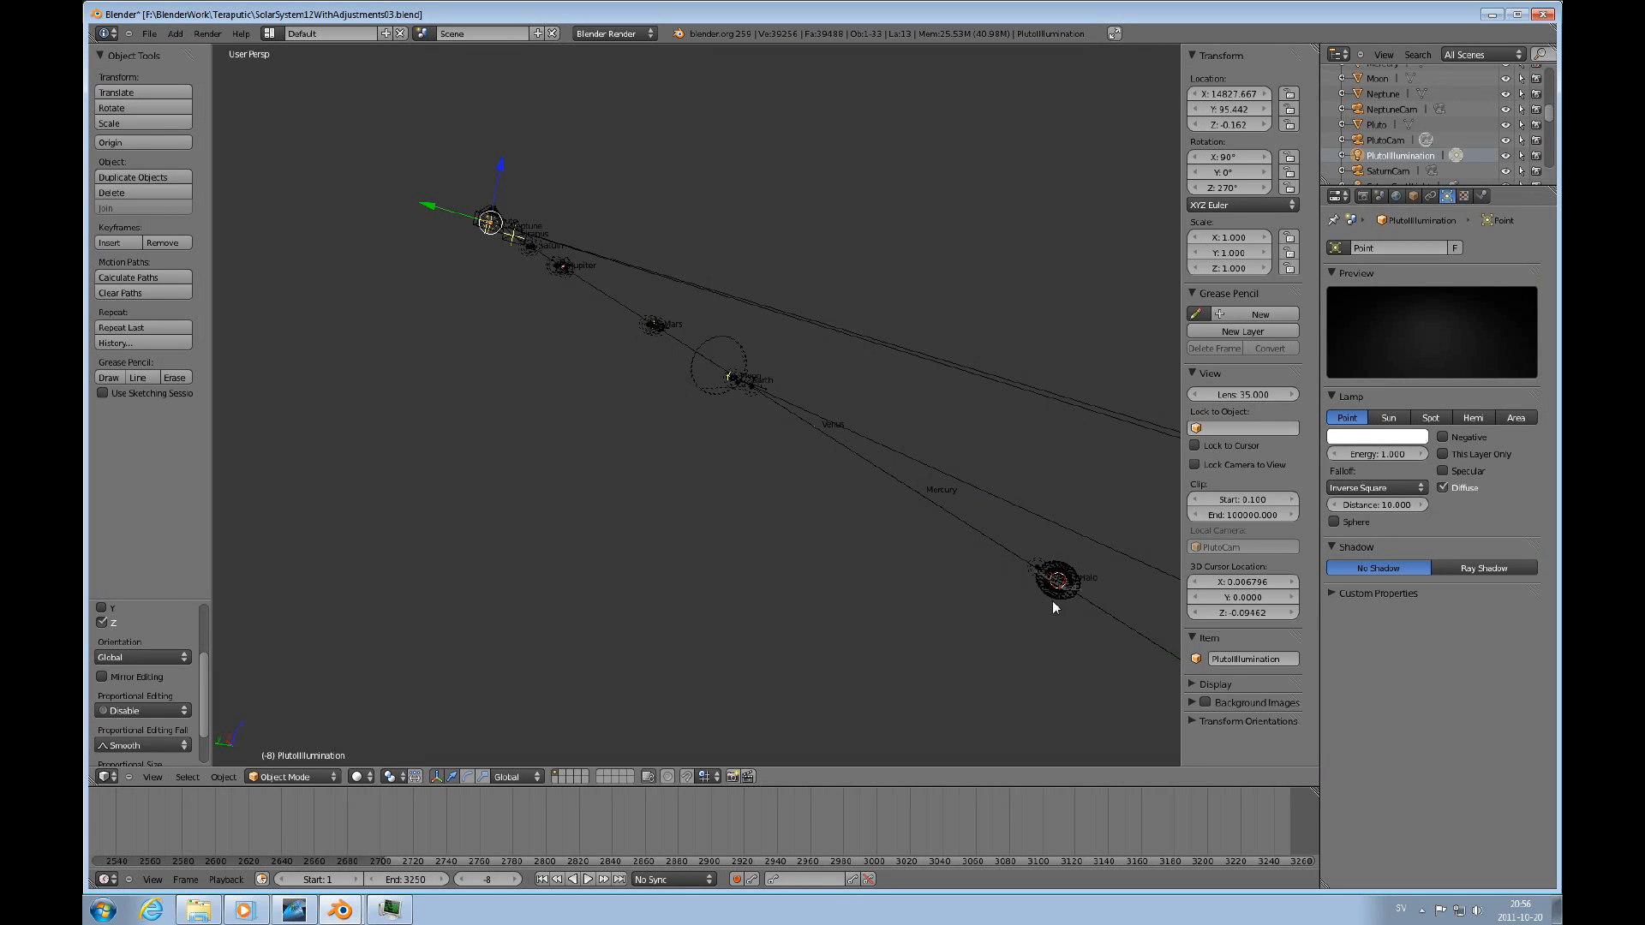
mouse_move(1073, 595)
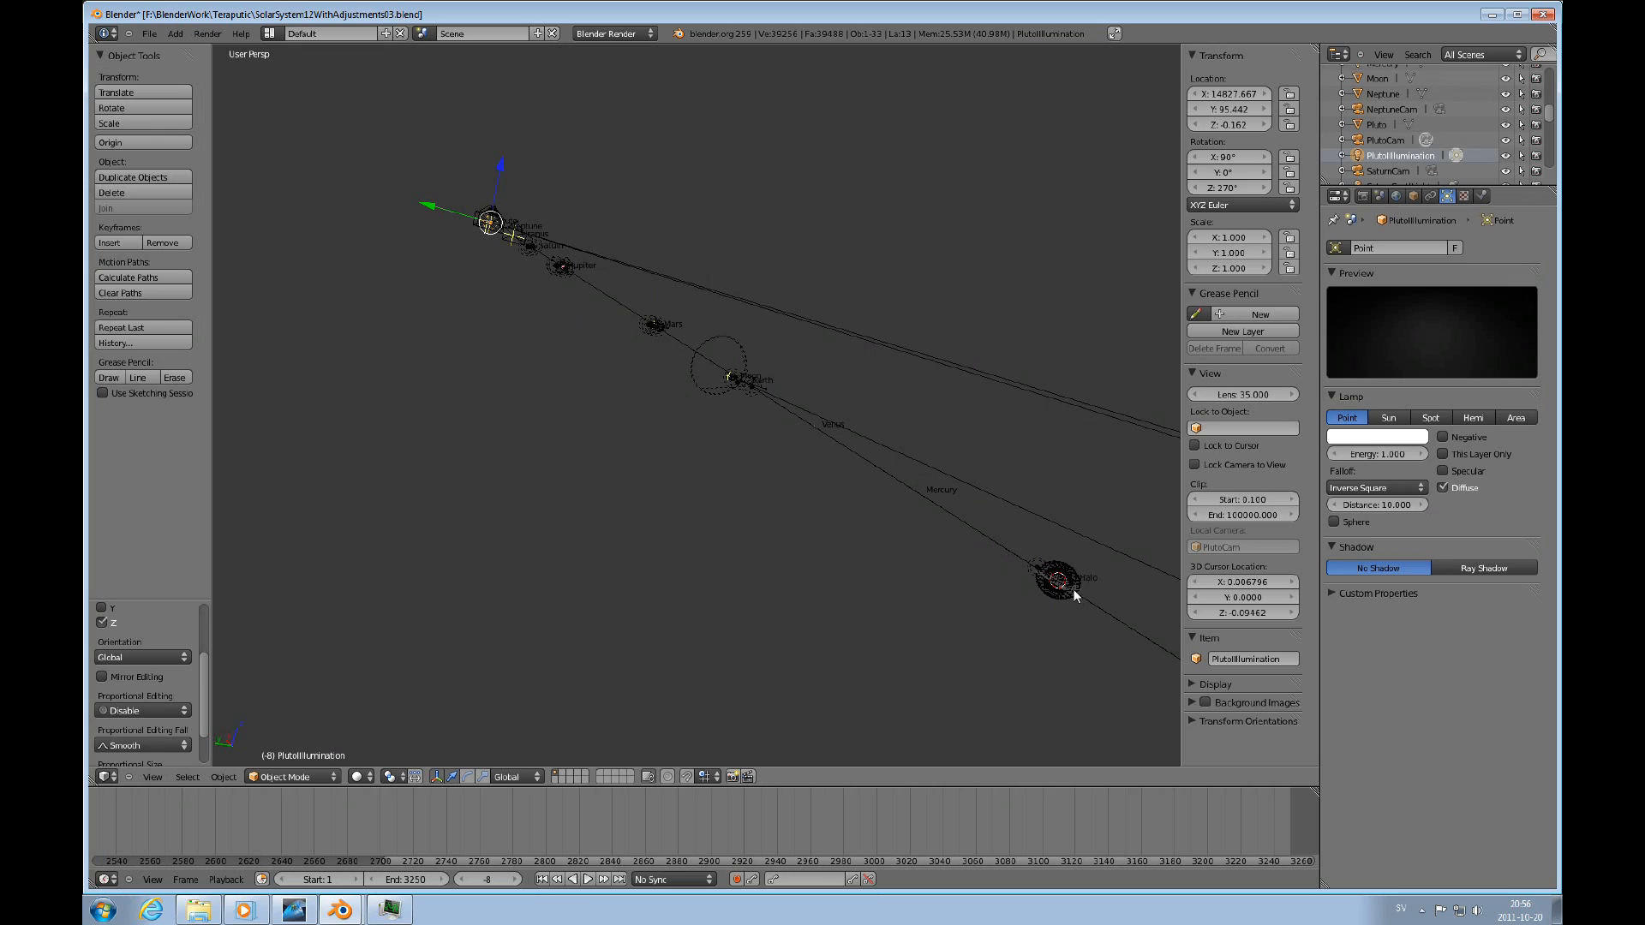
mouse_move(1073, 593)
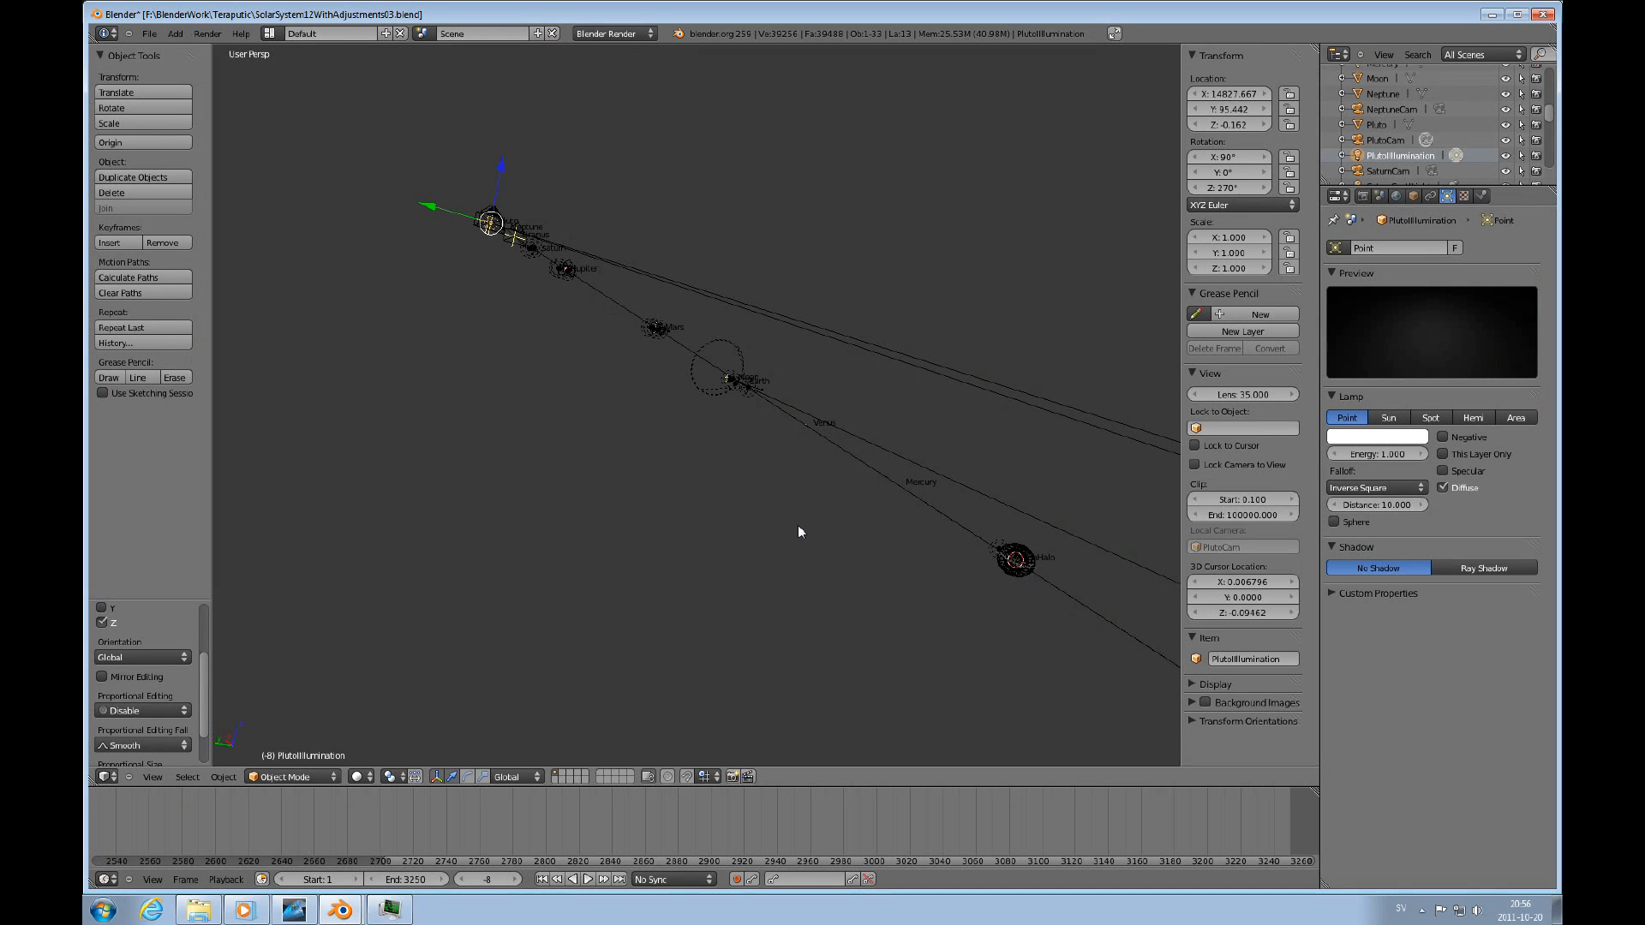
mouse_move(795, 529)
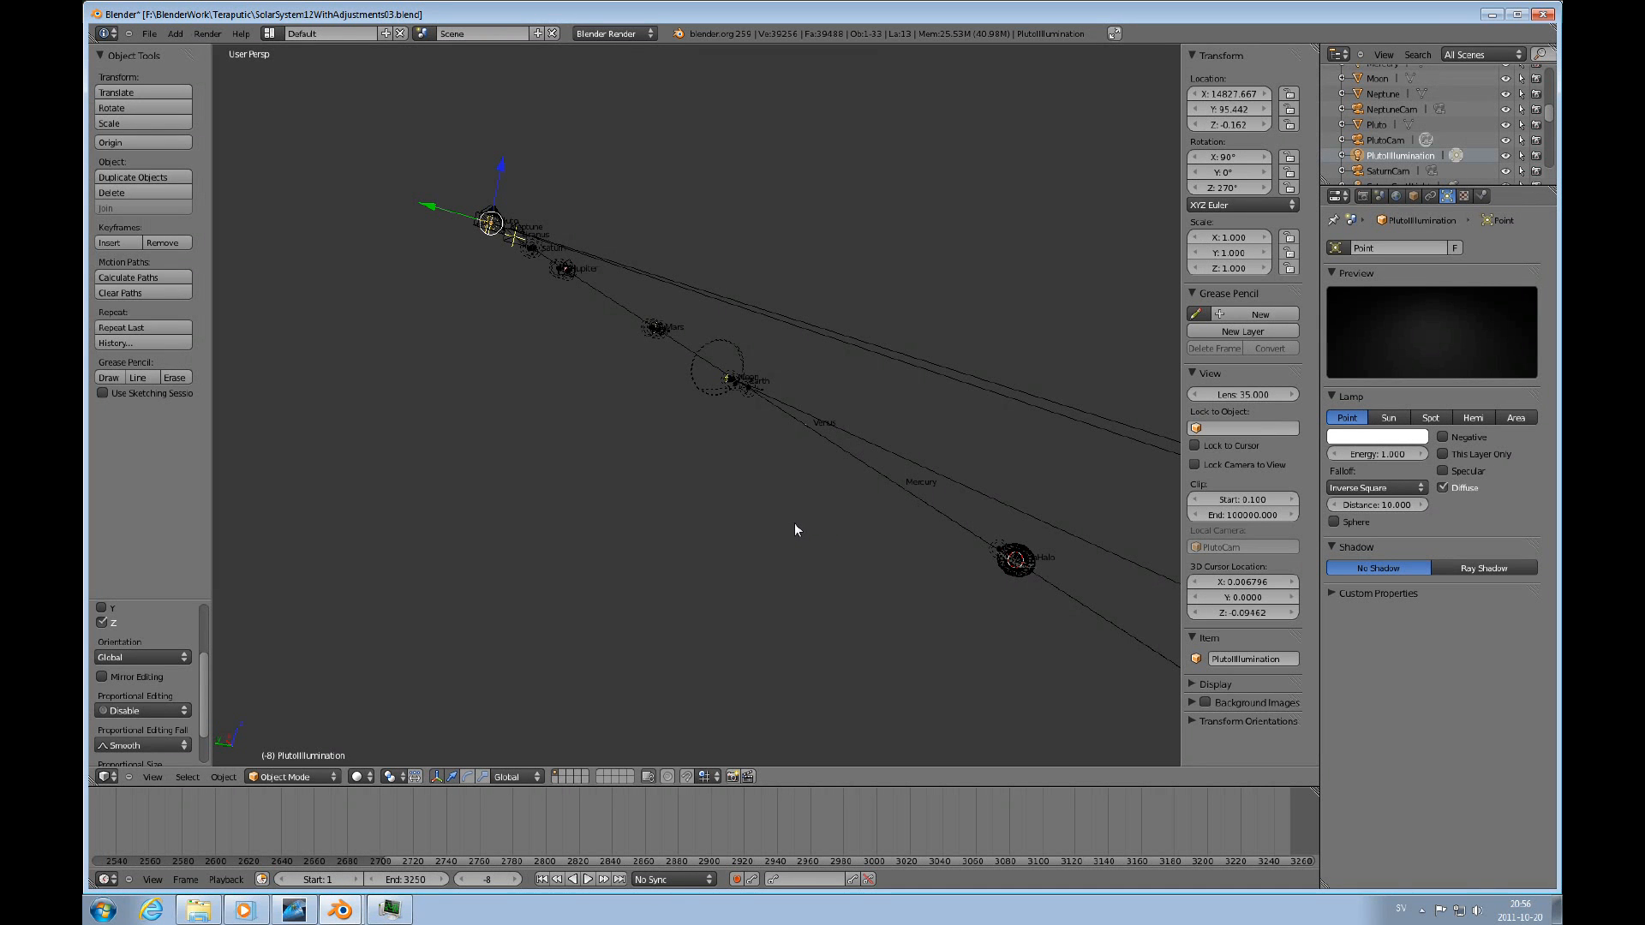
mouse_move(775, 524)
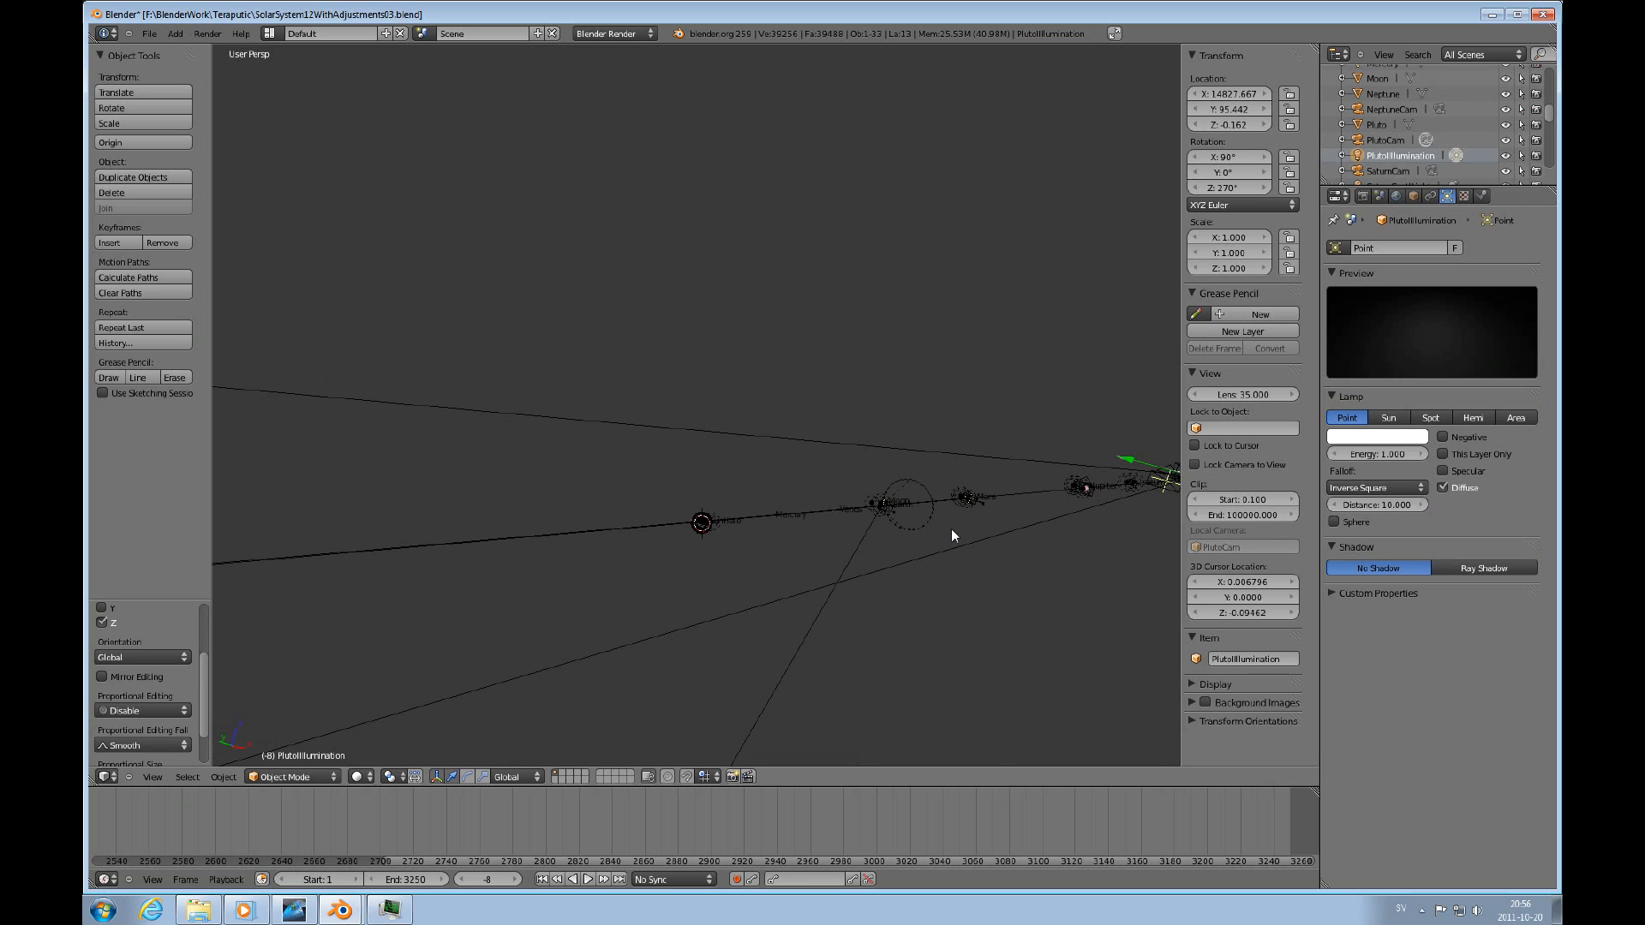
mouse_move(966, 532)
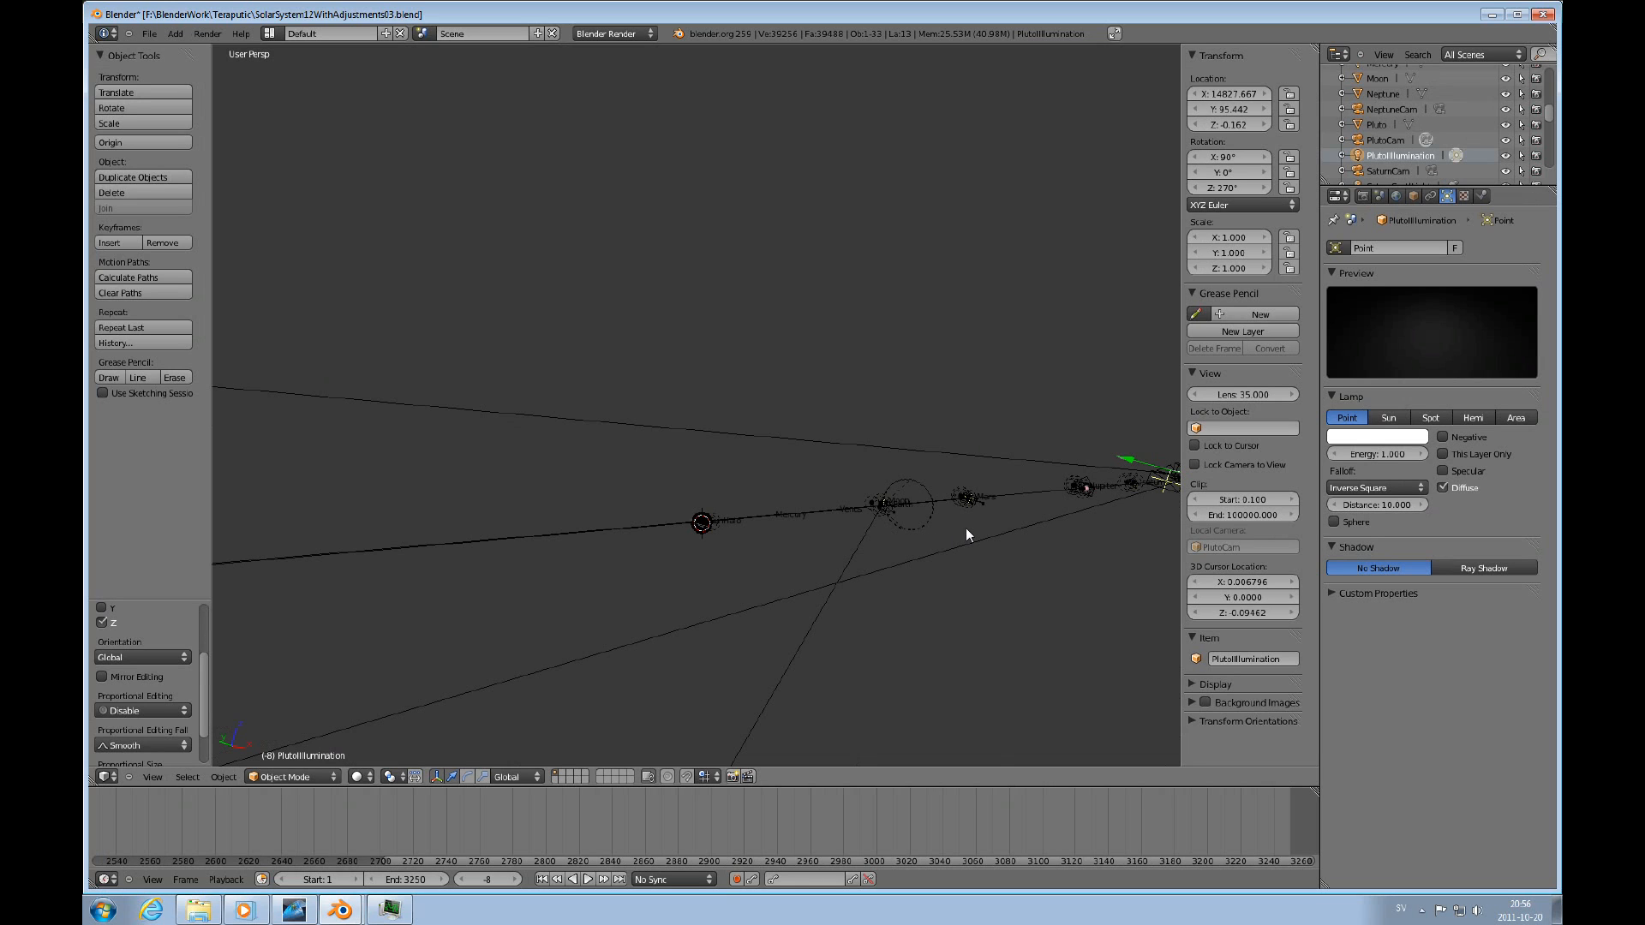
mouse_move(992, 529)
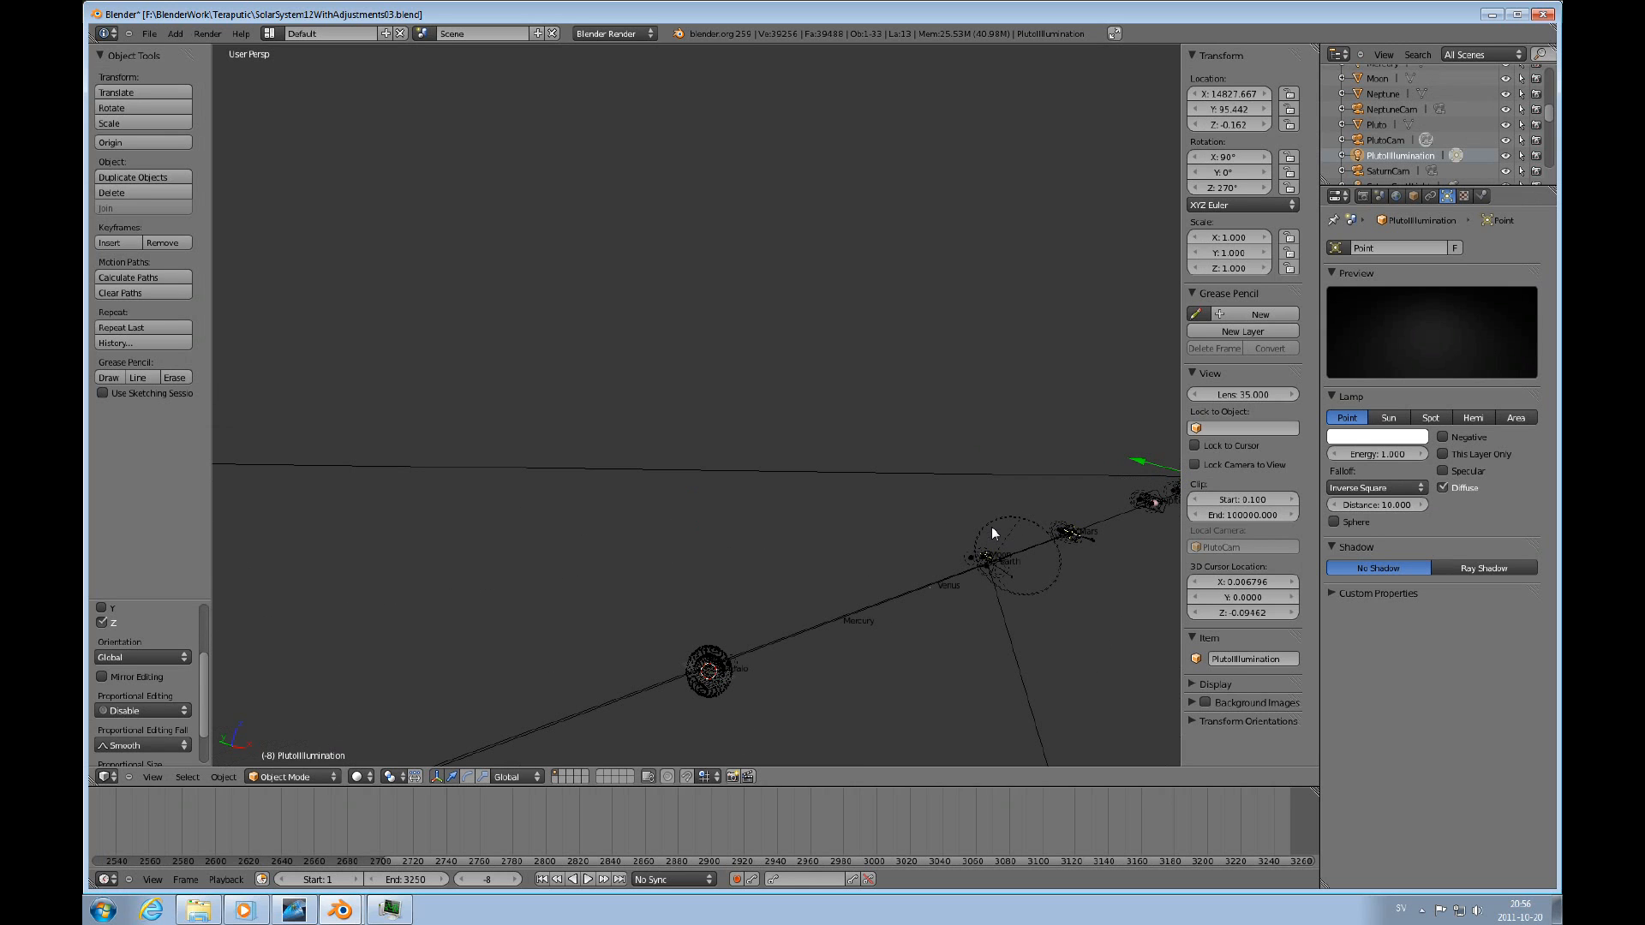
mouse_move(976, 601)
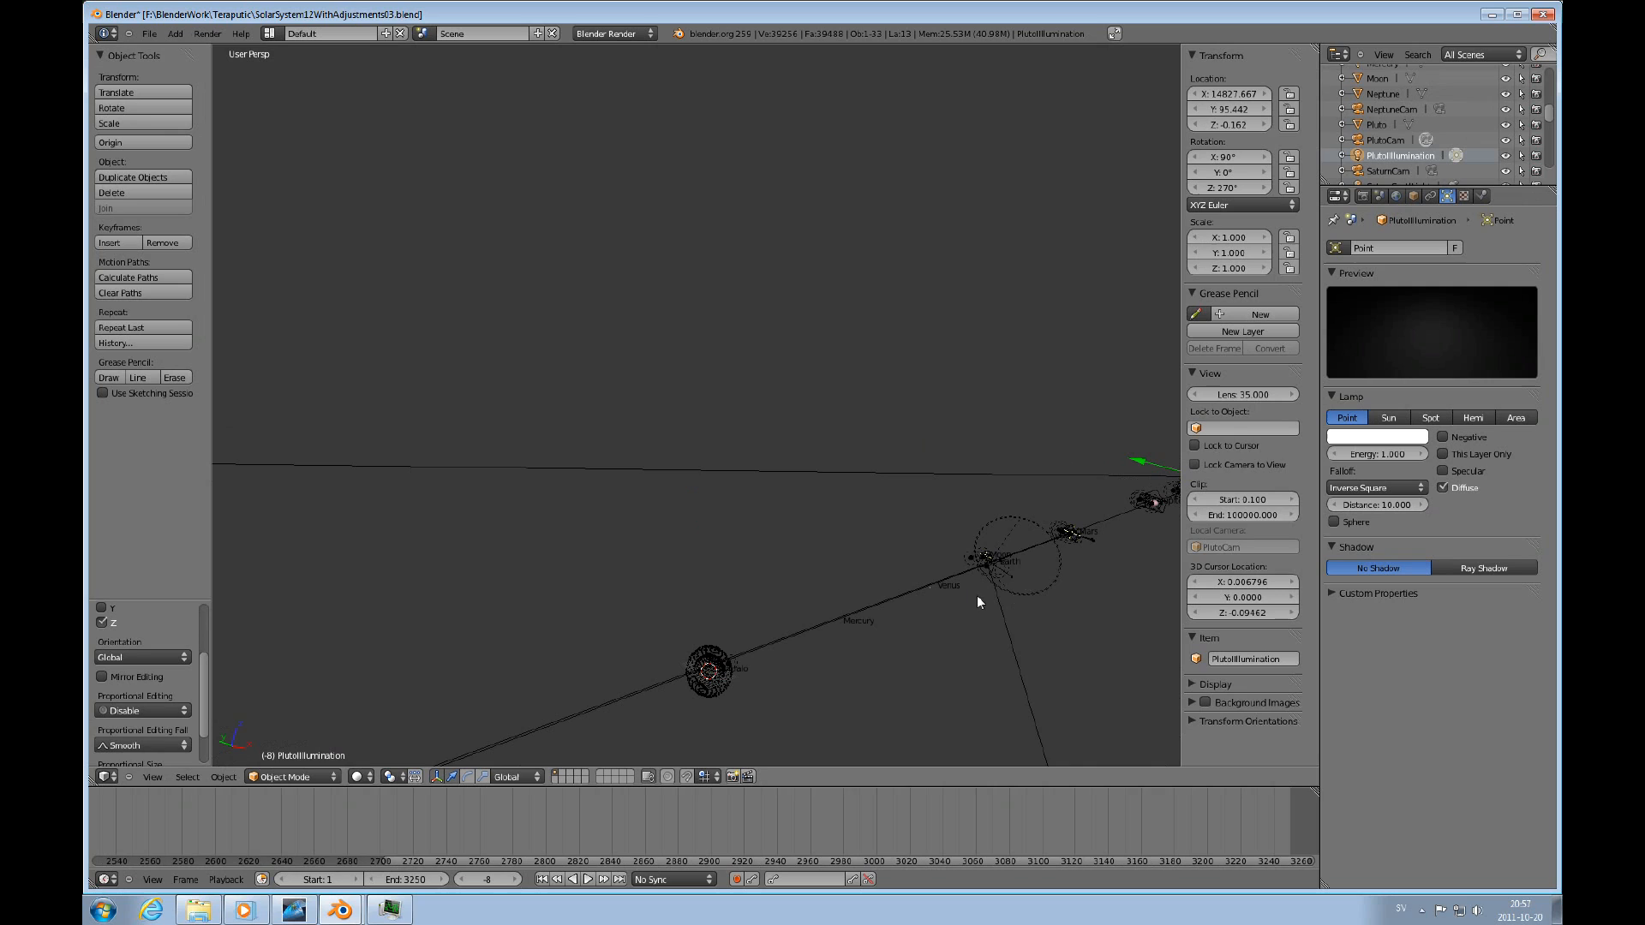
mouse_move(1057, 576)
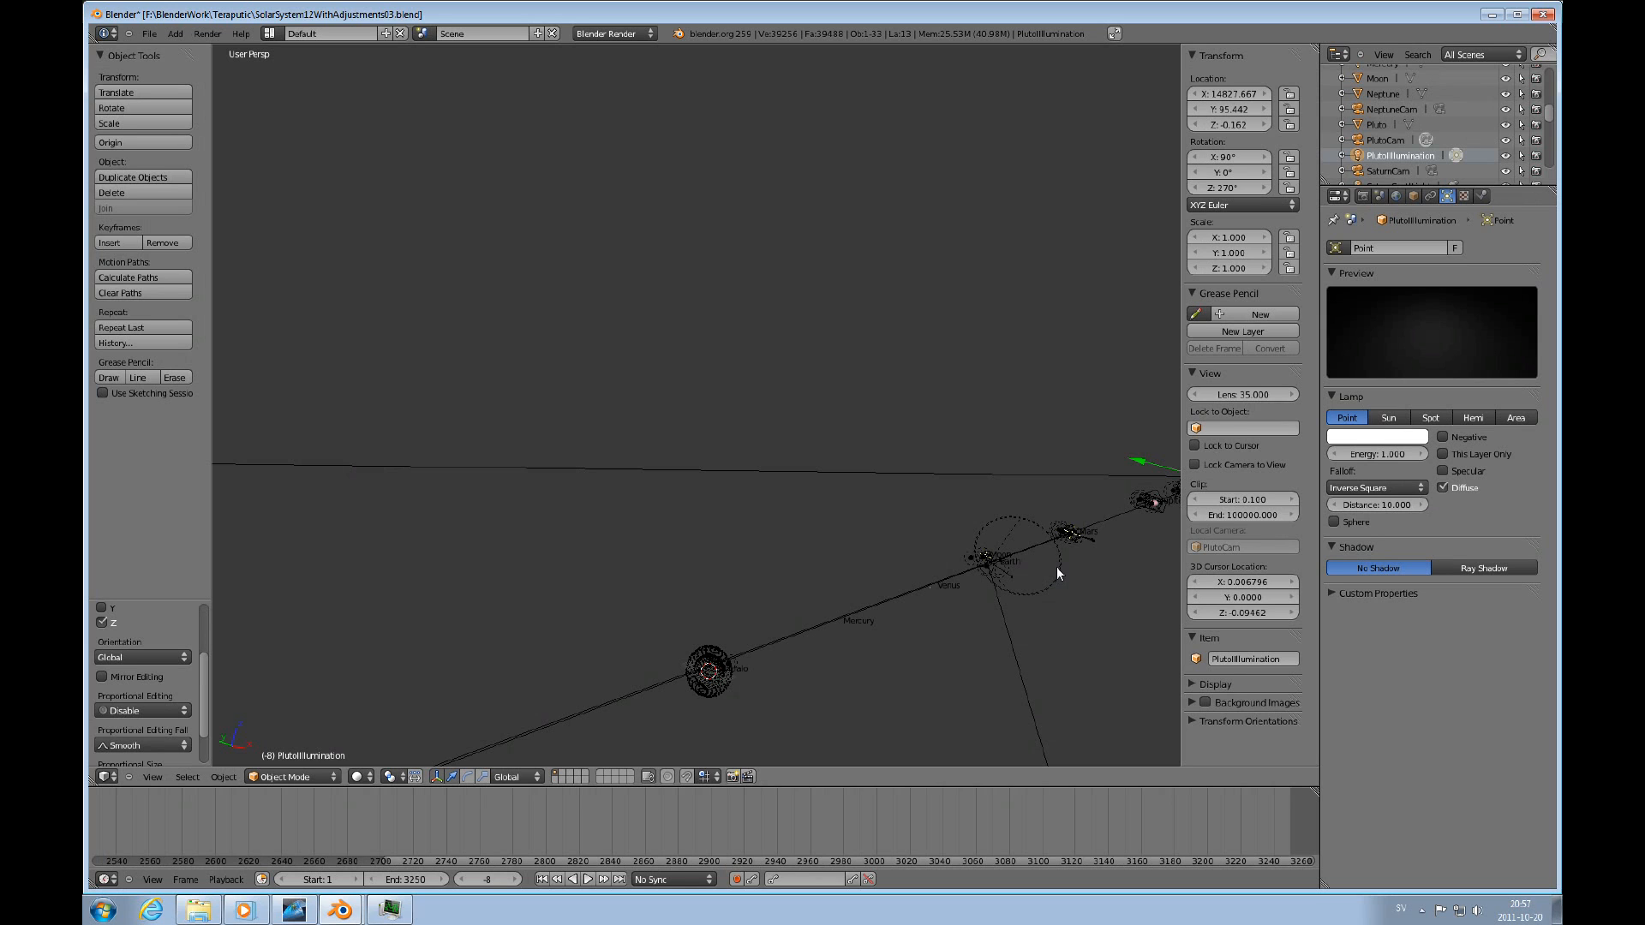
key("KP_7")
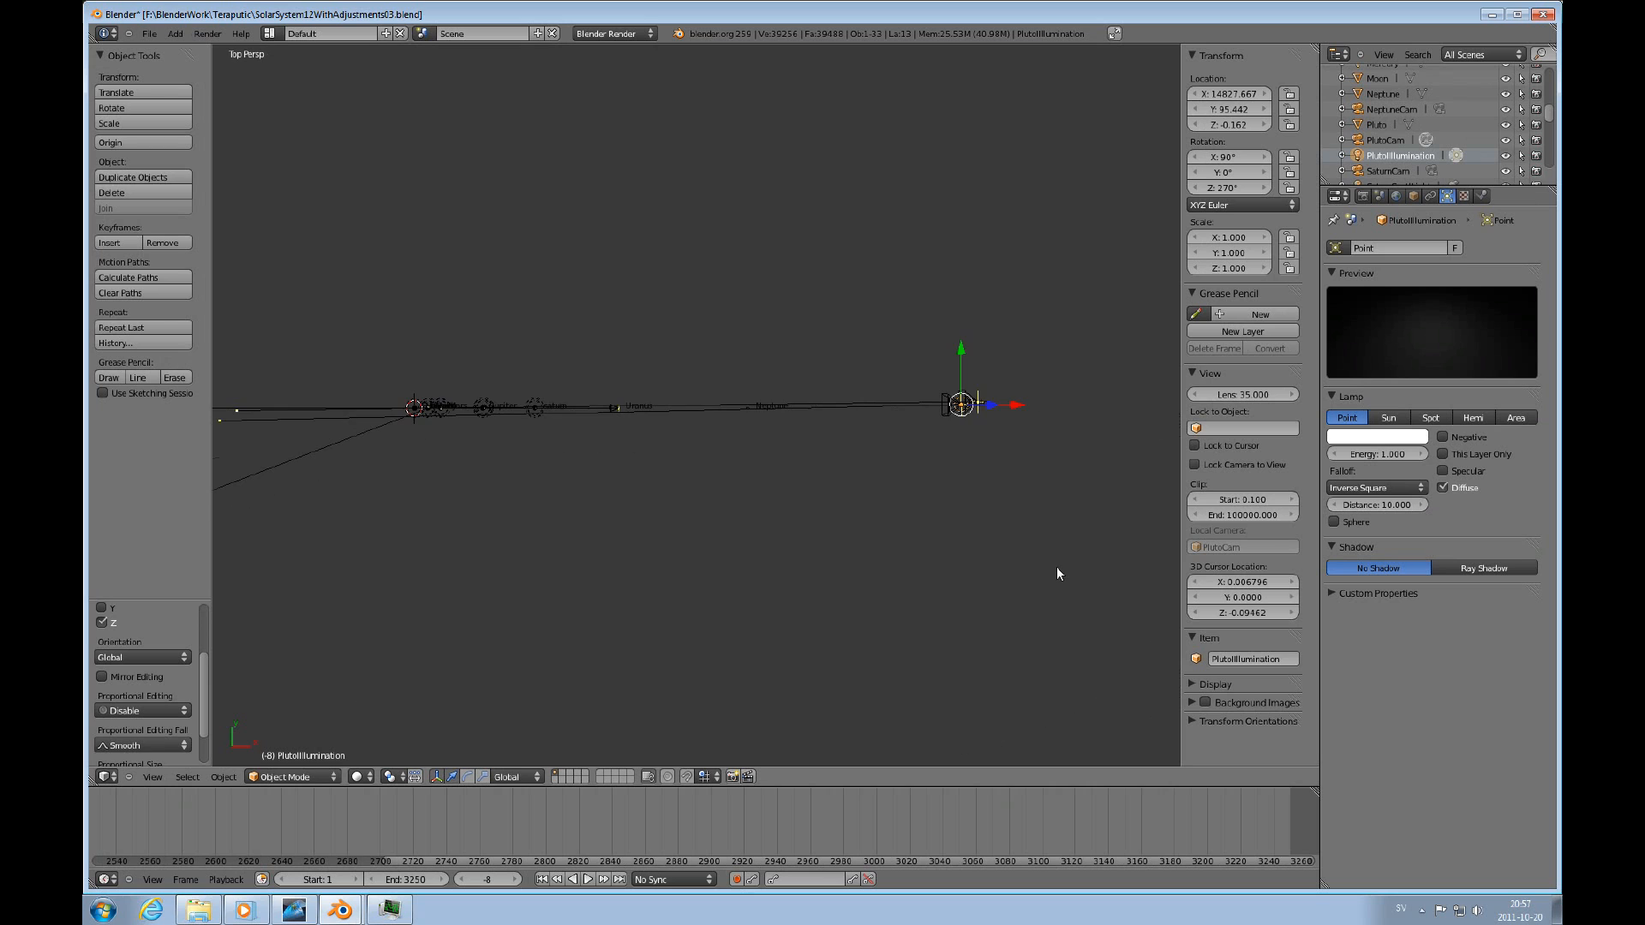
mouse_move(1028, 481)
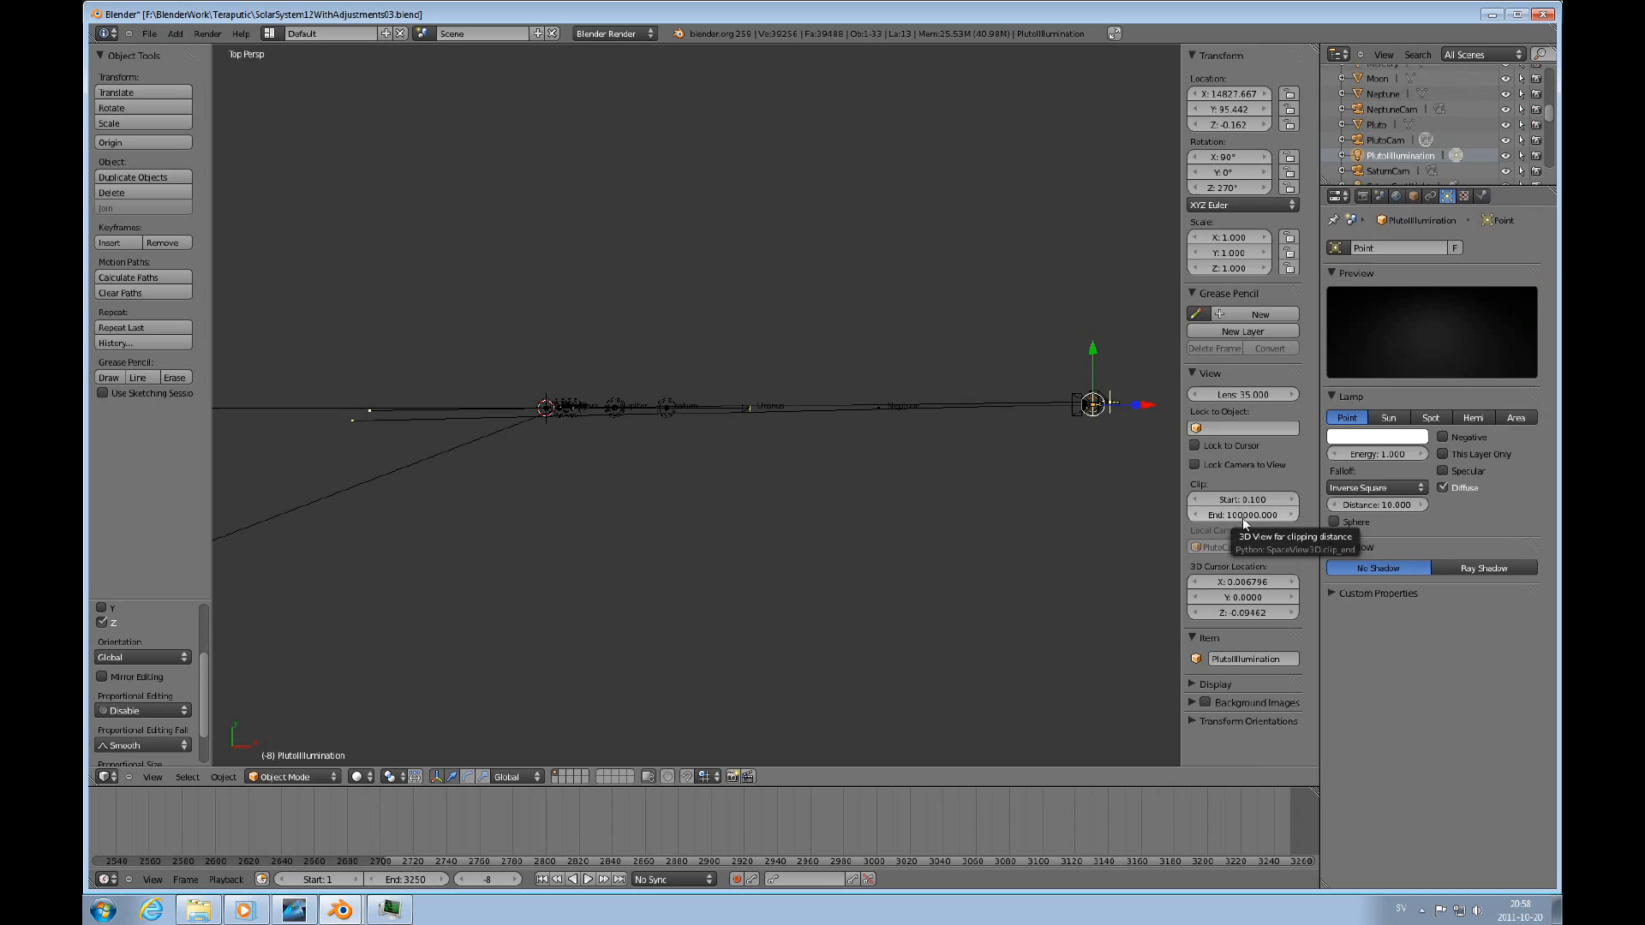
mouse_move(923, 447)
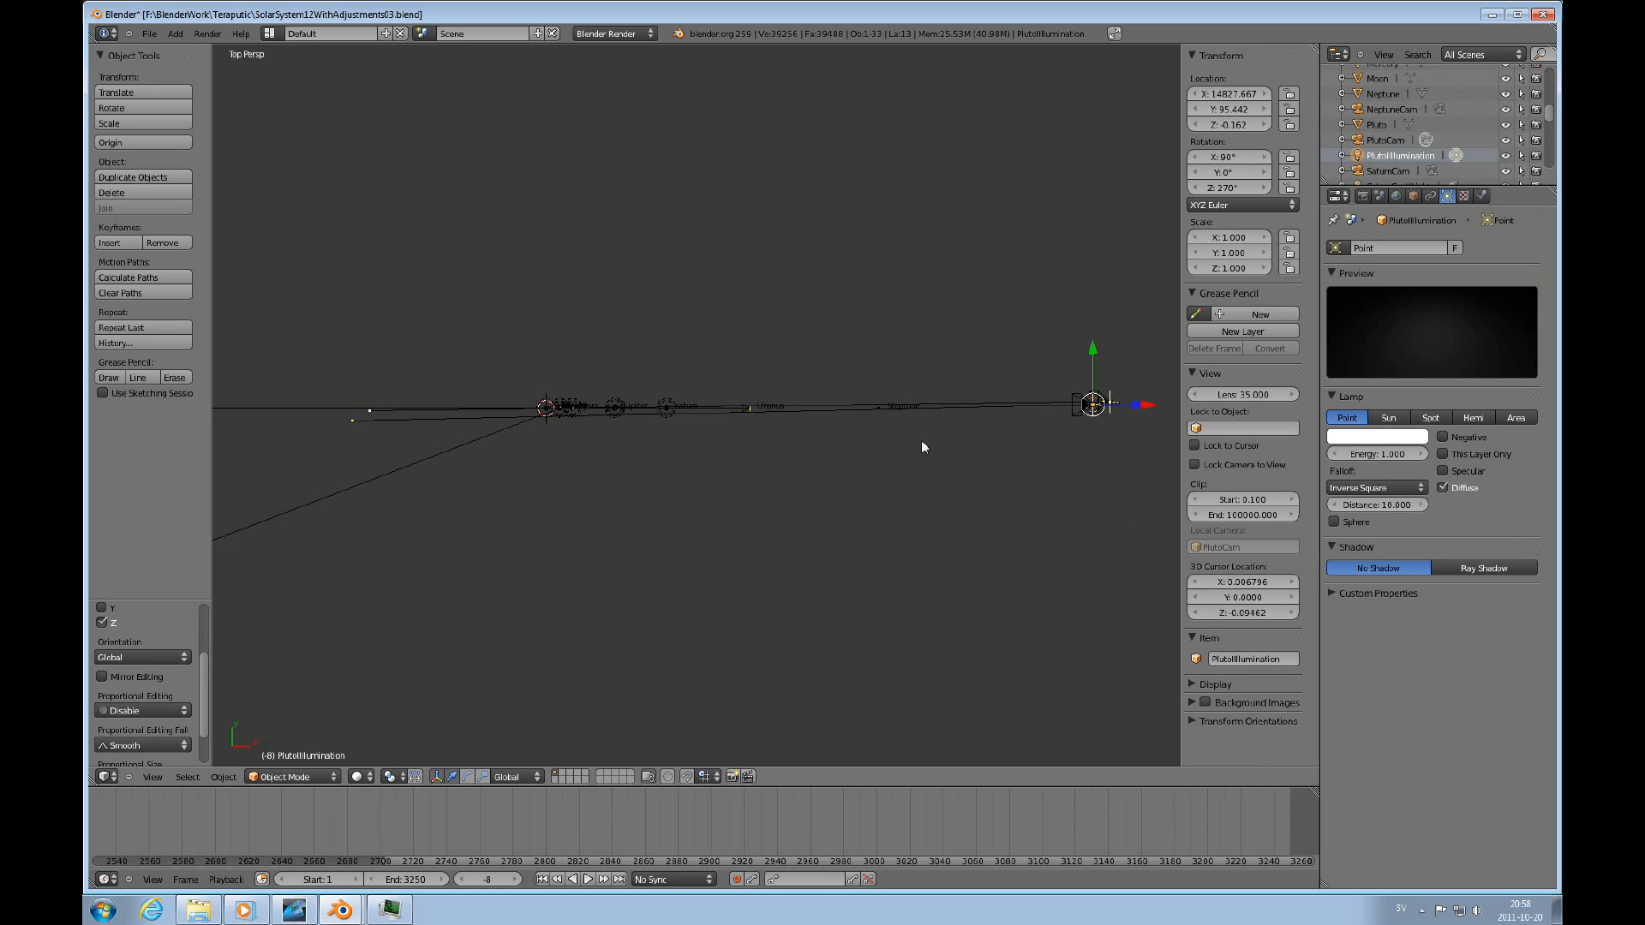
mouse_move(895, 447)
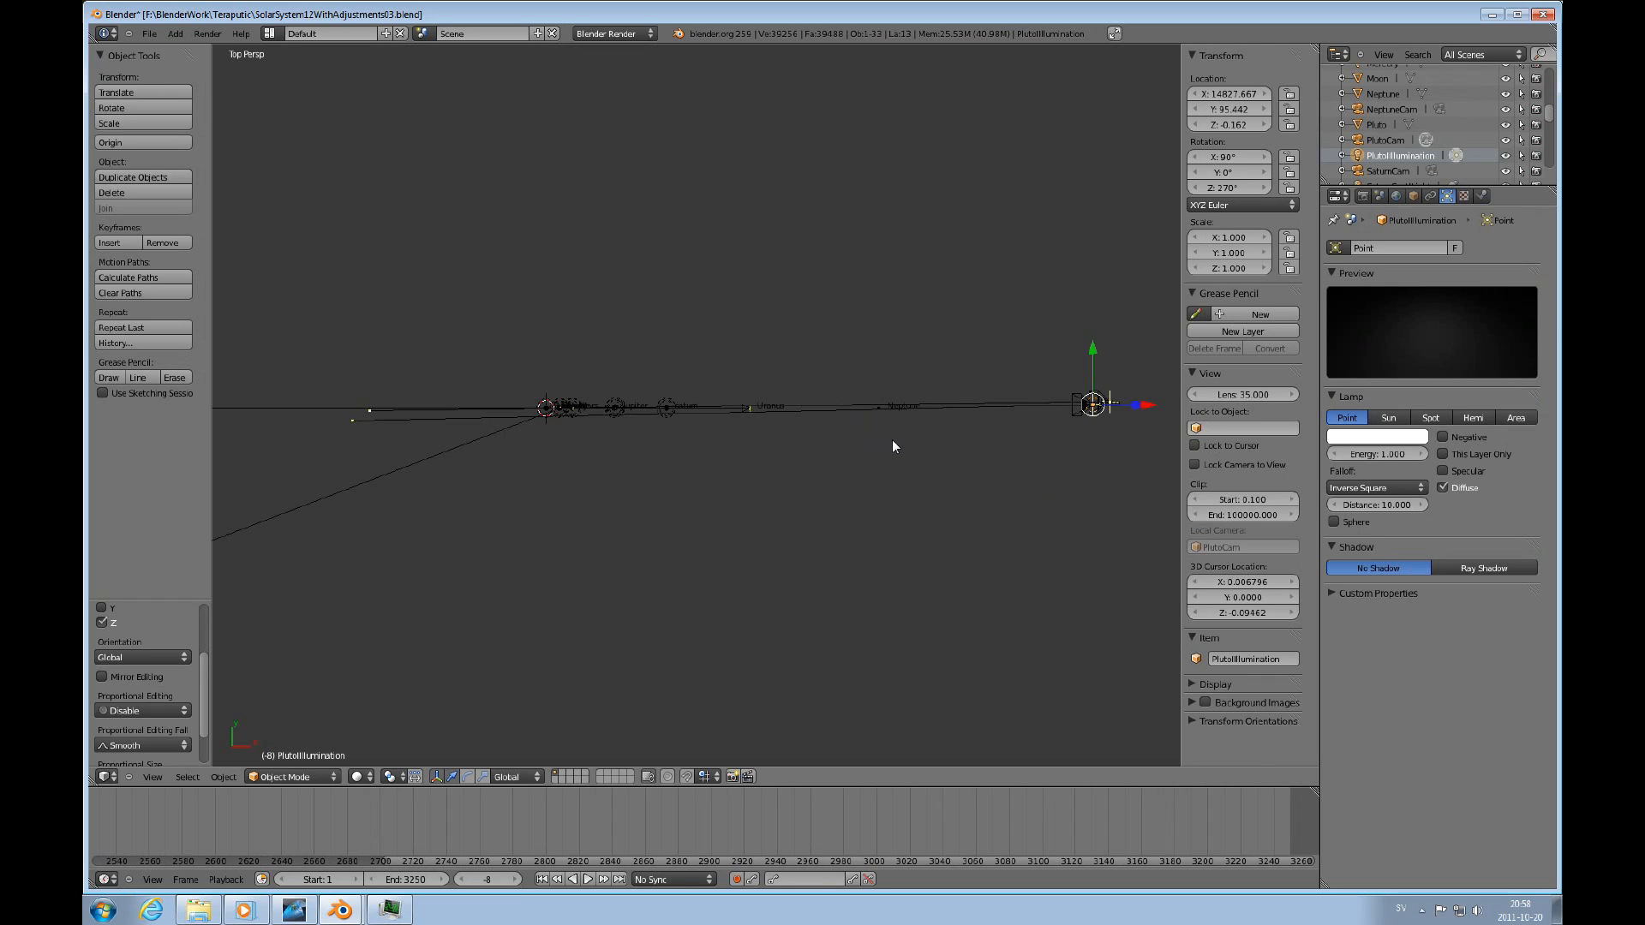
mouse_move(1045, 489)
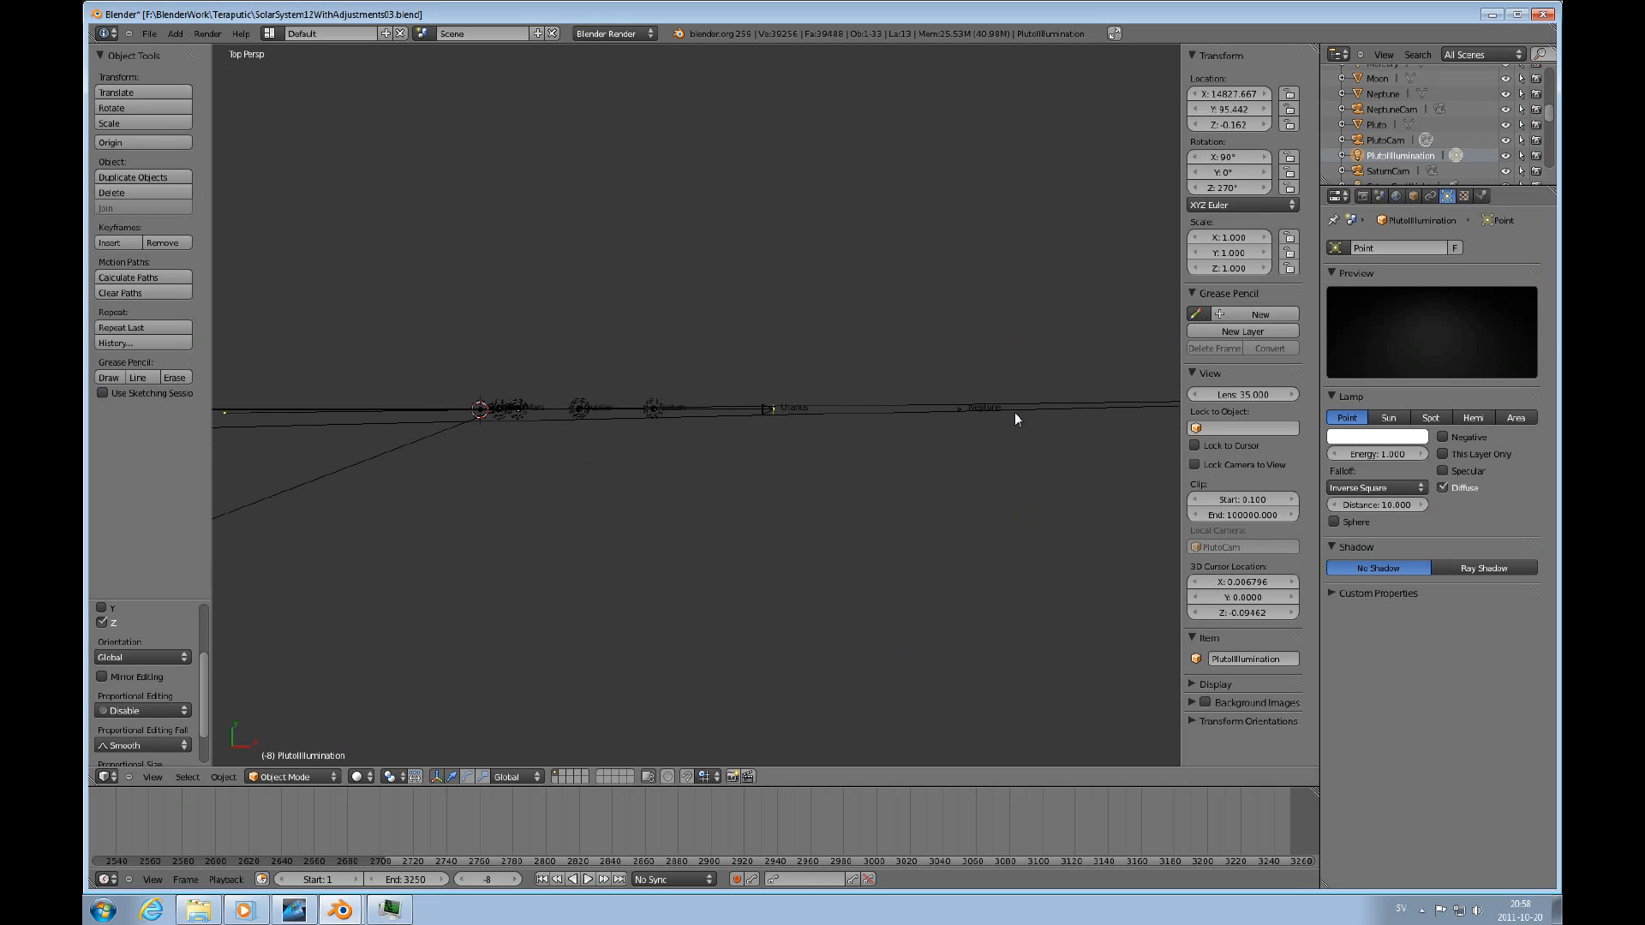
mouse_move(850, 466)
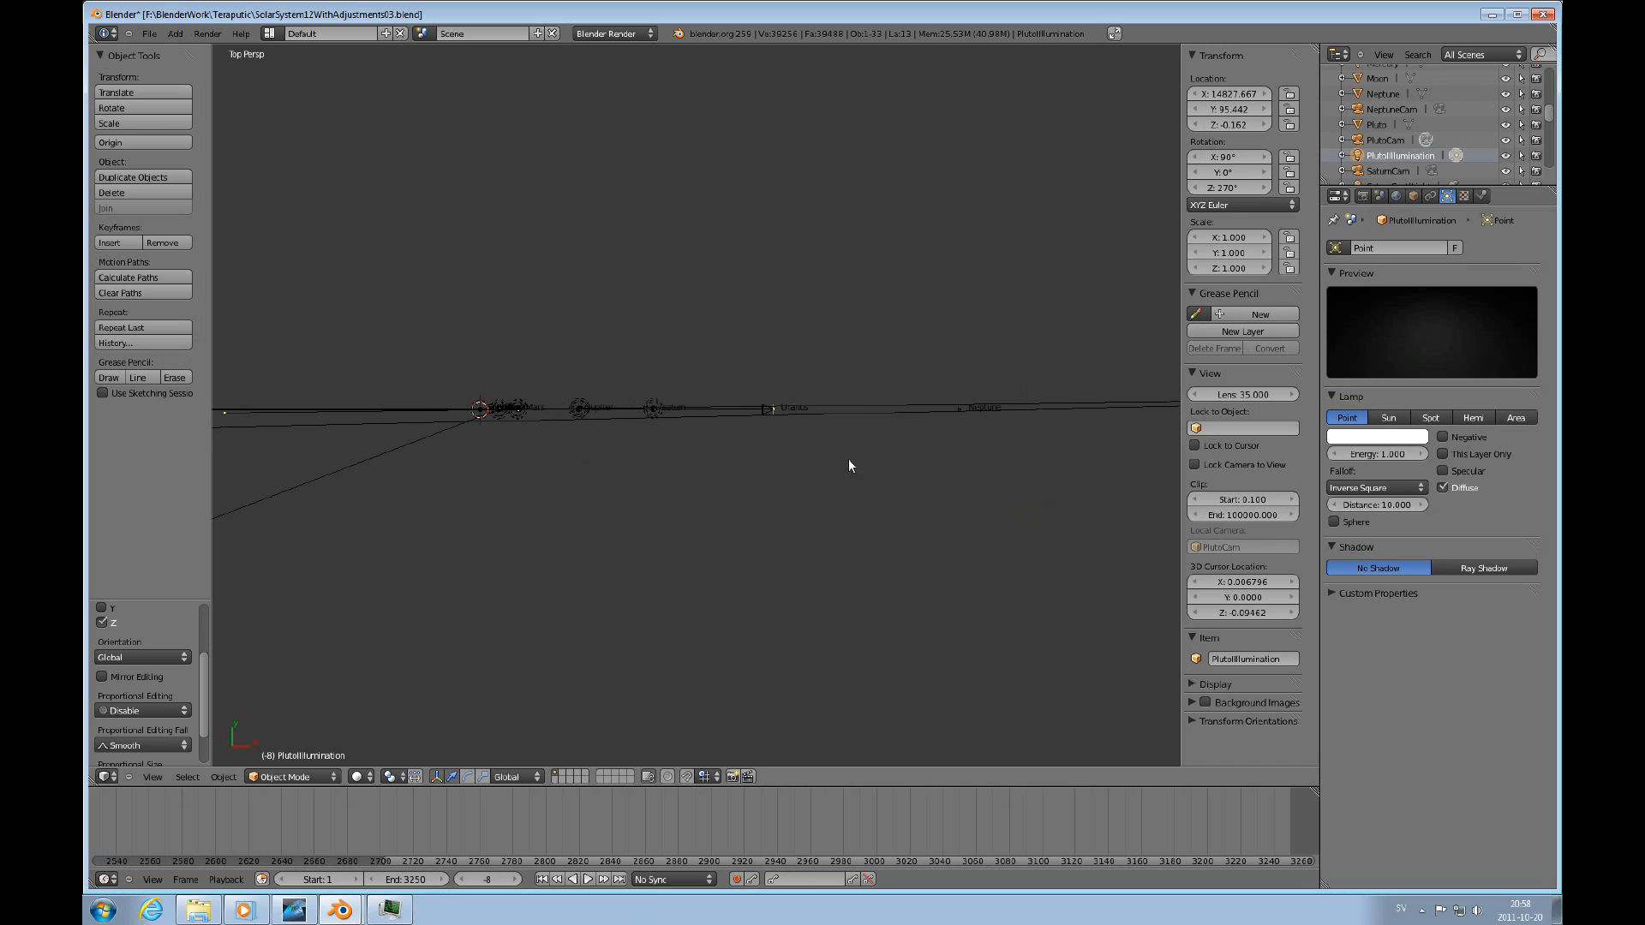
mouse_move(516, 410)
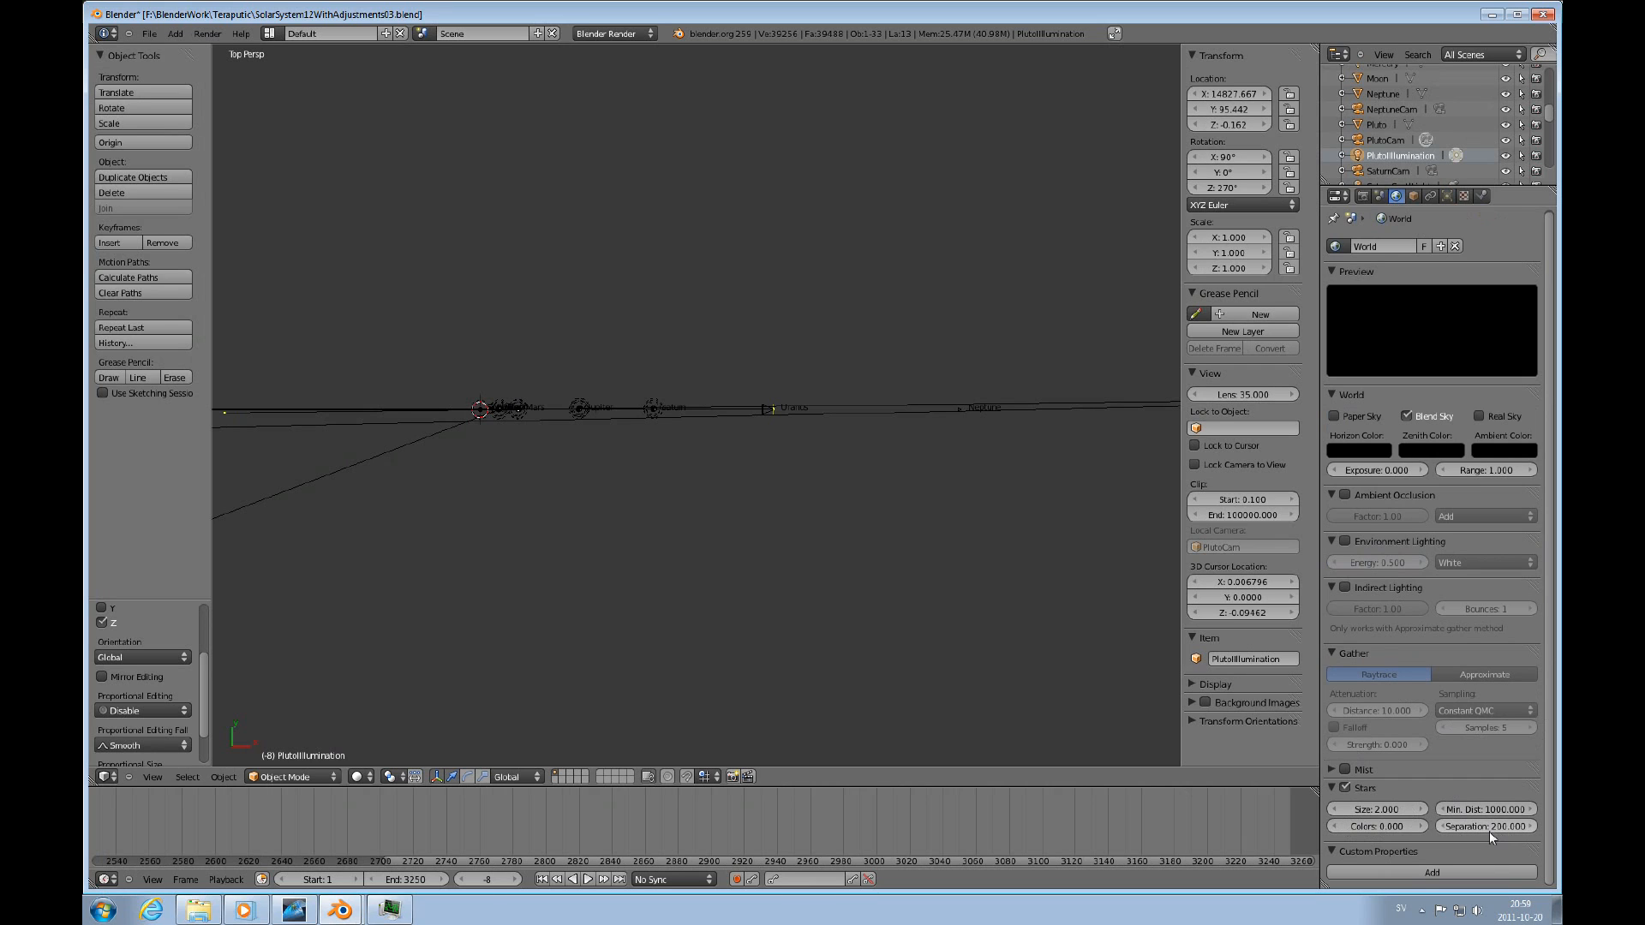
mouse_move(1484, 826)
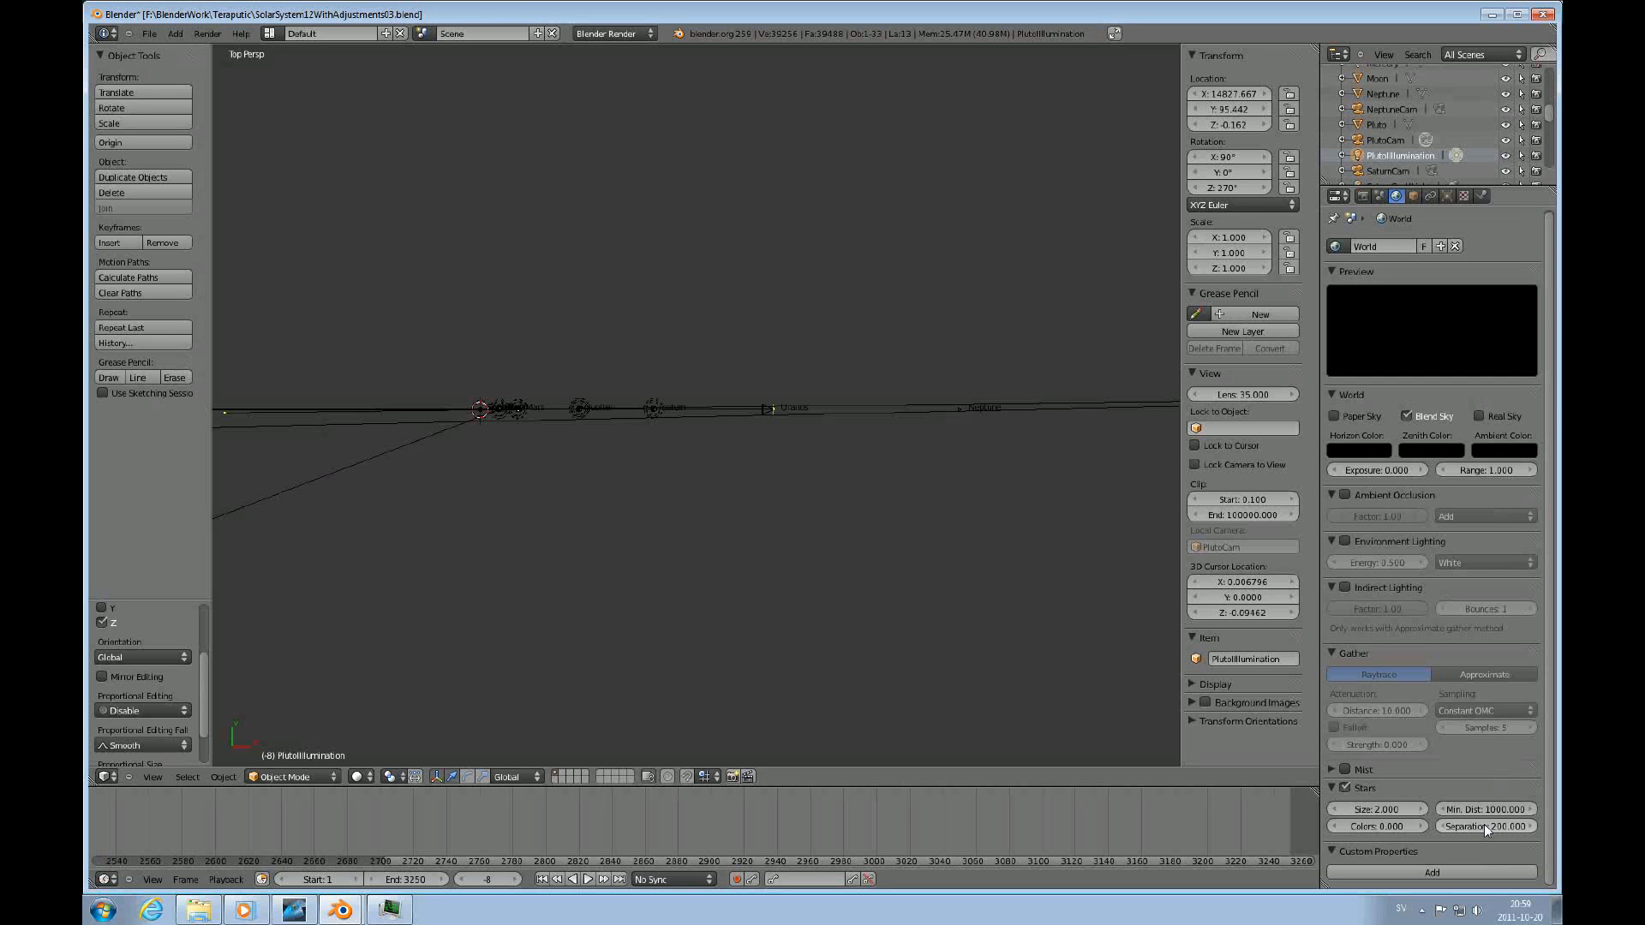
mouse_move(1484, 826)
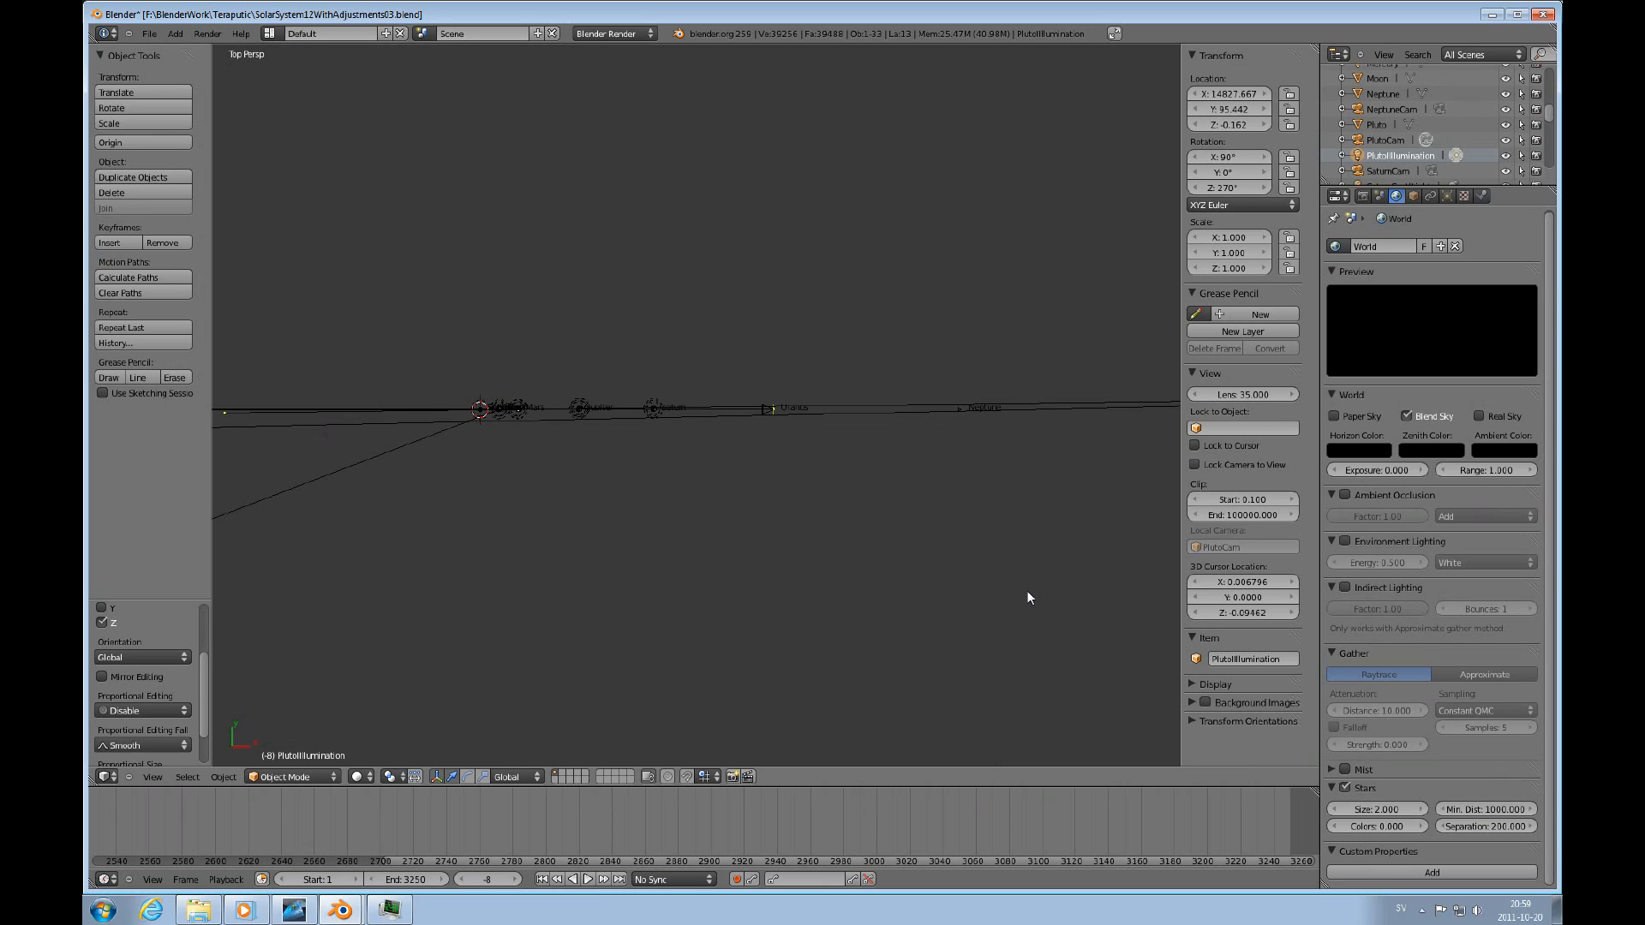
mouse_move(1370, 904)
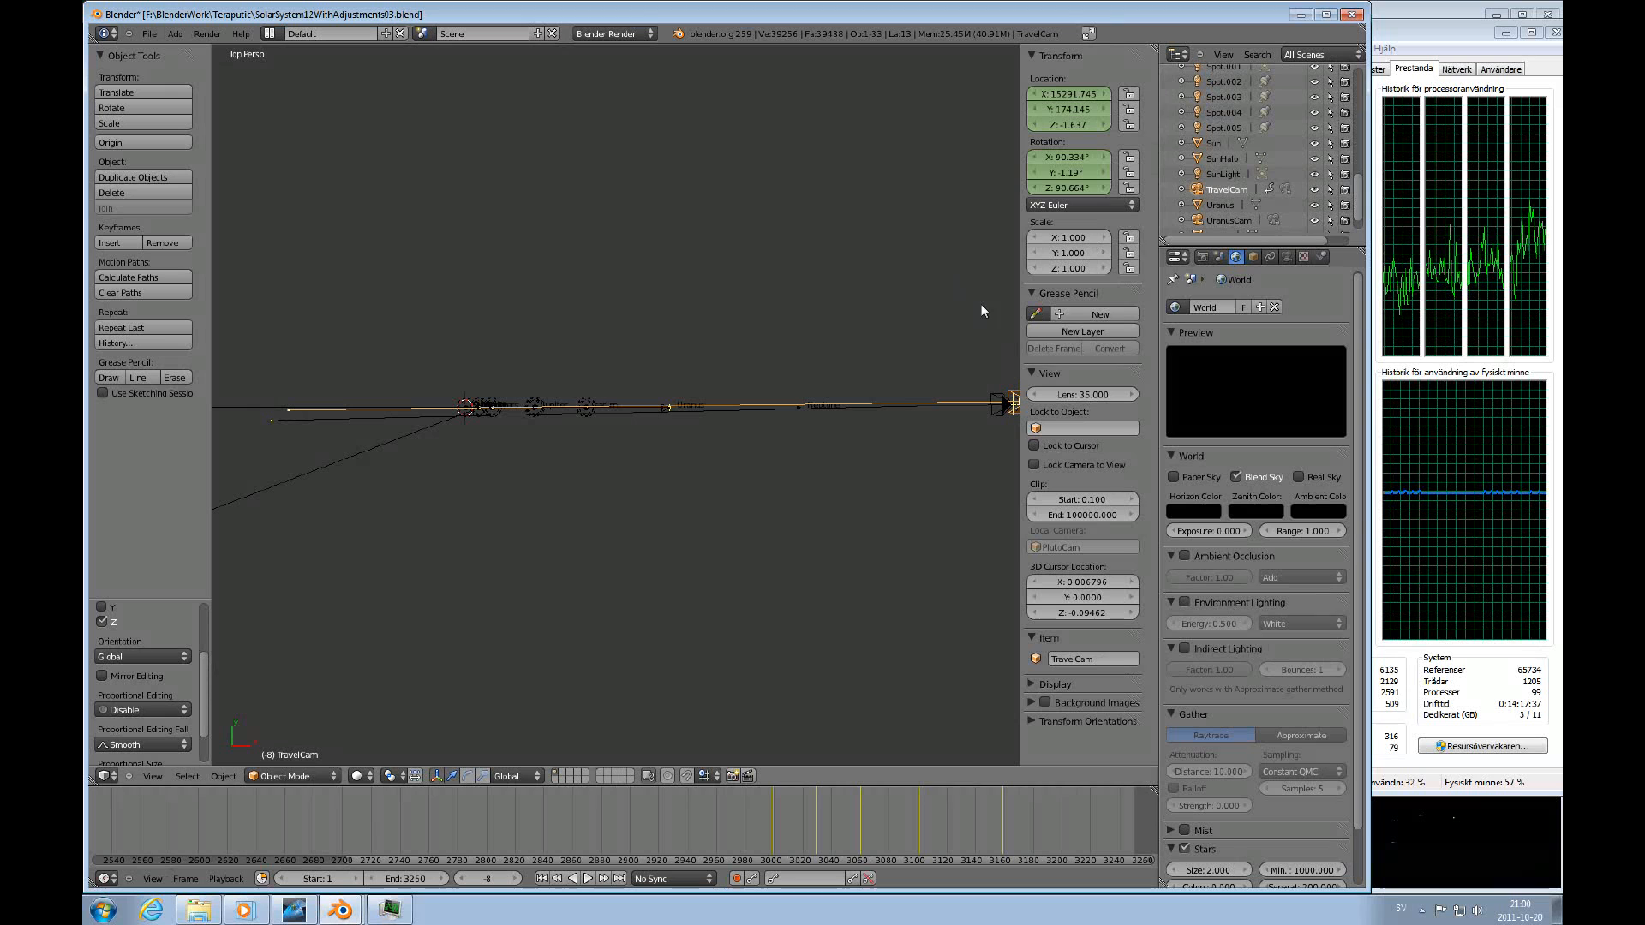
mouse_move(985, 375)
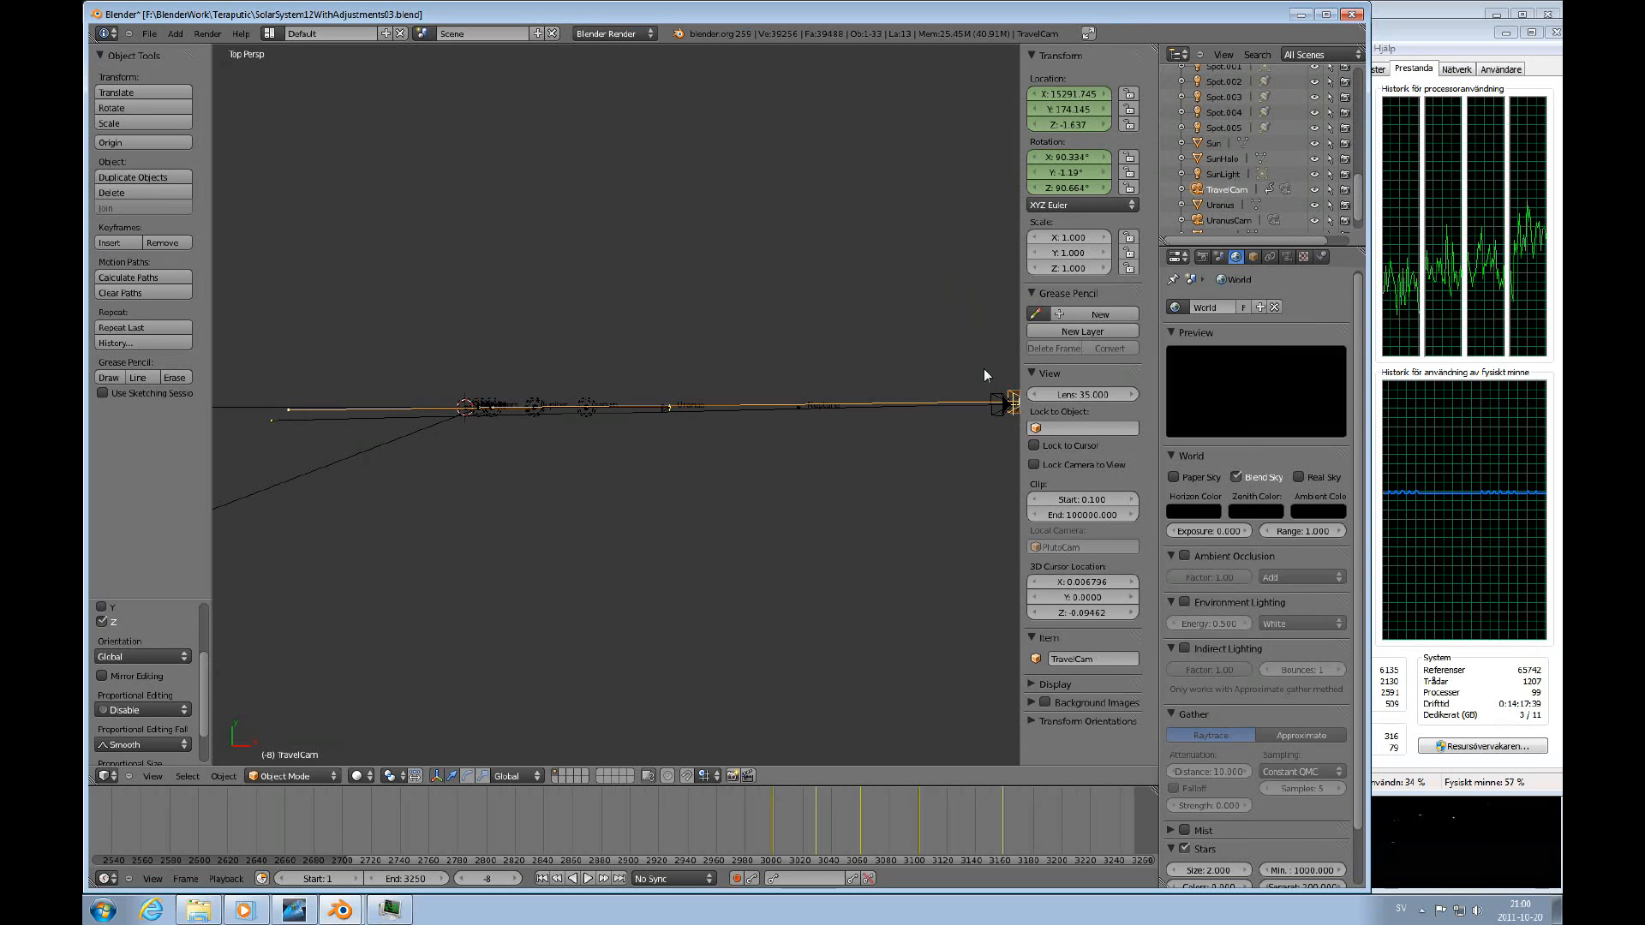
Step: Render the current TravelCam frame, producing a black image scattered with small stars
key("KP_0")
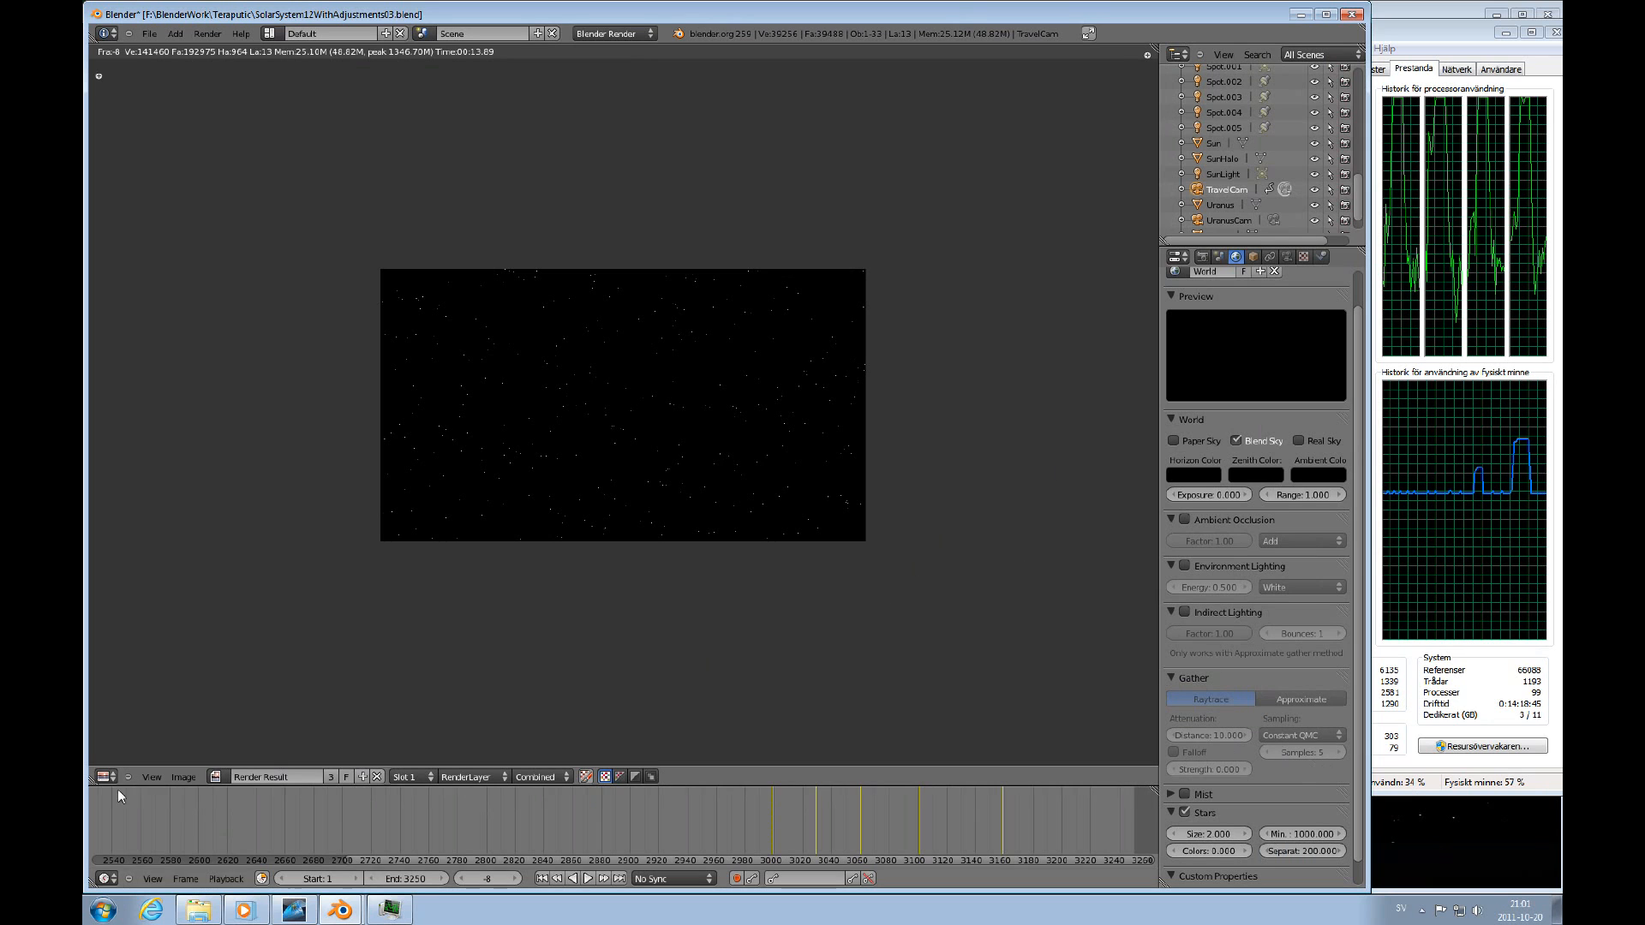
mouse_move(750, 614)
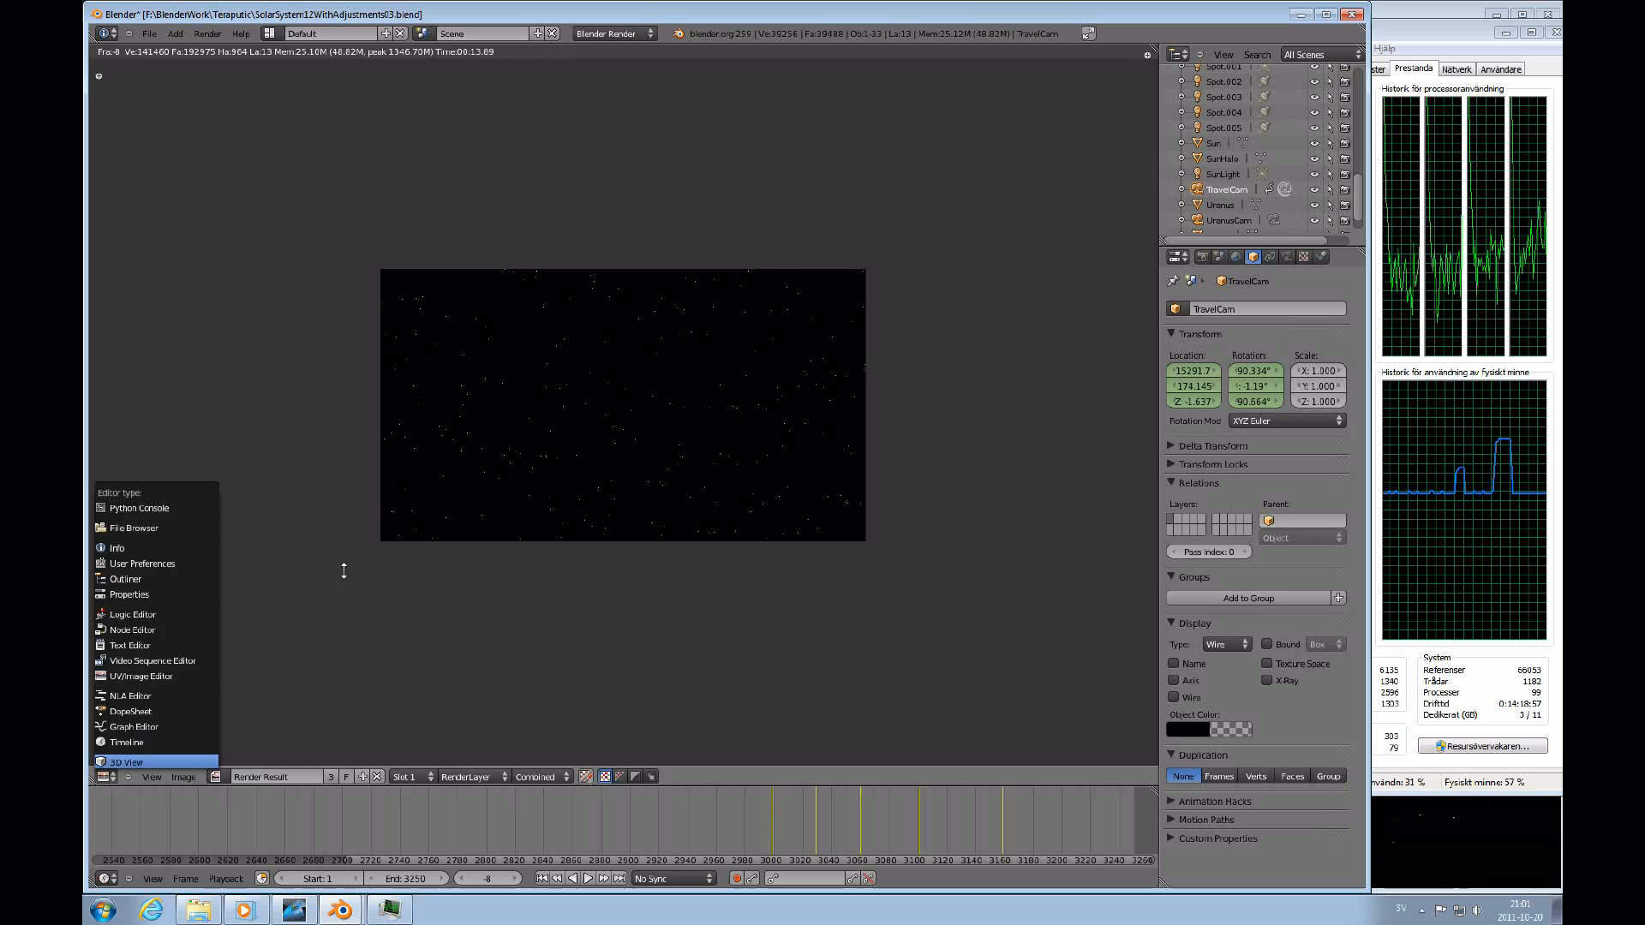
Step: Switch the render window's editor type back to 3D View to see the scene
left_click(125, 761)
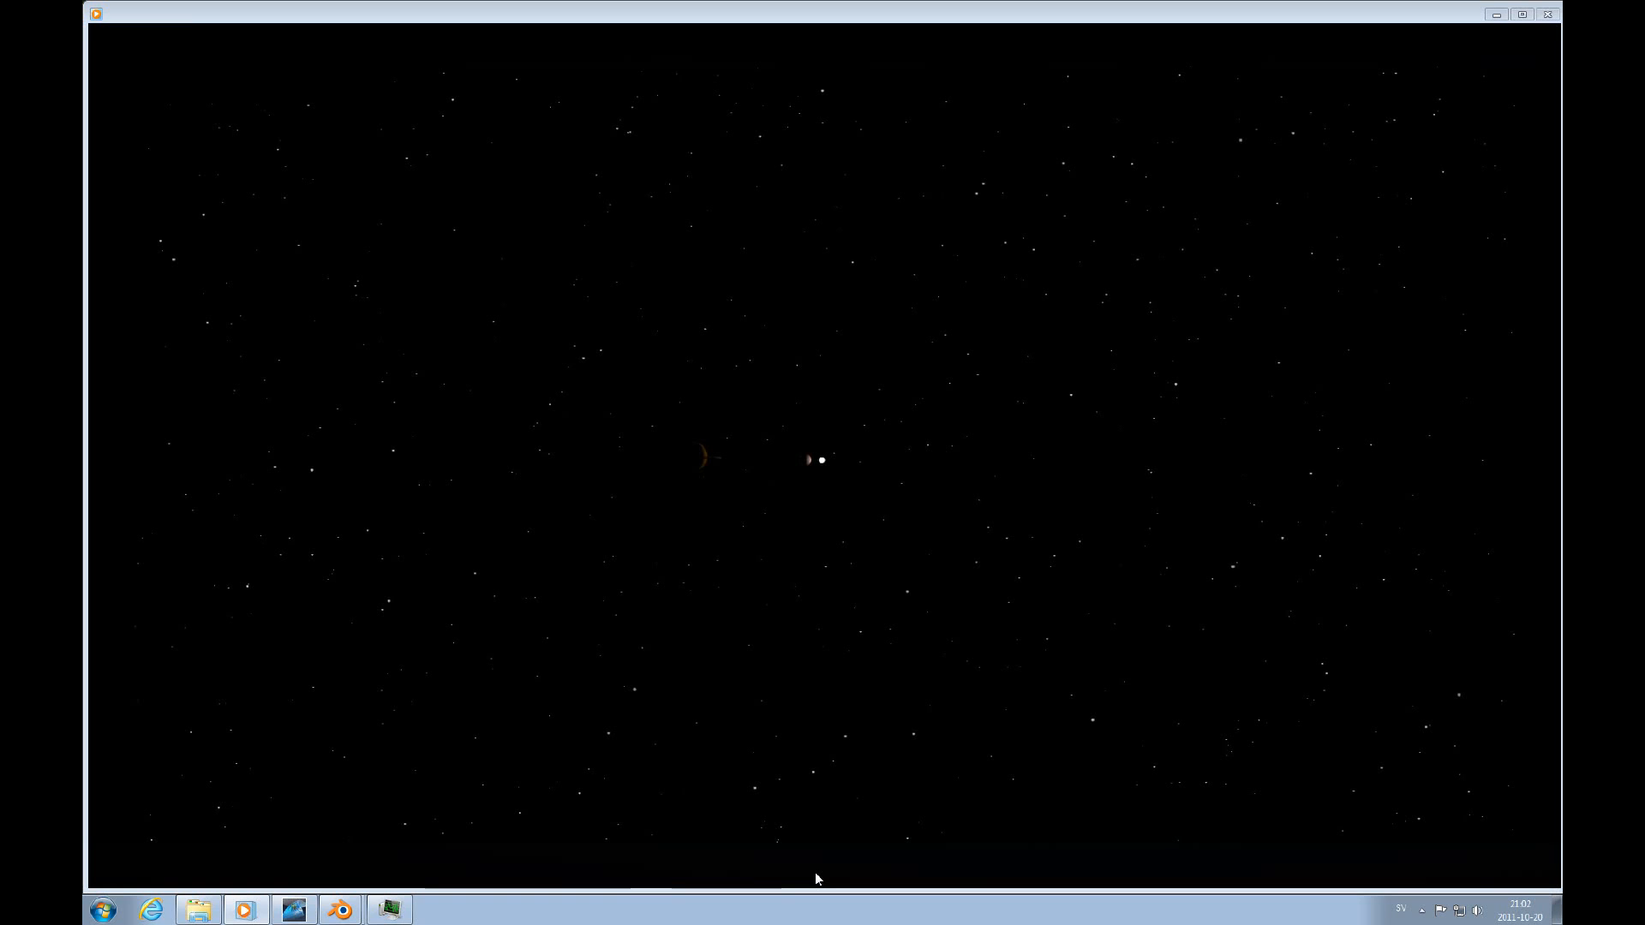
mouse_move(875, 654)
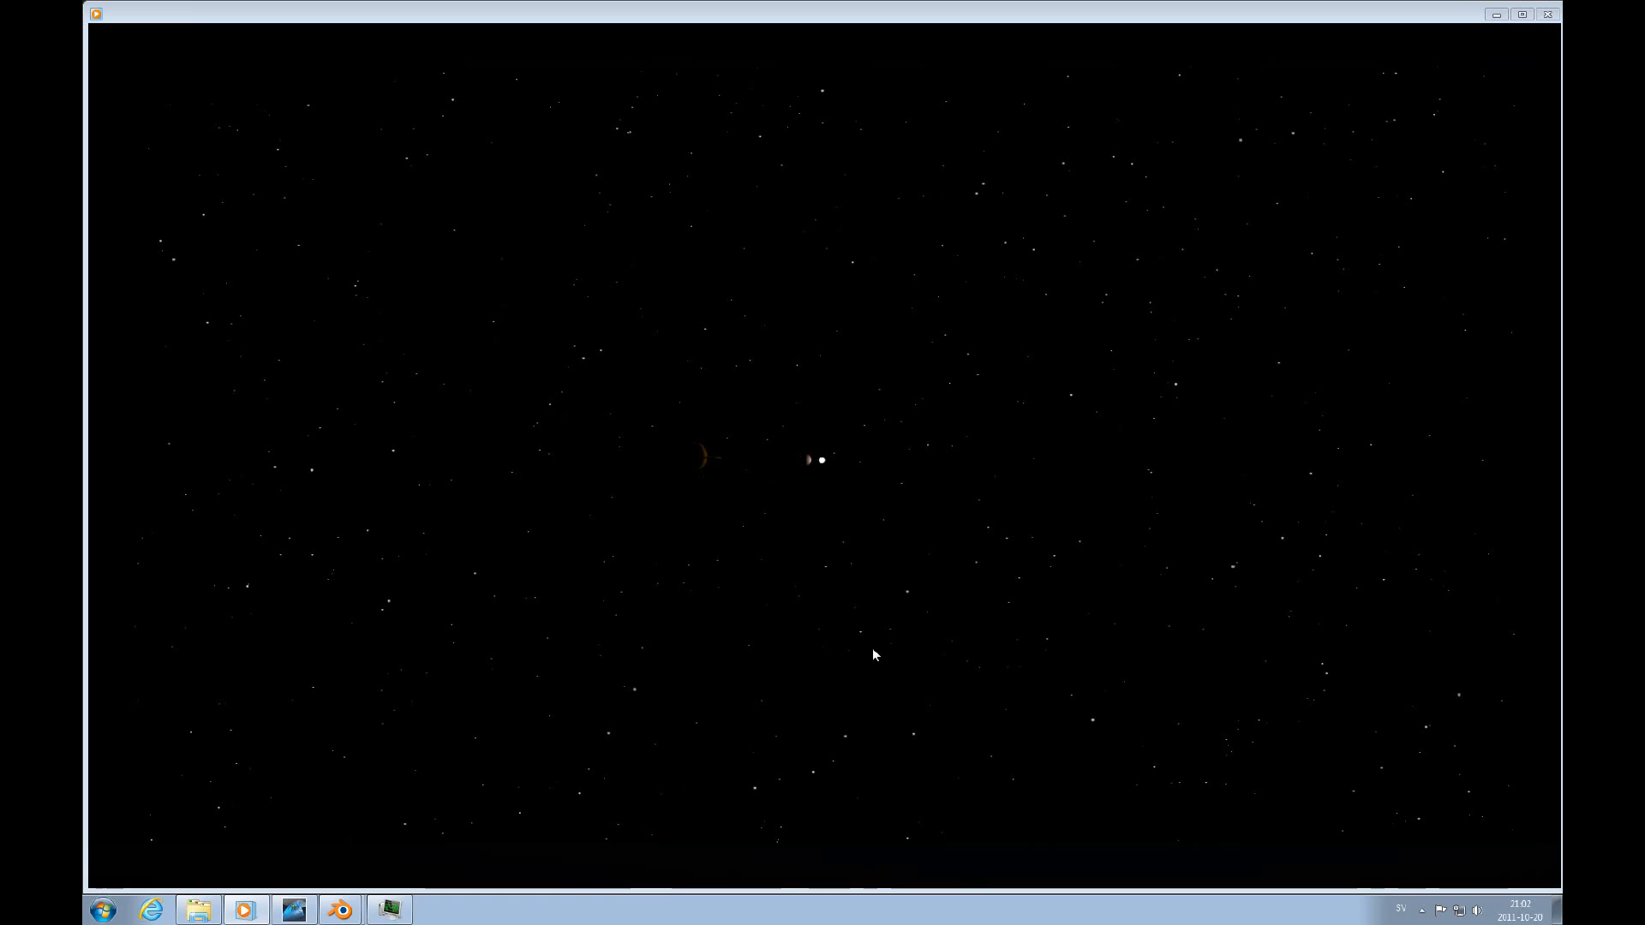
mouse_move(840, 811)
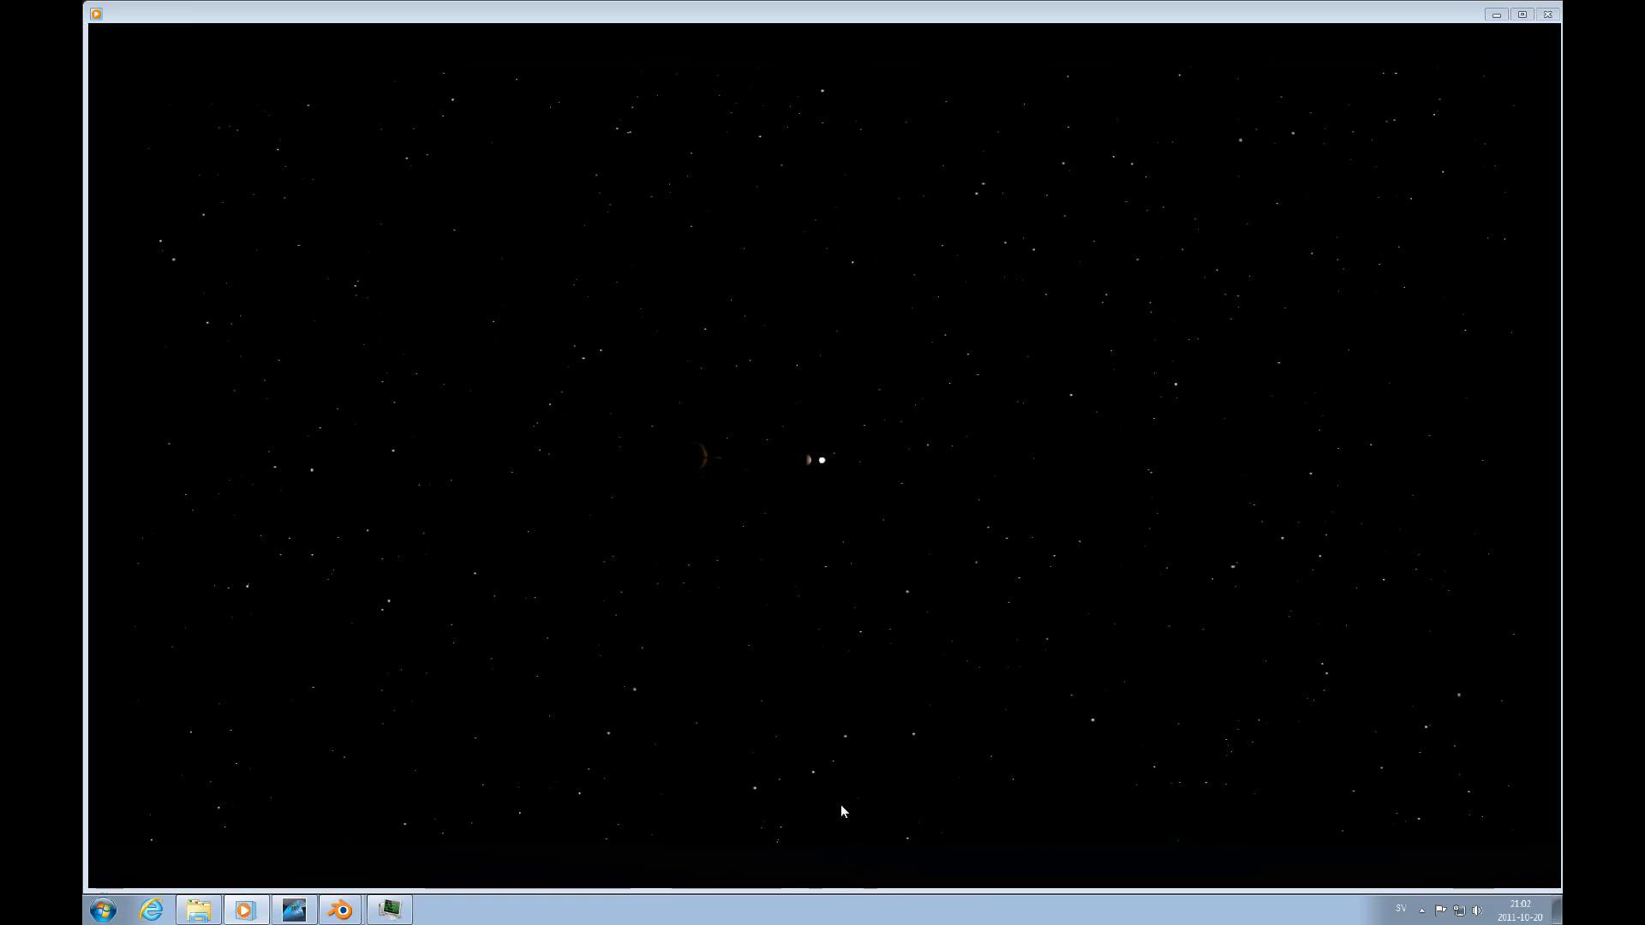
mouse_move(840, 408)
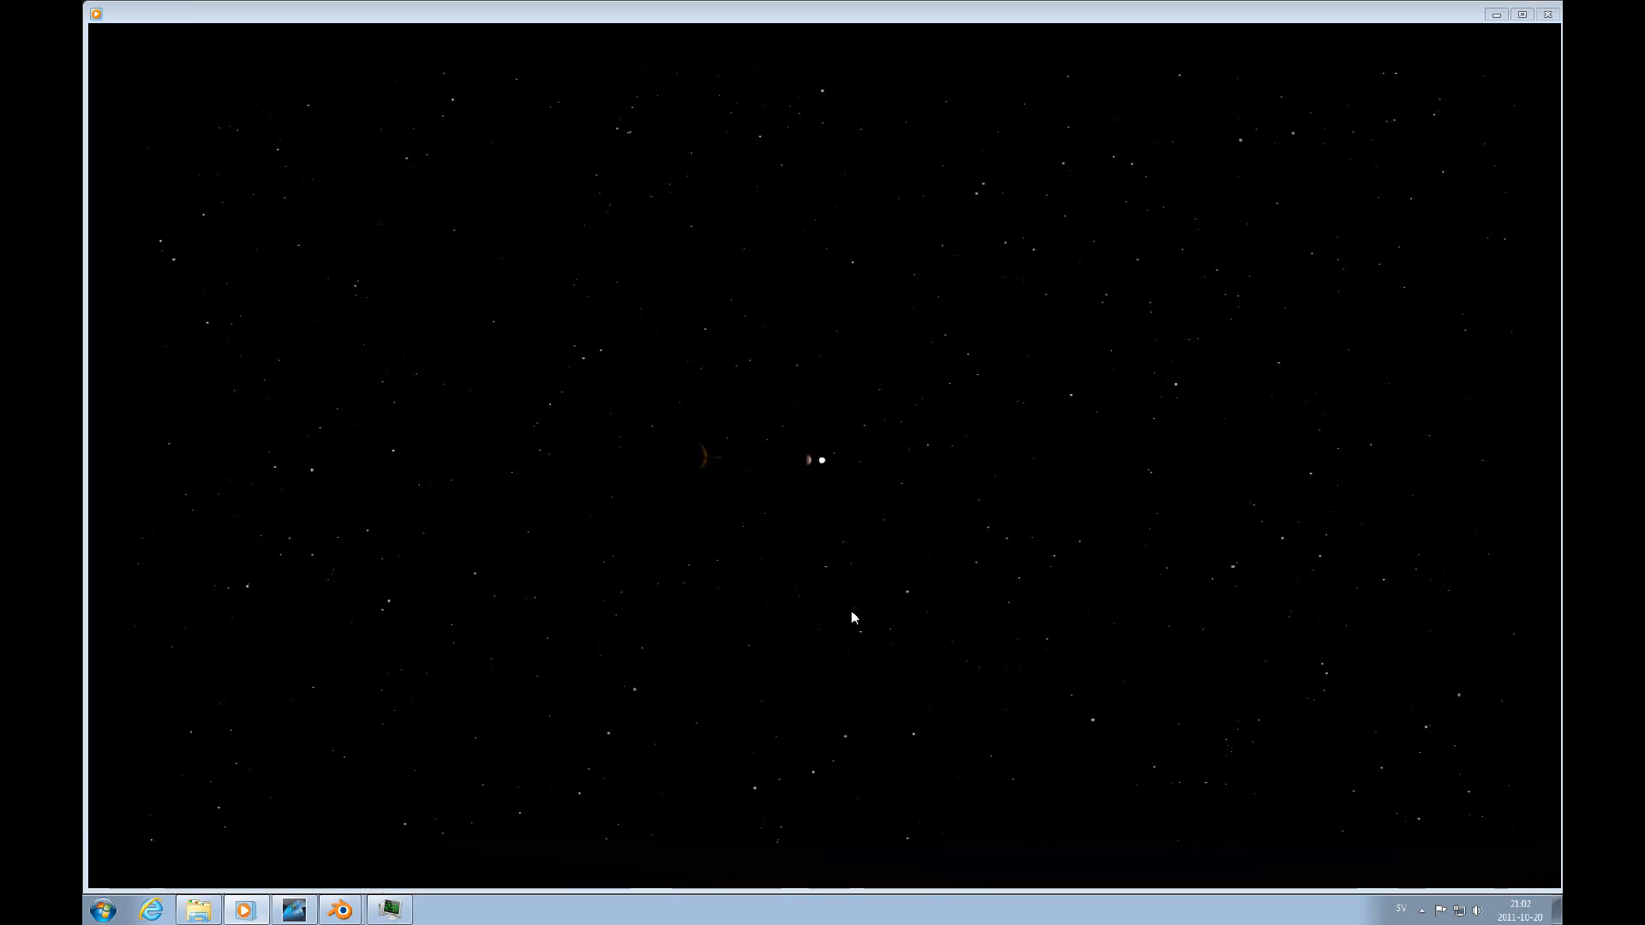
mouse_move(829, 879)
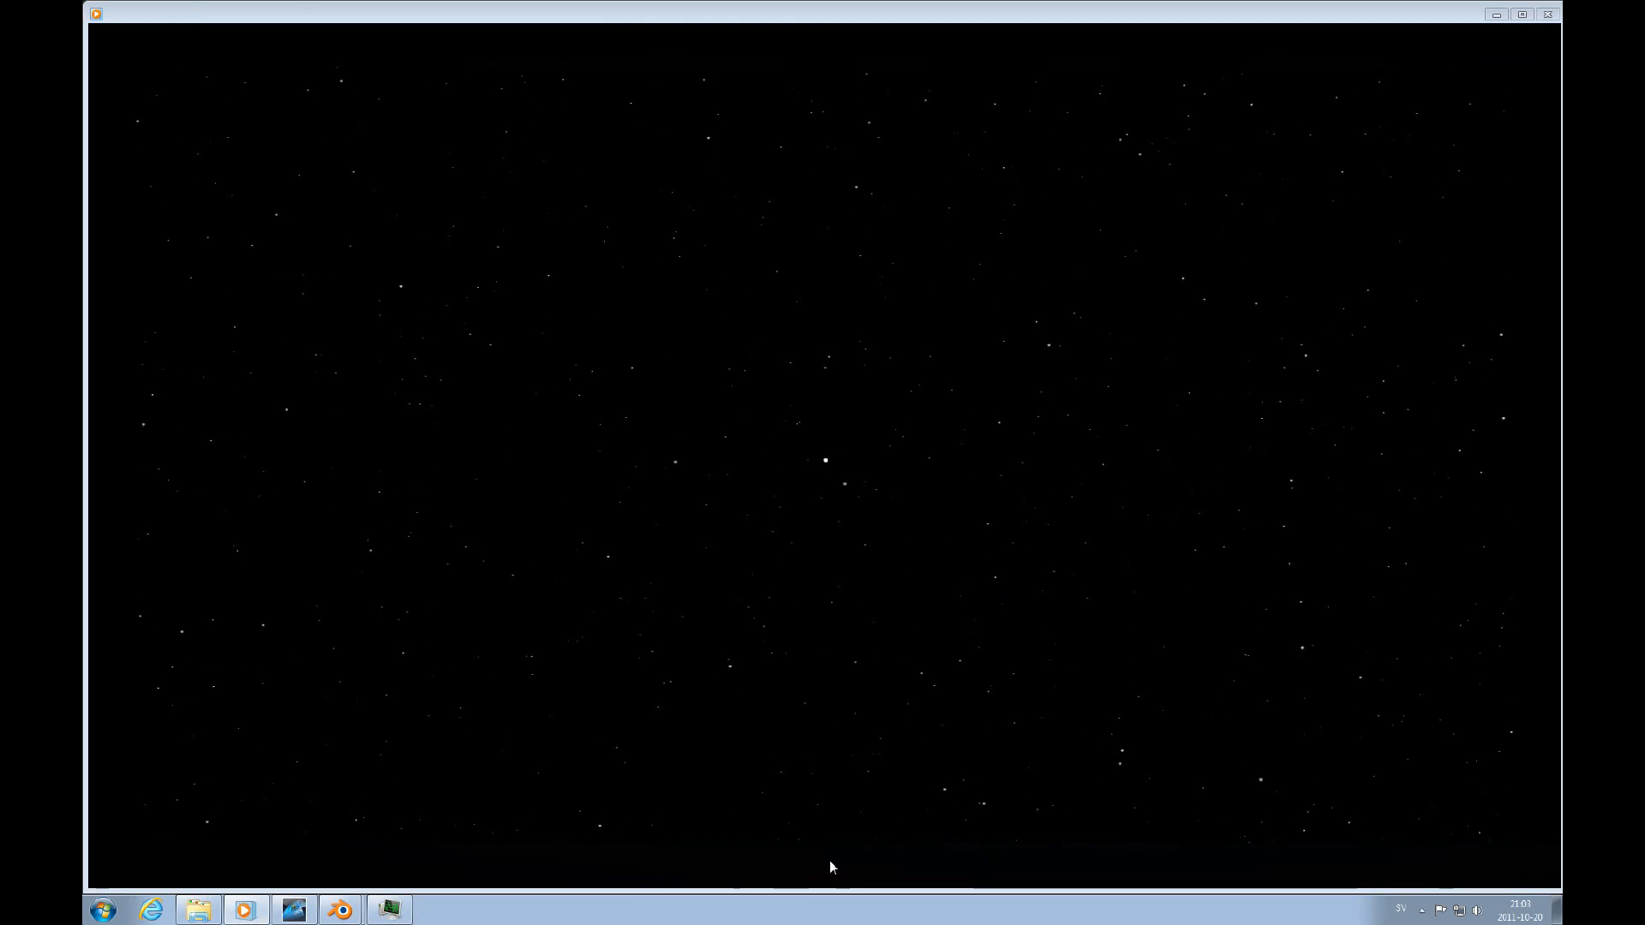
mouse_move(1076, 615)
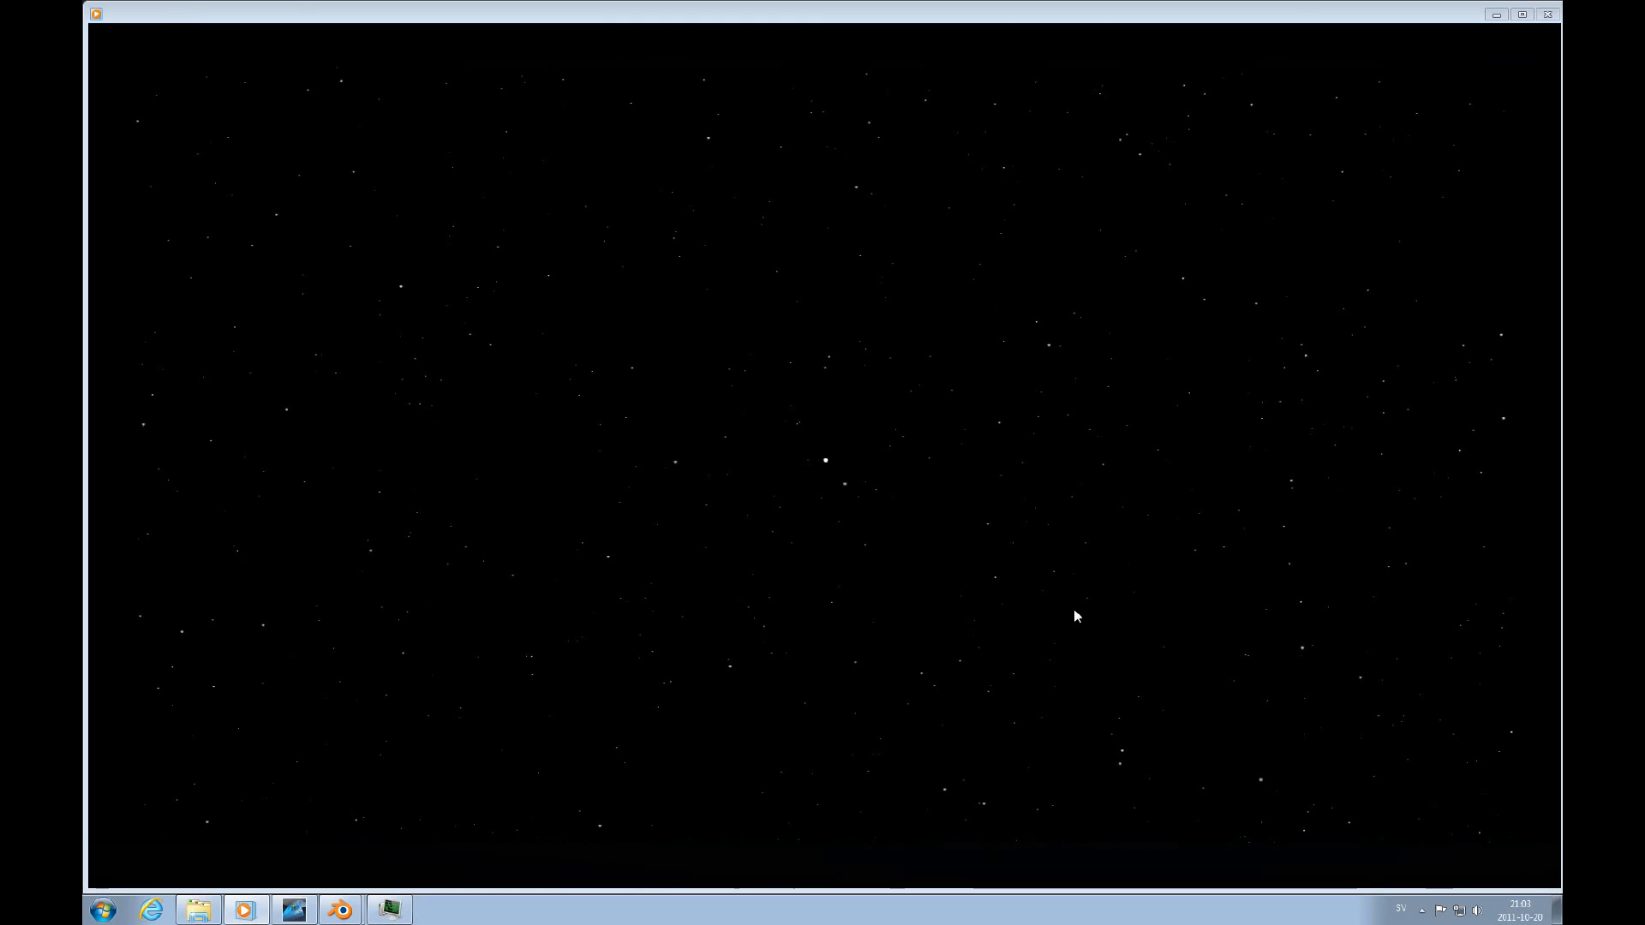
mouse_move(896, 756)
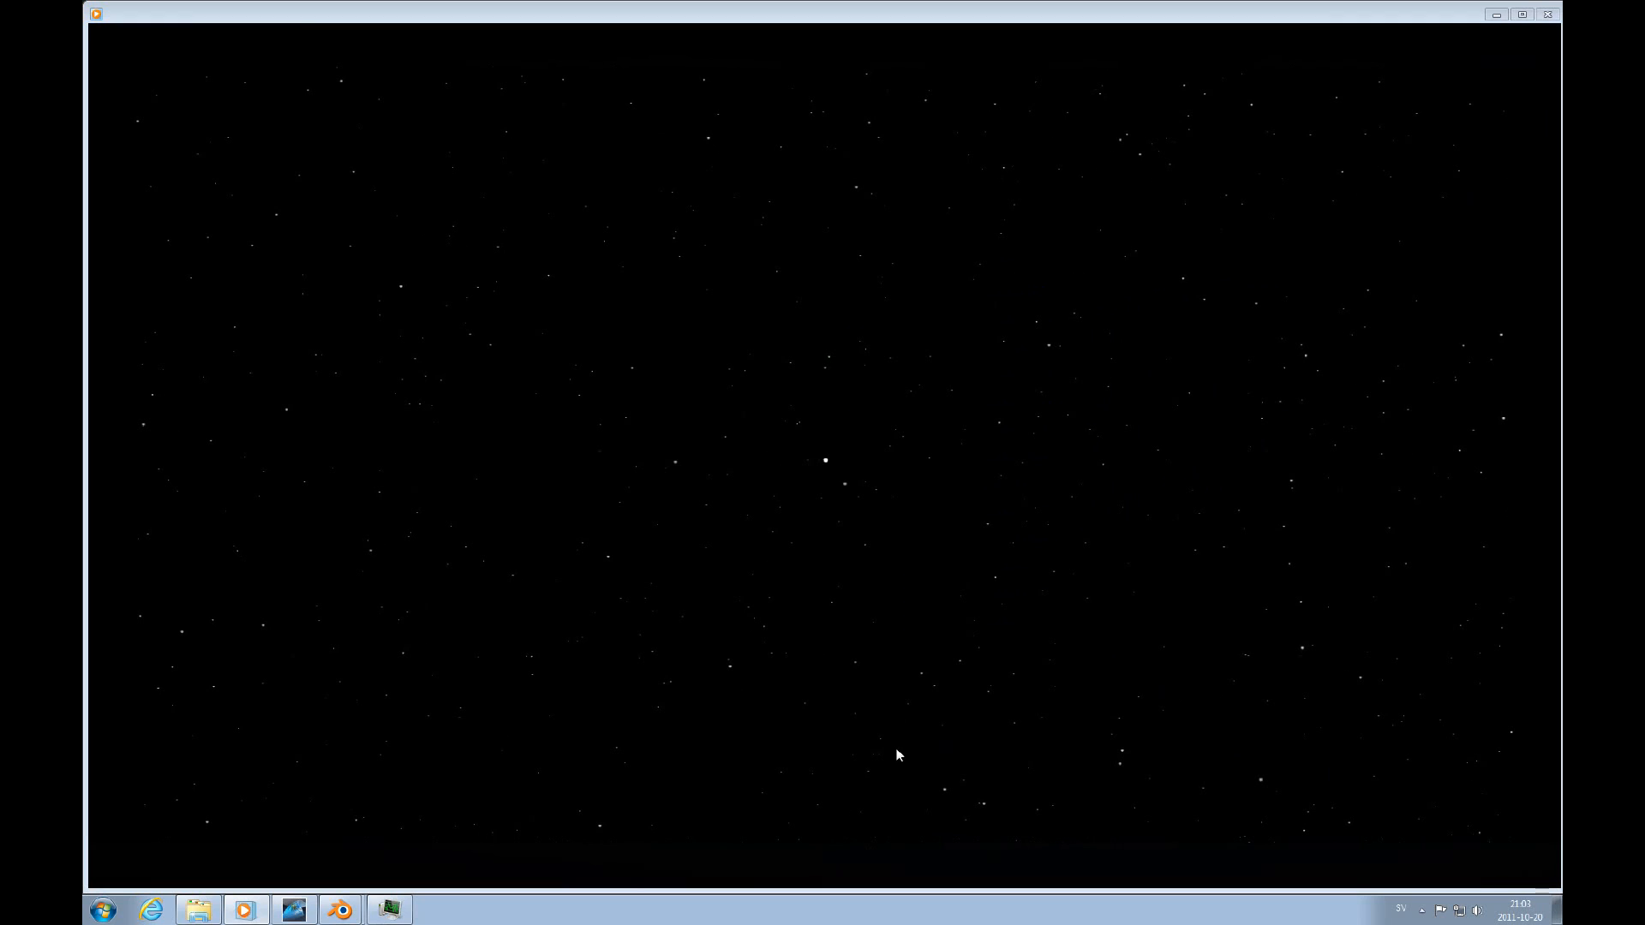
mouse_move(847, 813)
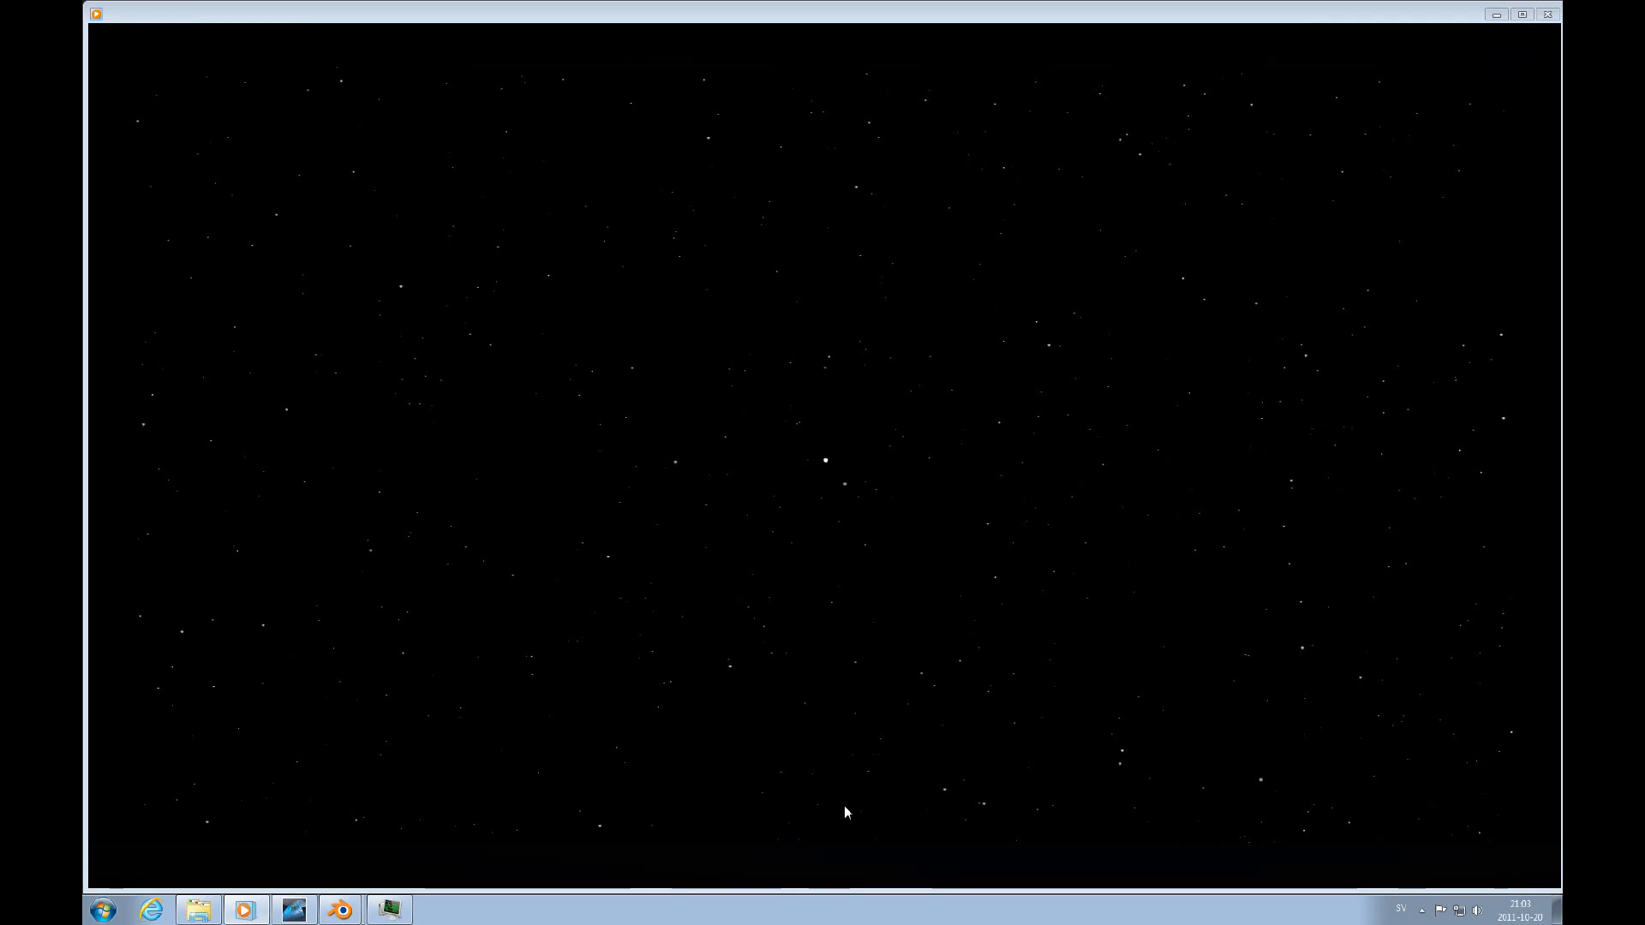
mouse_move(970, 212)
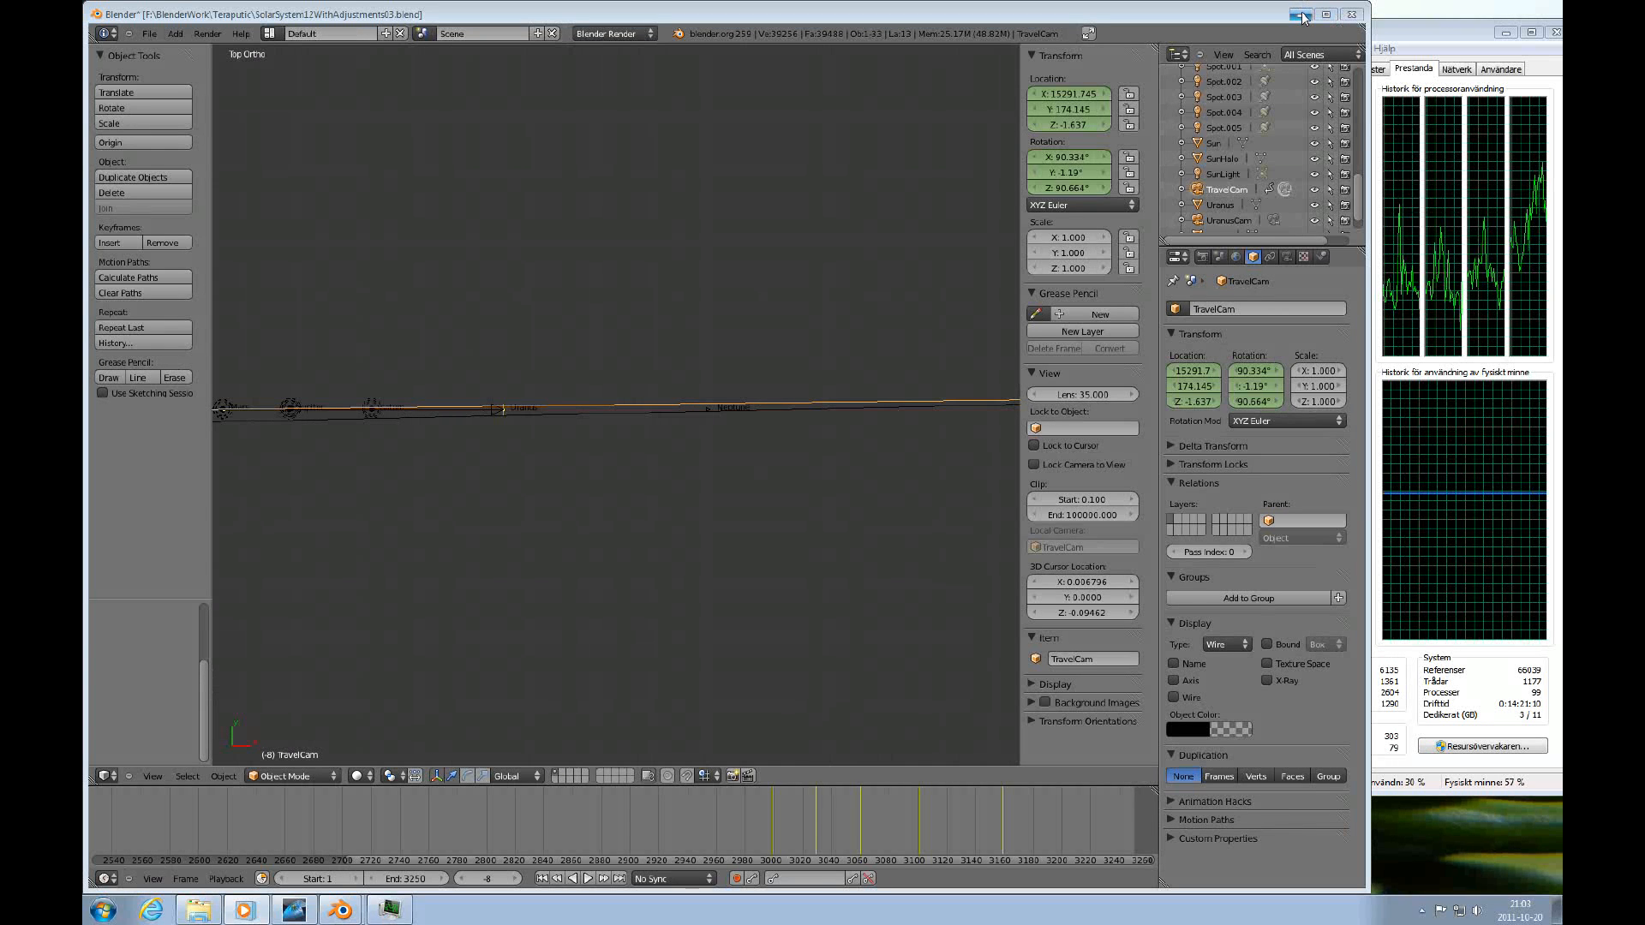
Step: Minimize Blender and open the Suzanne particle-system video from the desktop for playback
left_click(1304, 14)
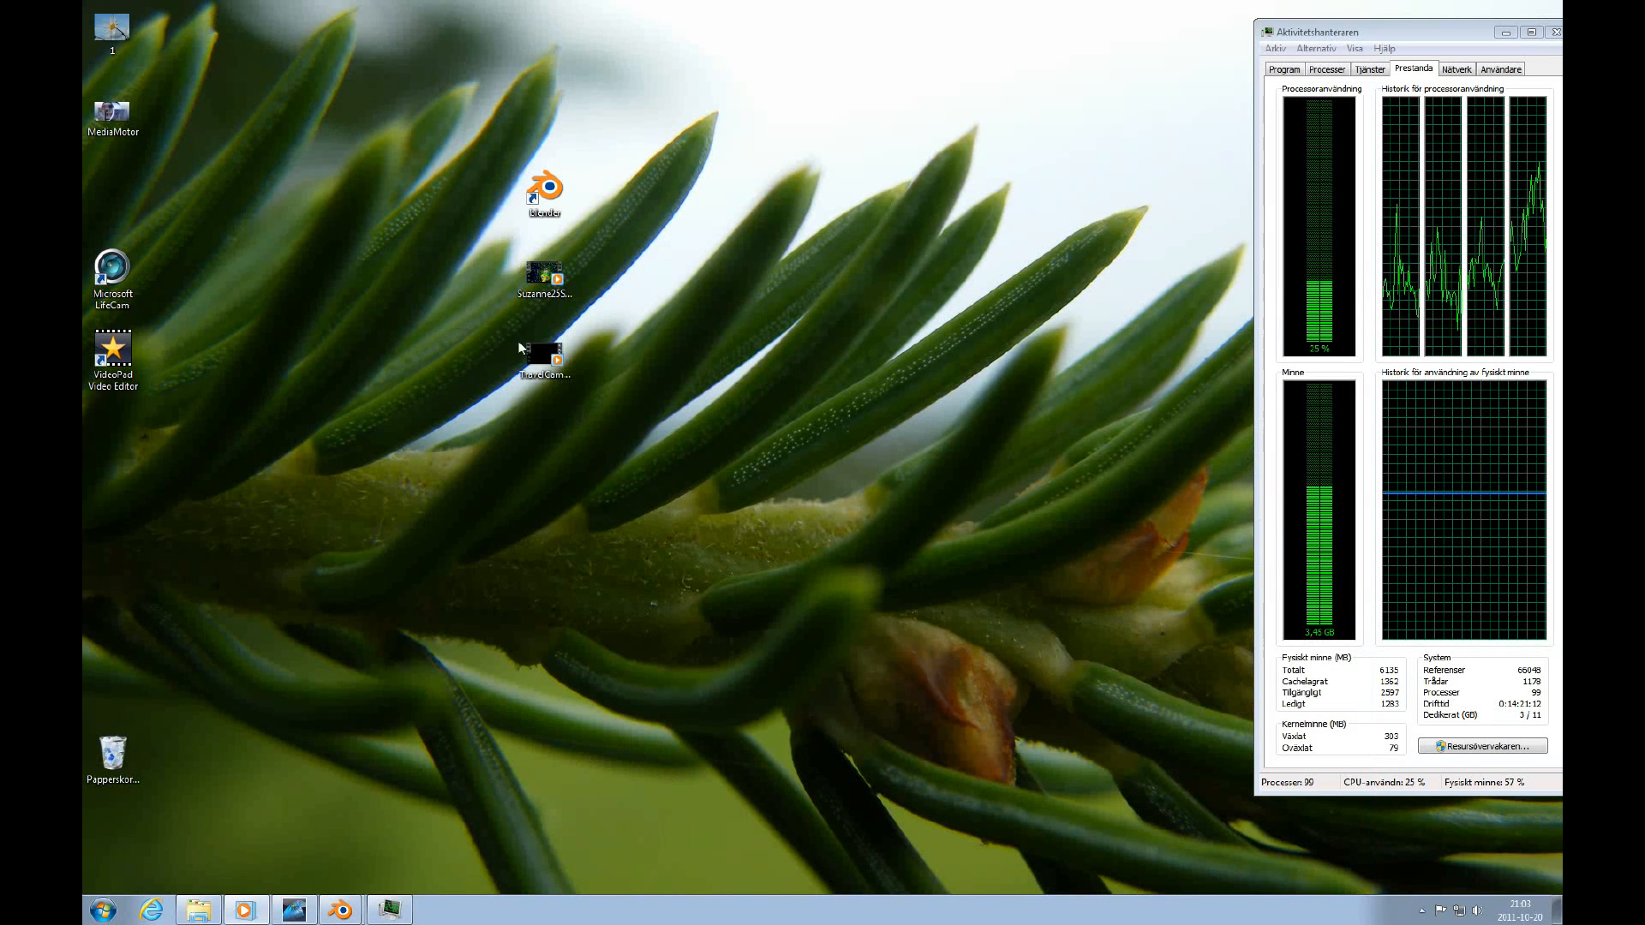
left_click(545, 274)
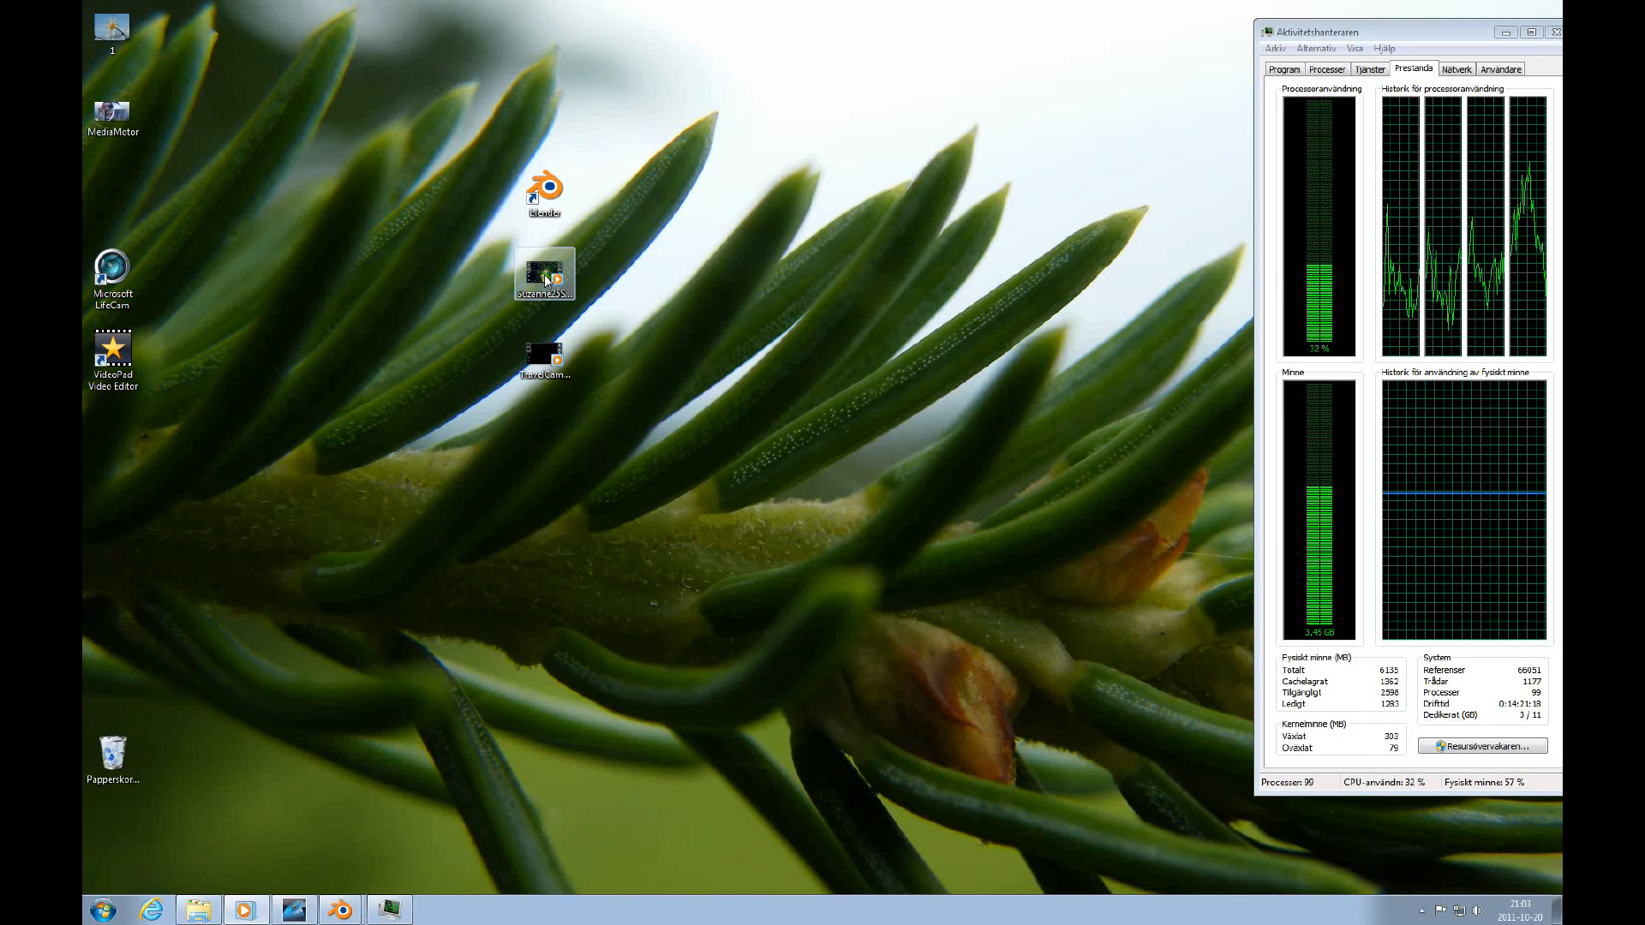
double_click(543, 275)
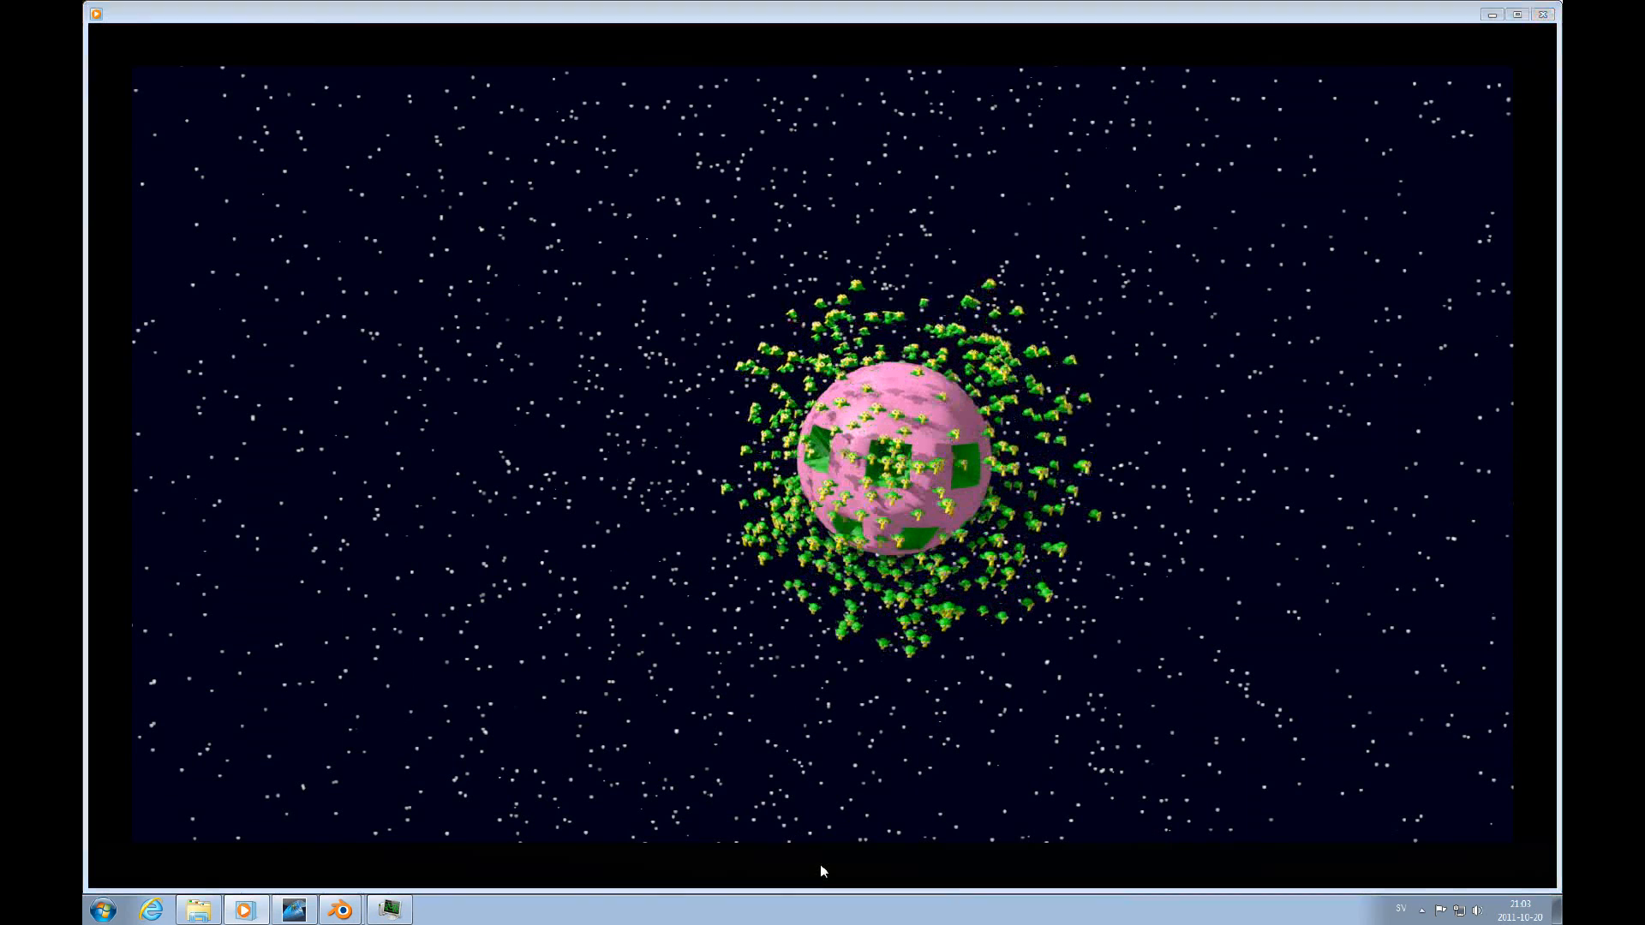
mouse_move(1129, 409)
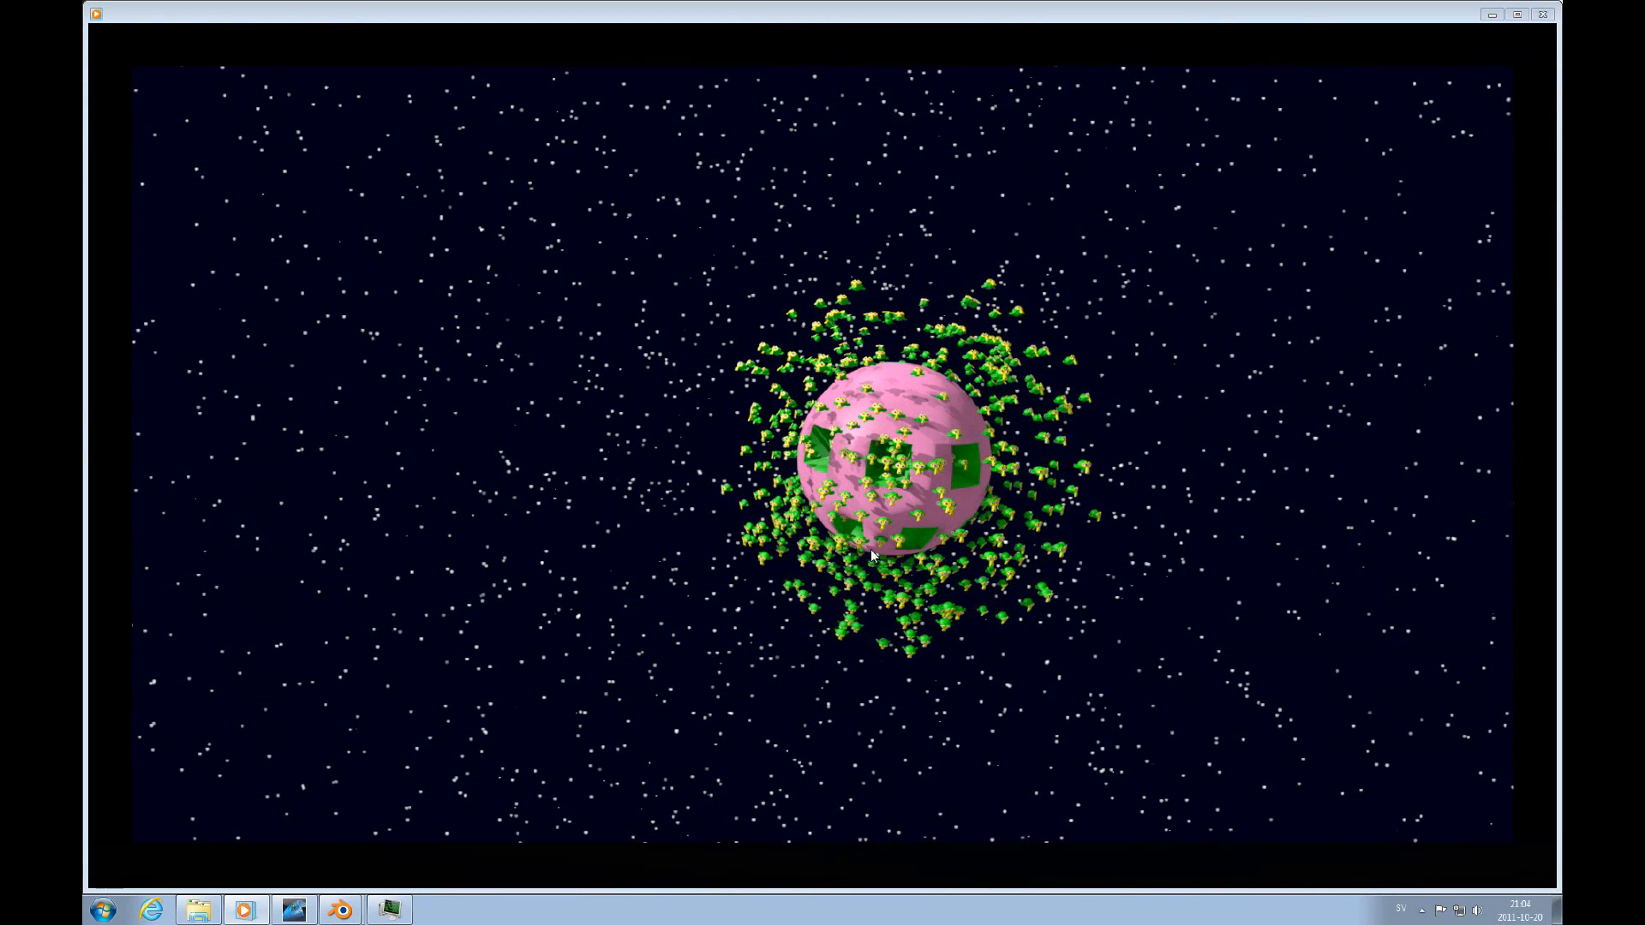
mouse_move(830, 881)
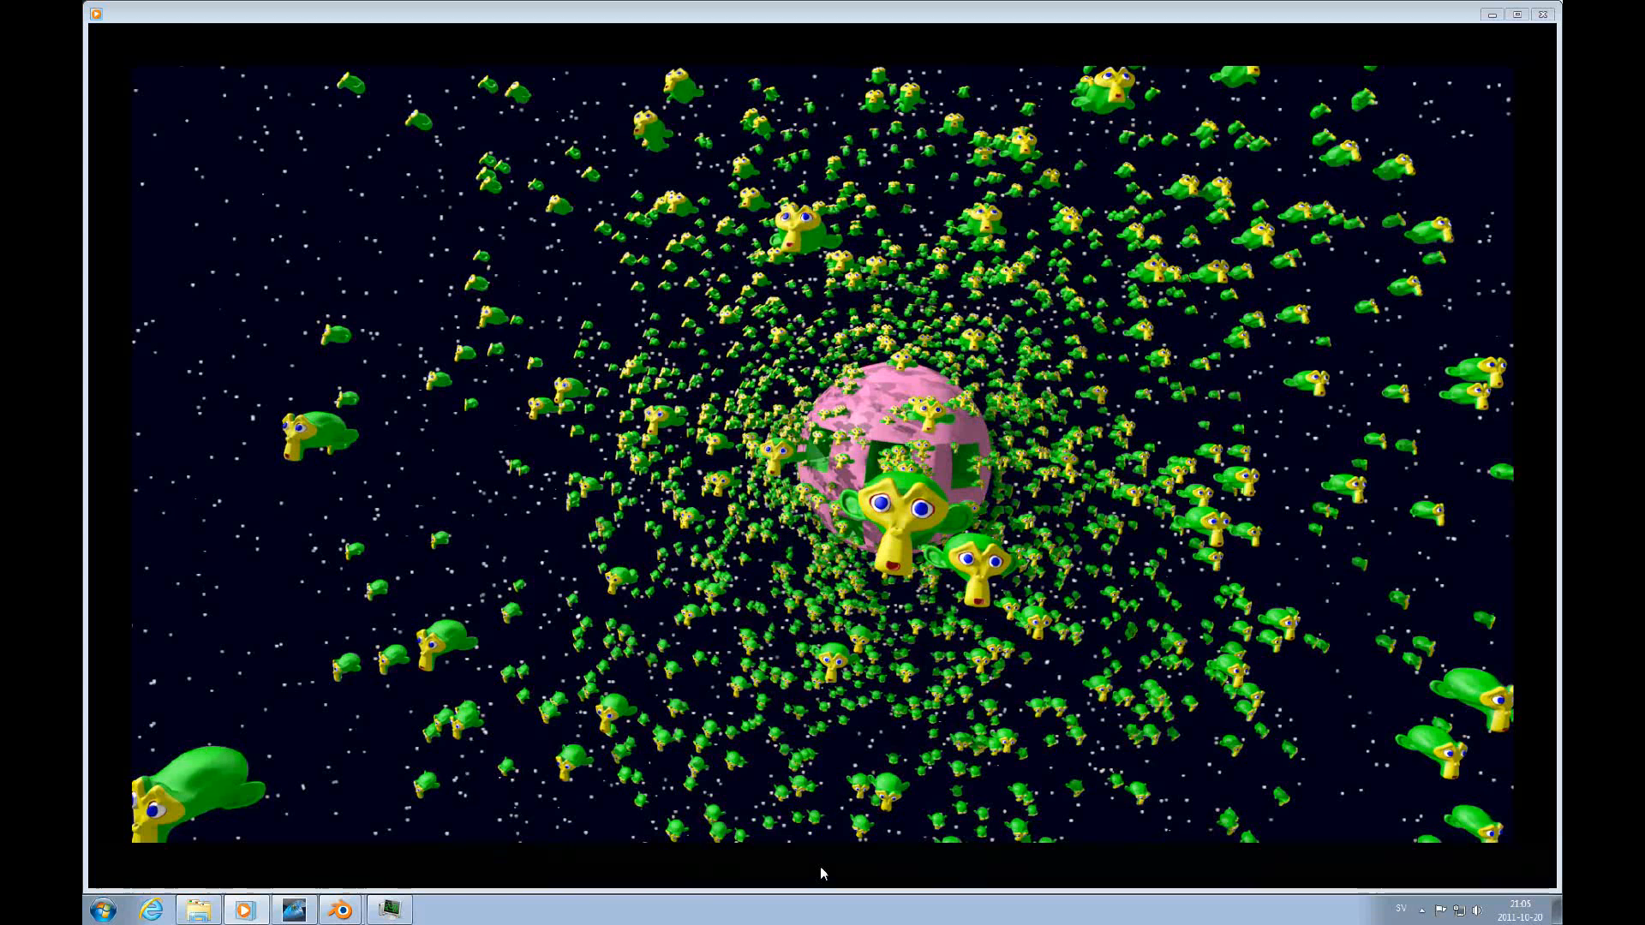
mouse_move(835, 824)
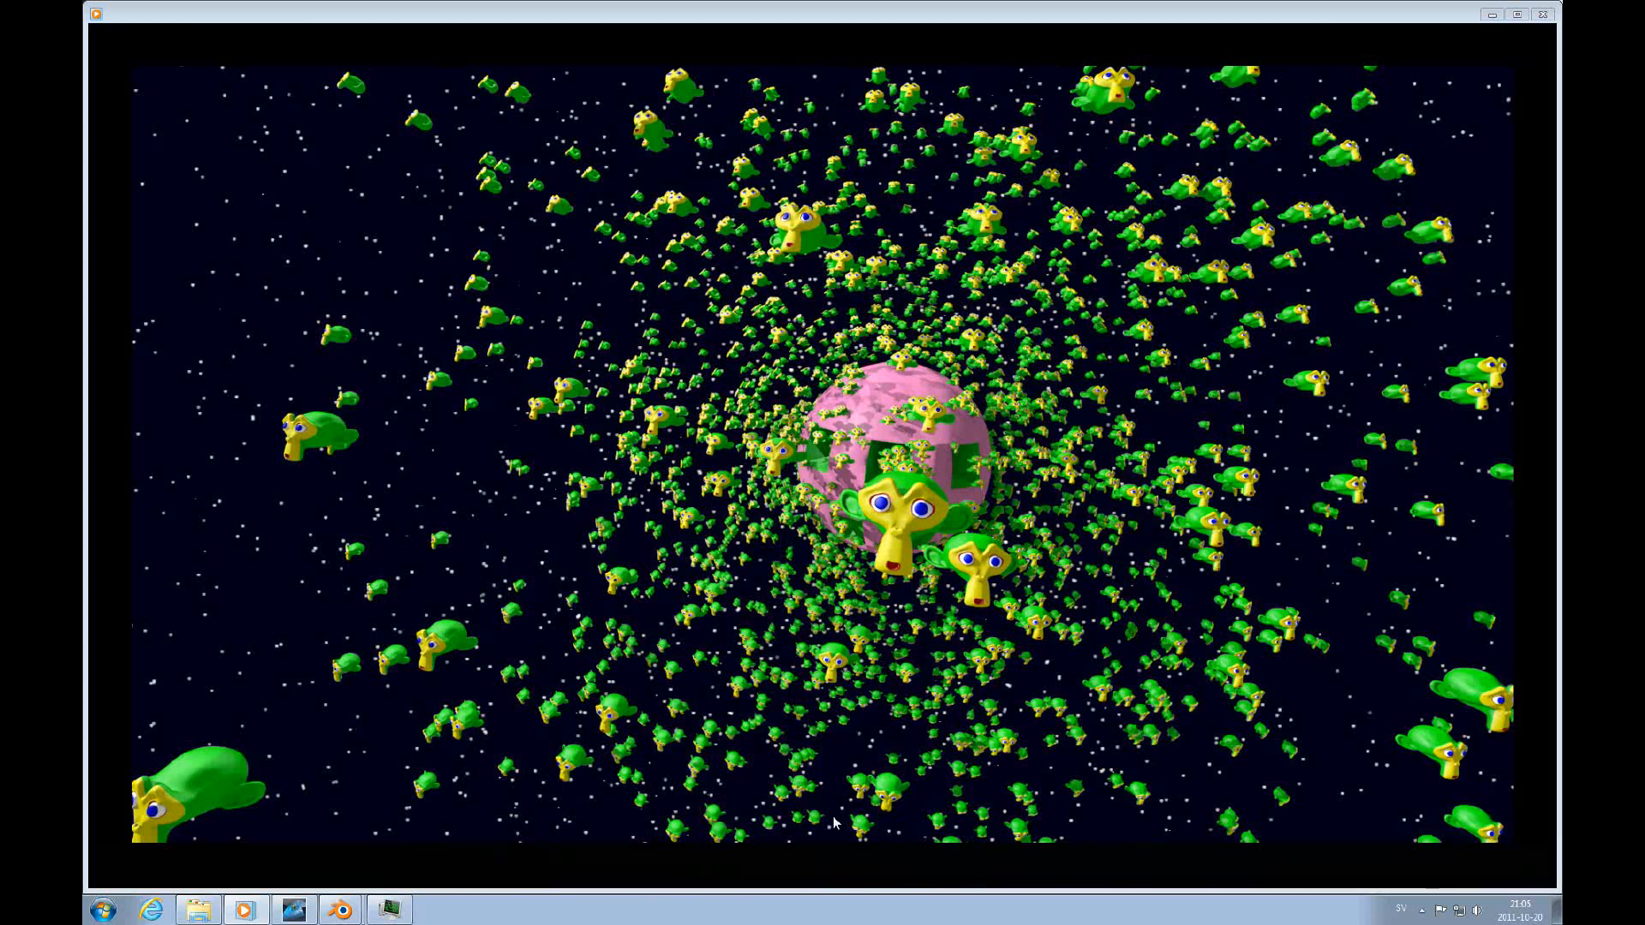
mouse_move(824, 872)
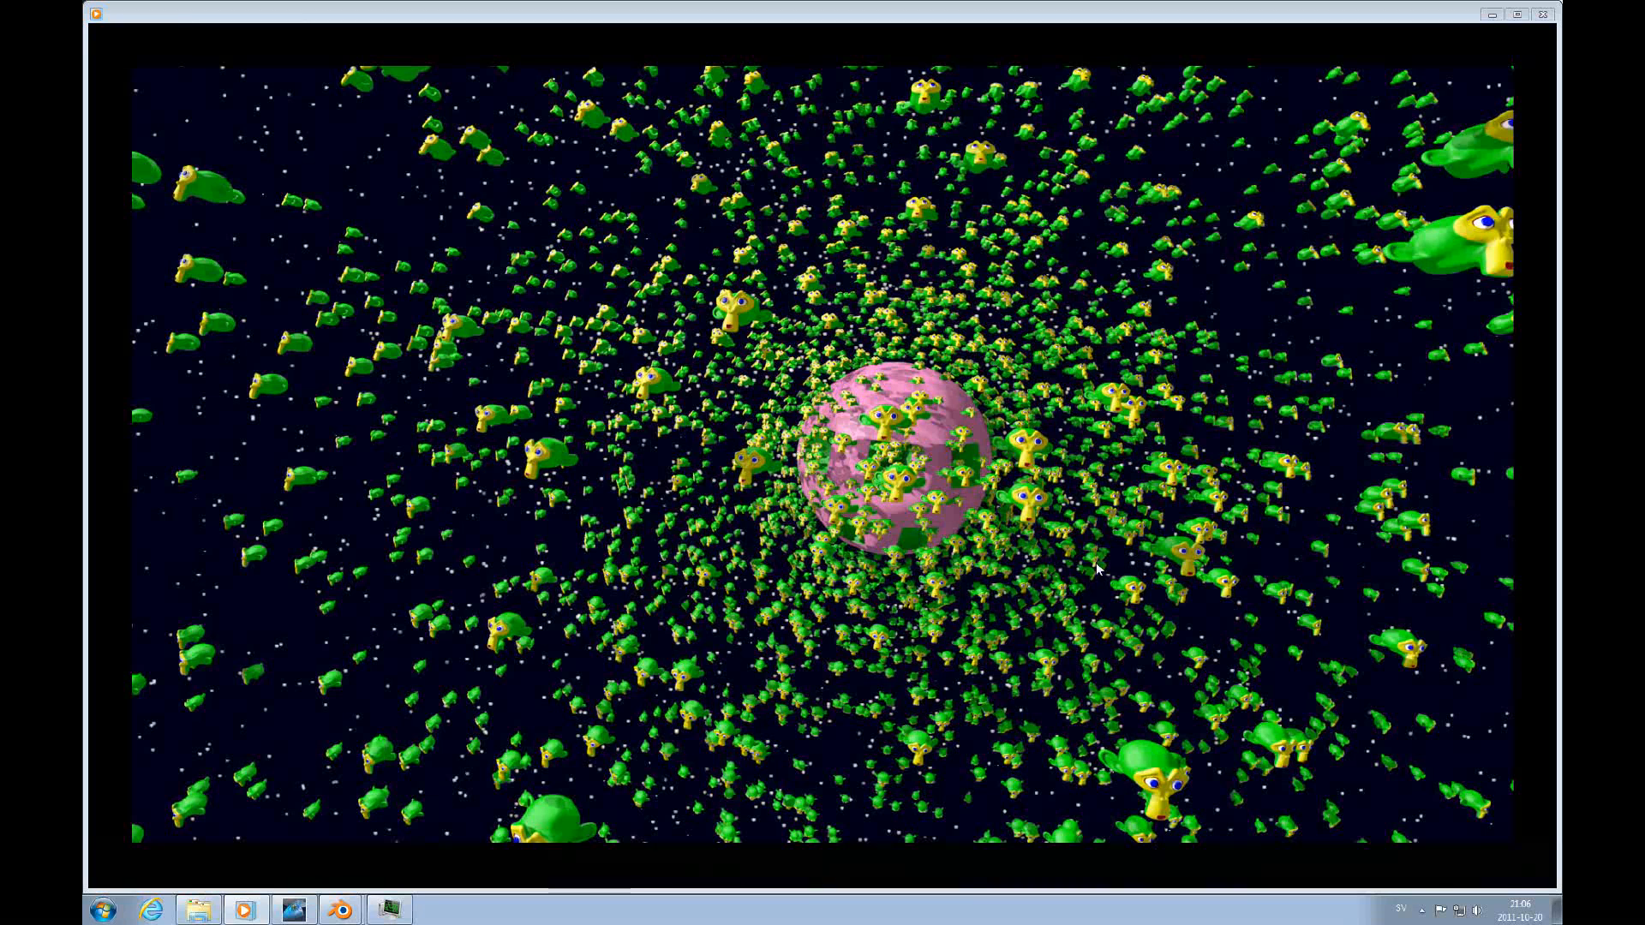
mouse_move(965, 737)
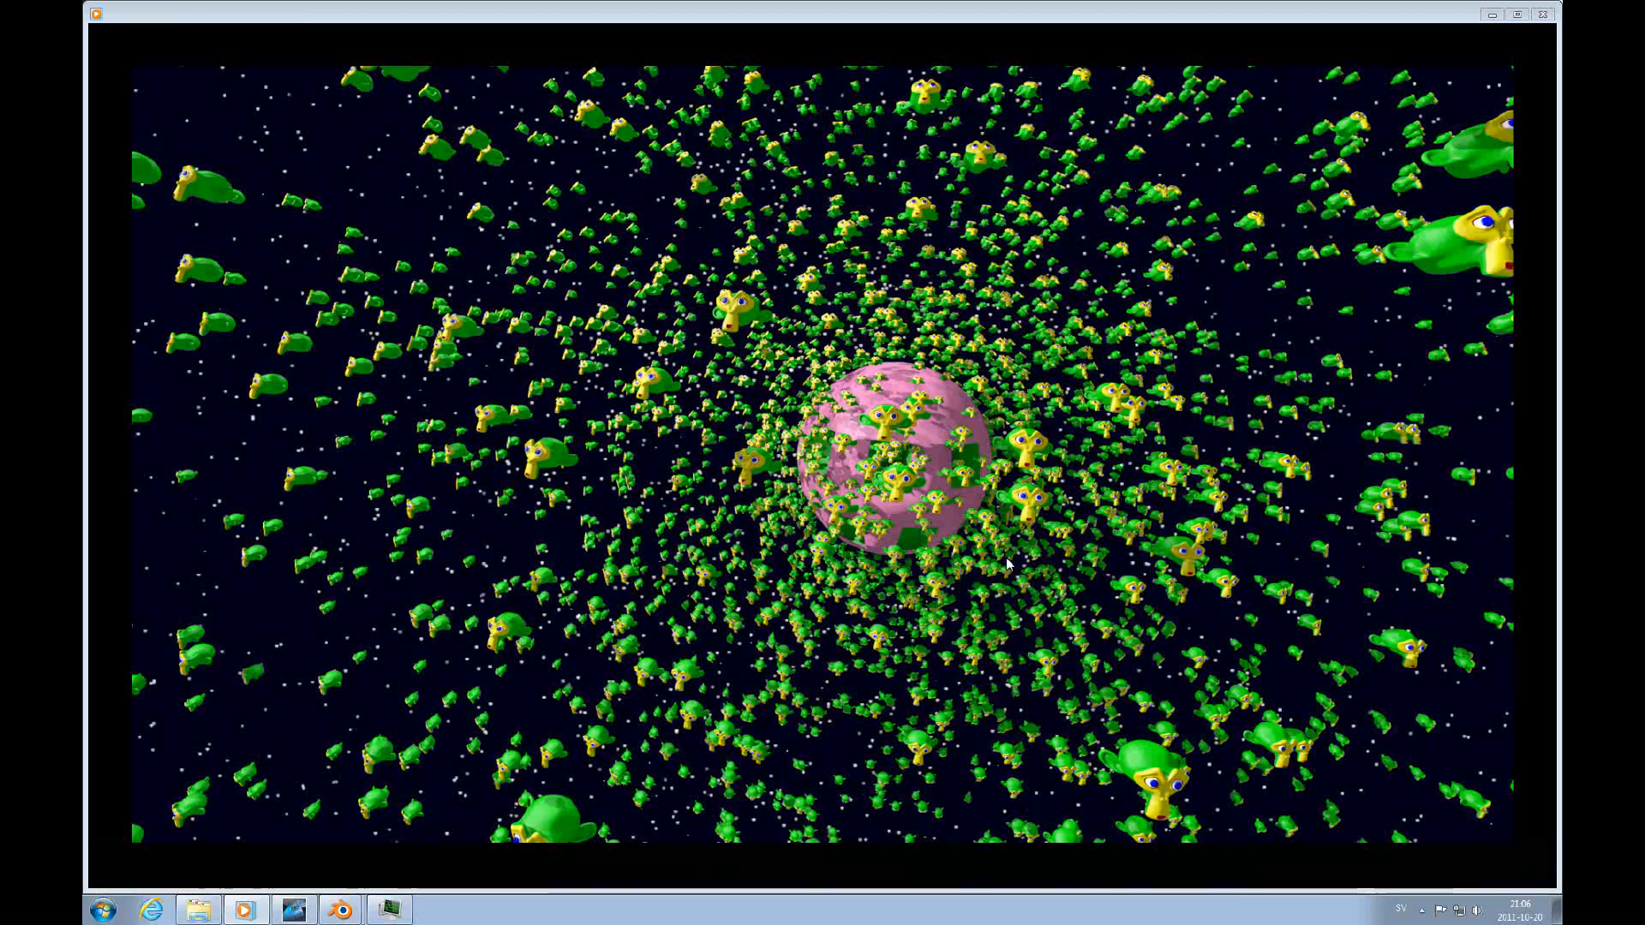
mouse_move(1013, 559)
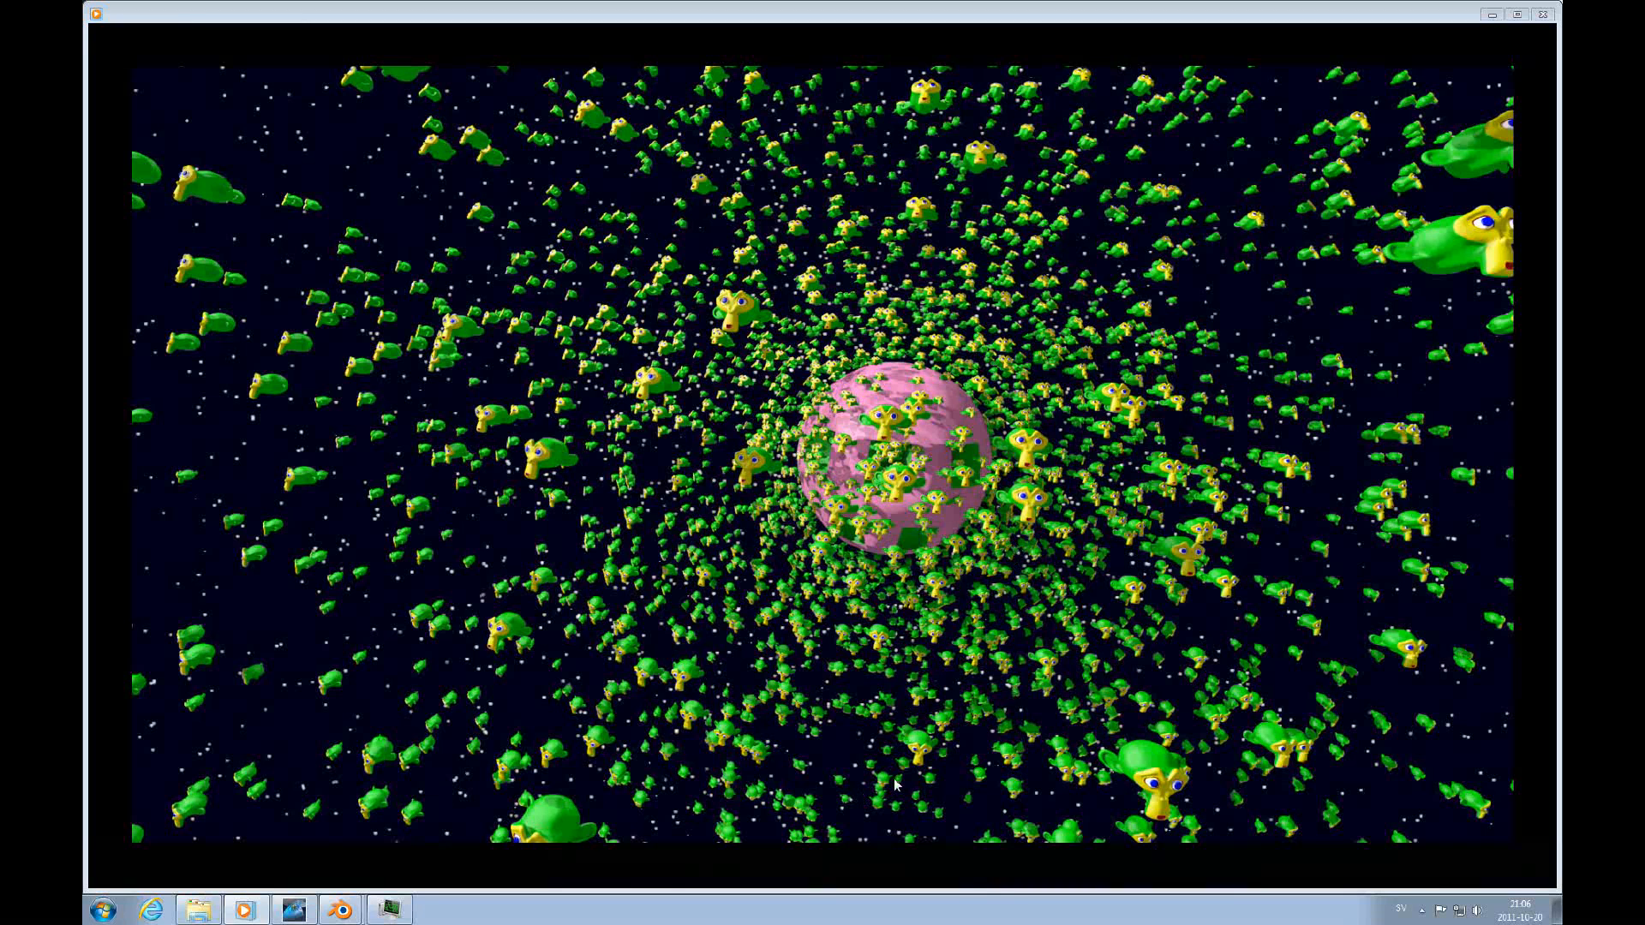
mouse_move(828, 874)
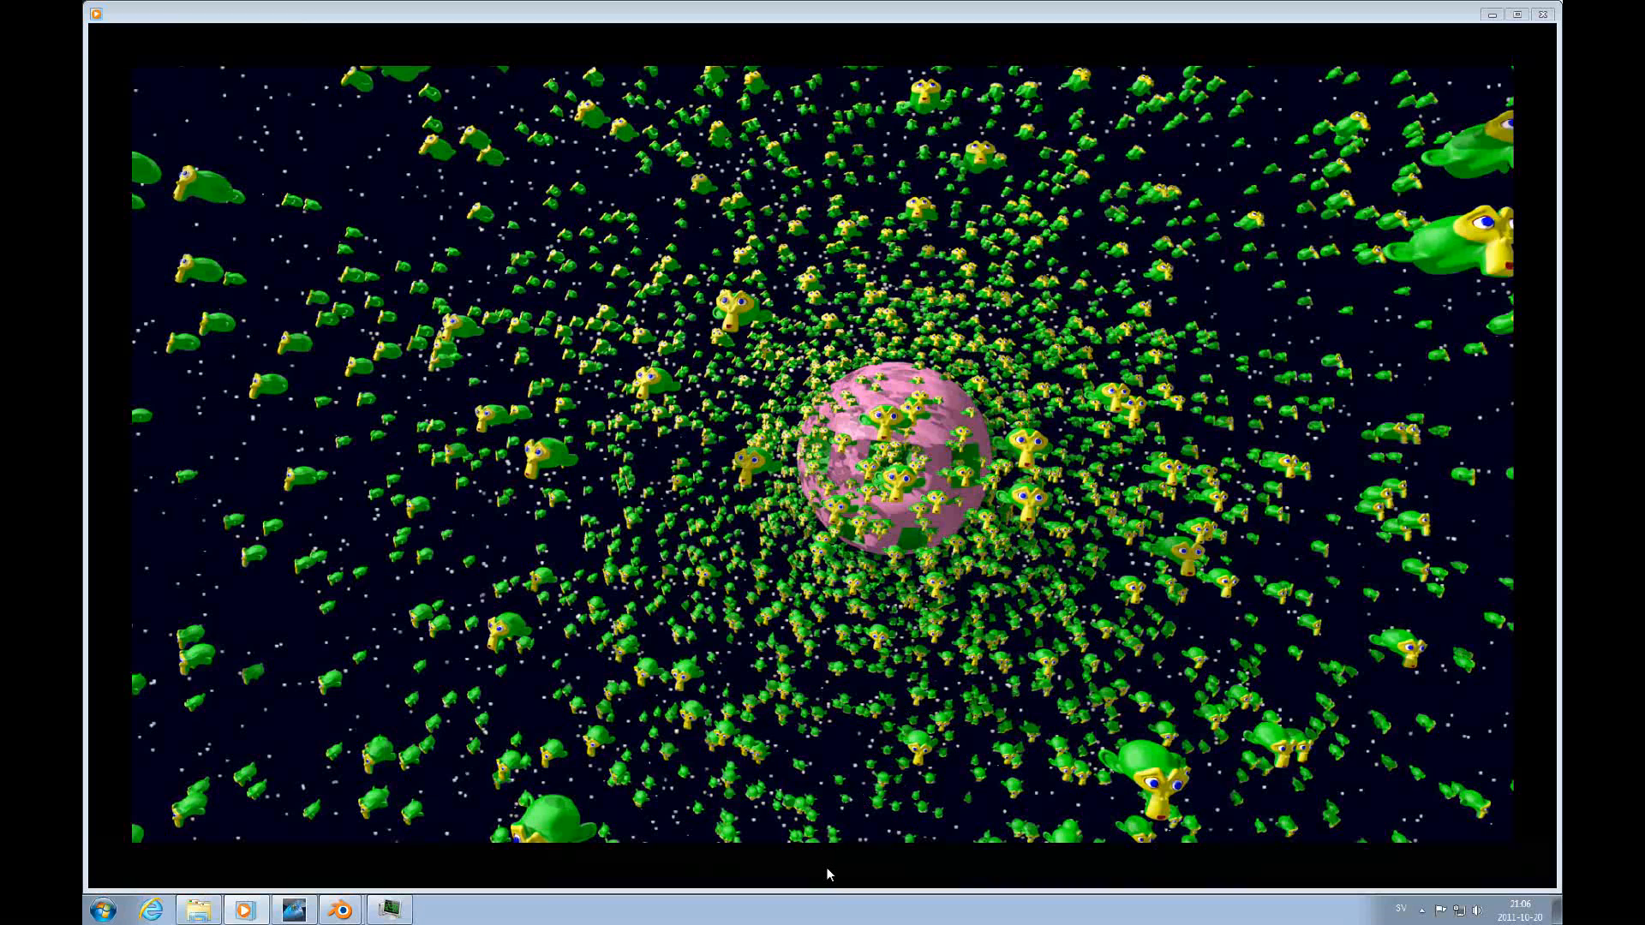